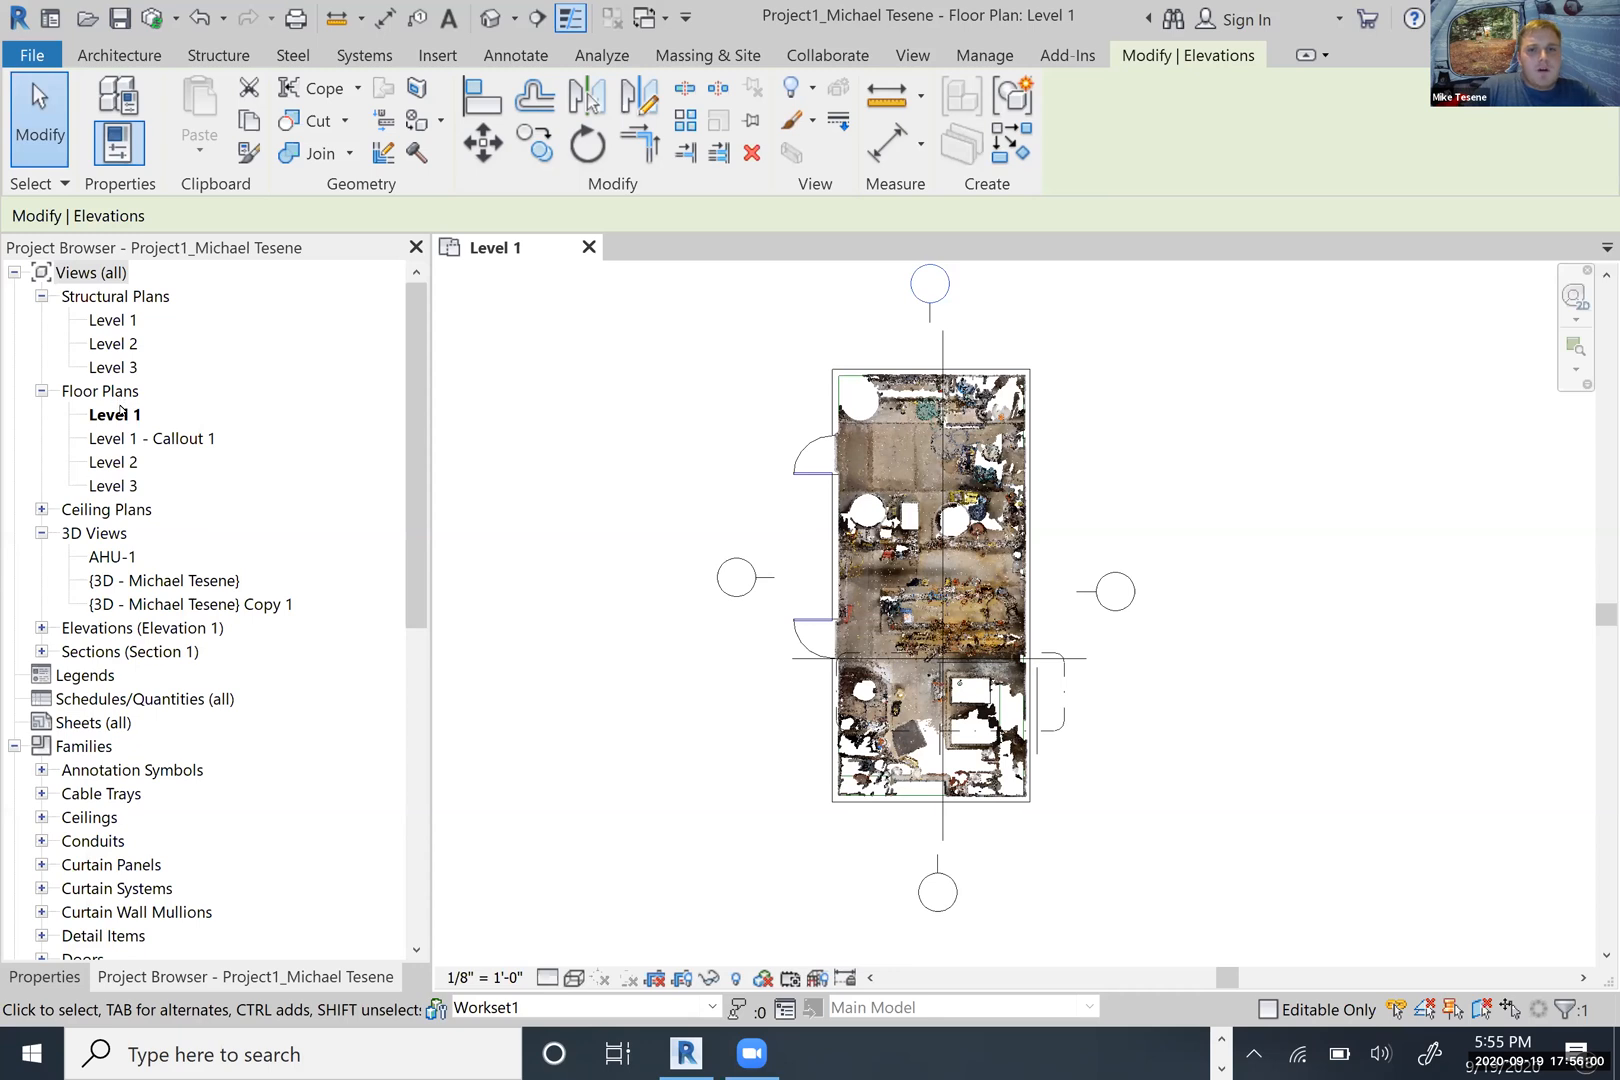
pyautogui.moveTo(596, 704)
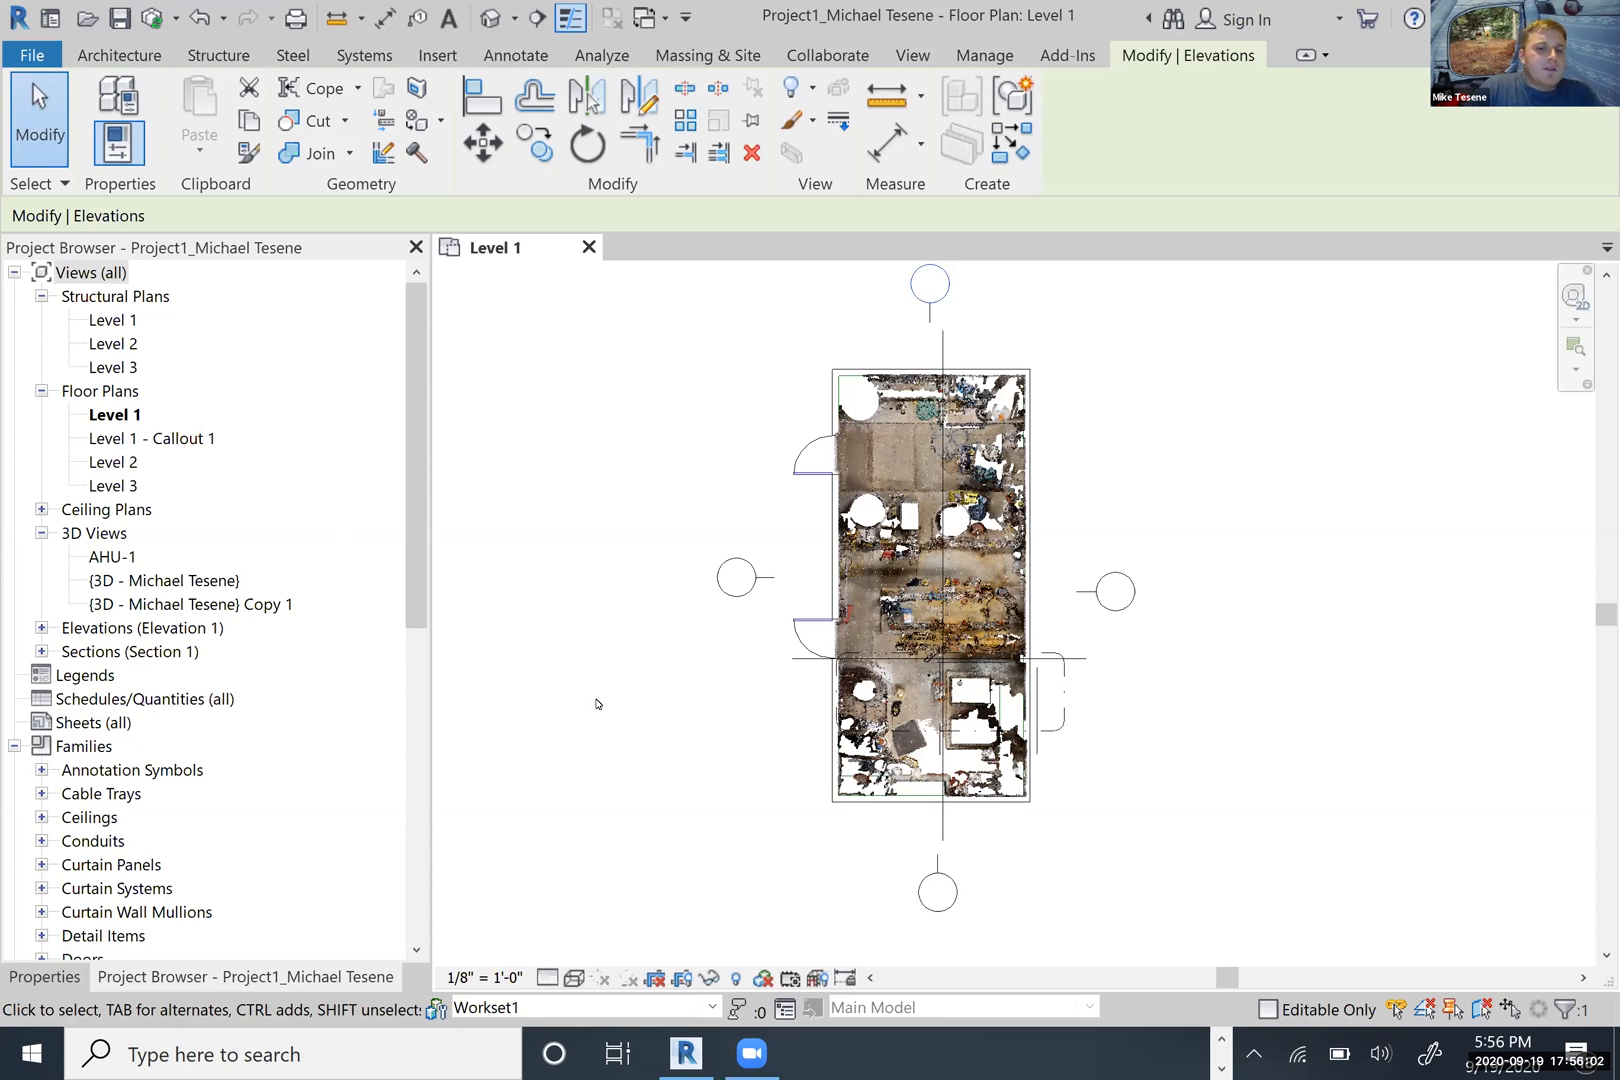
pyautogui.moveTo(576, 704)
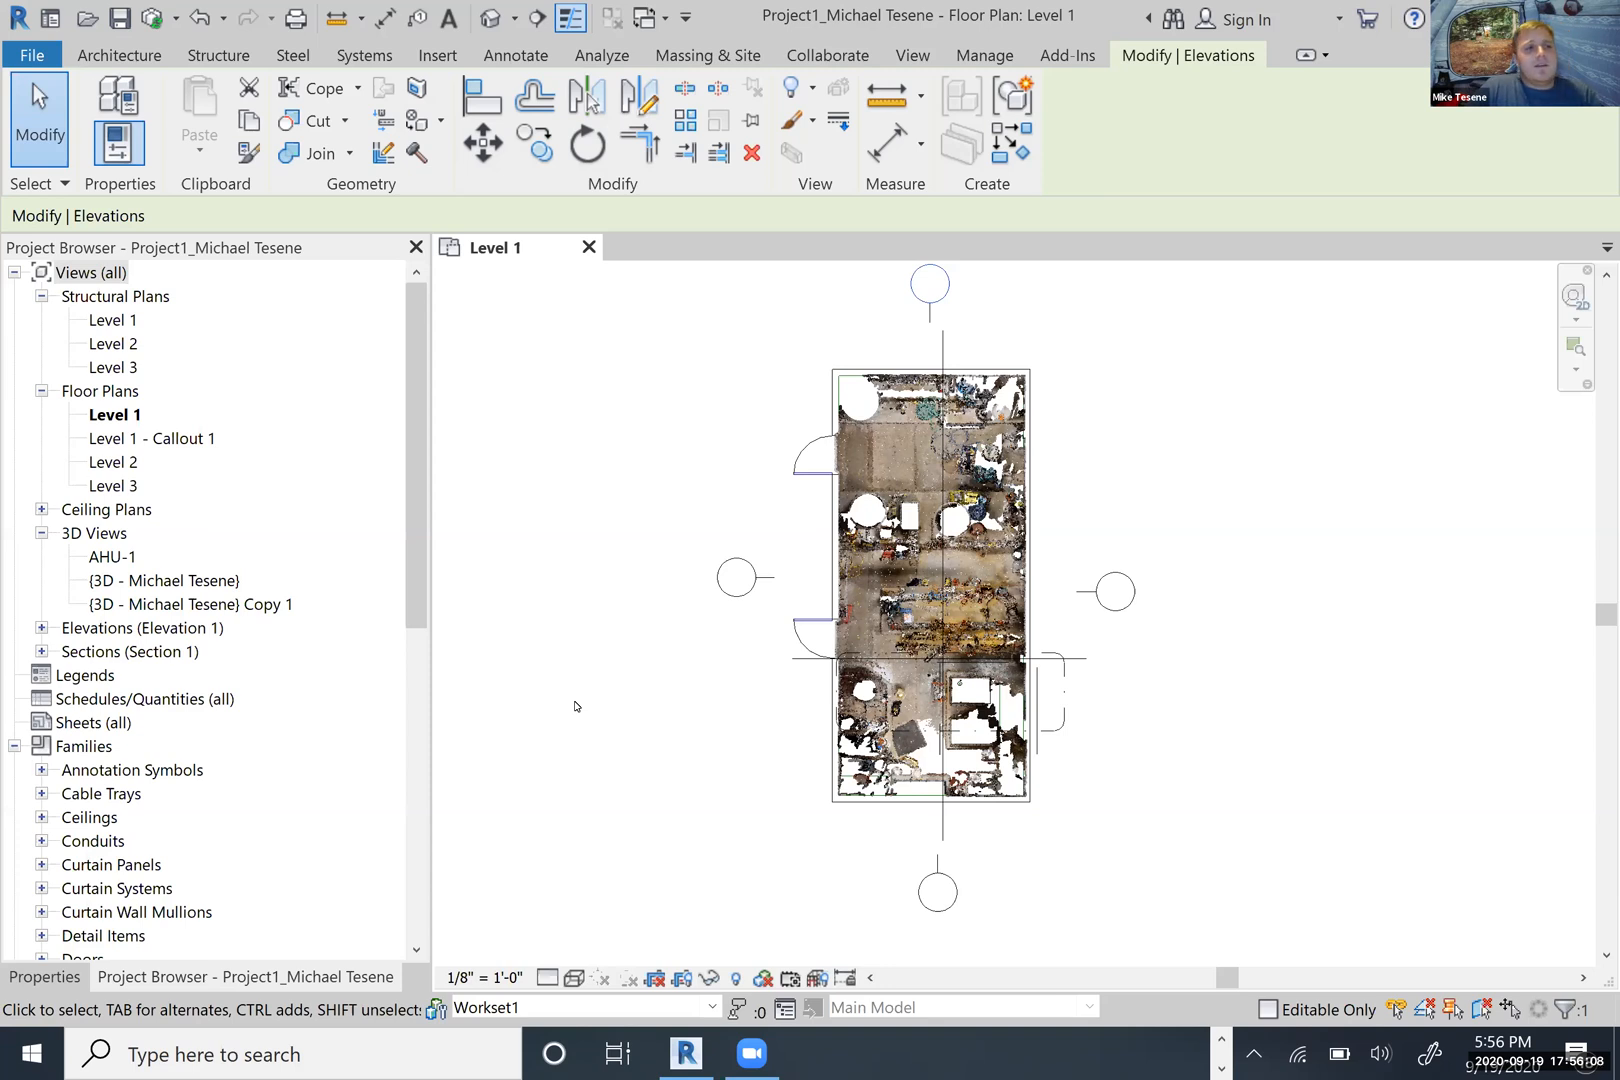
pyautogui.moveTo(664, 602)
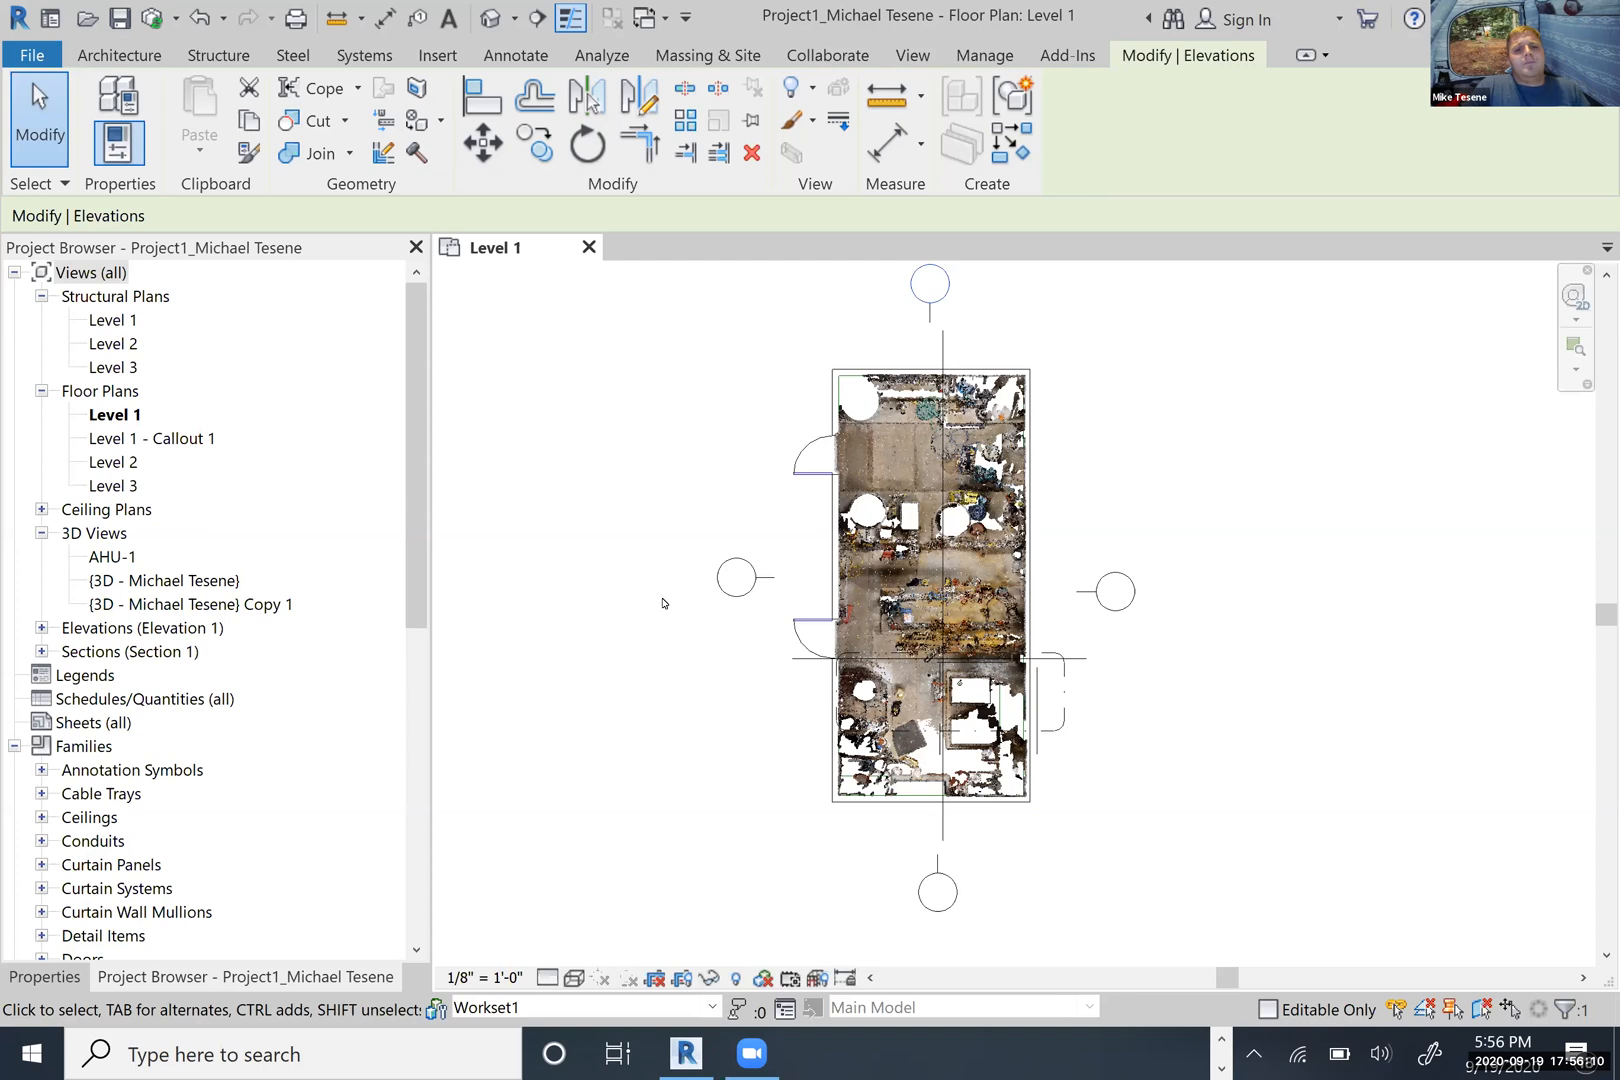
pyautogui.moveTo(742, 552)
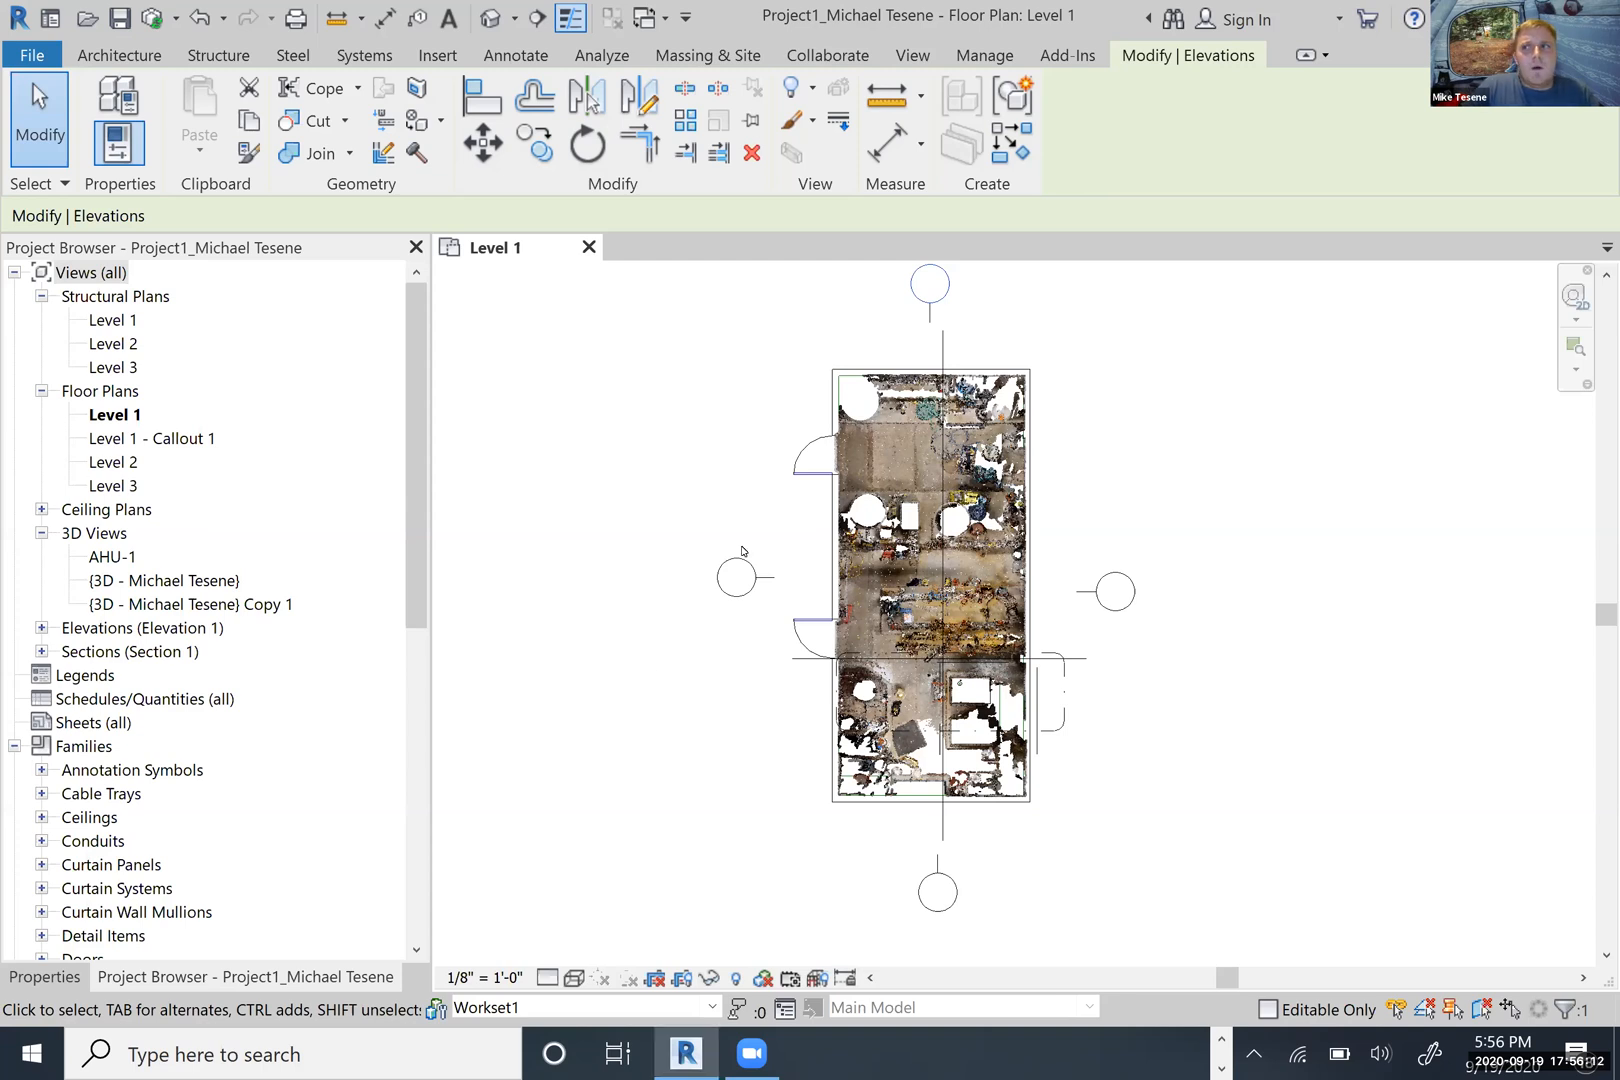
pyautogui.moveTo(726, 374)
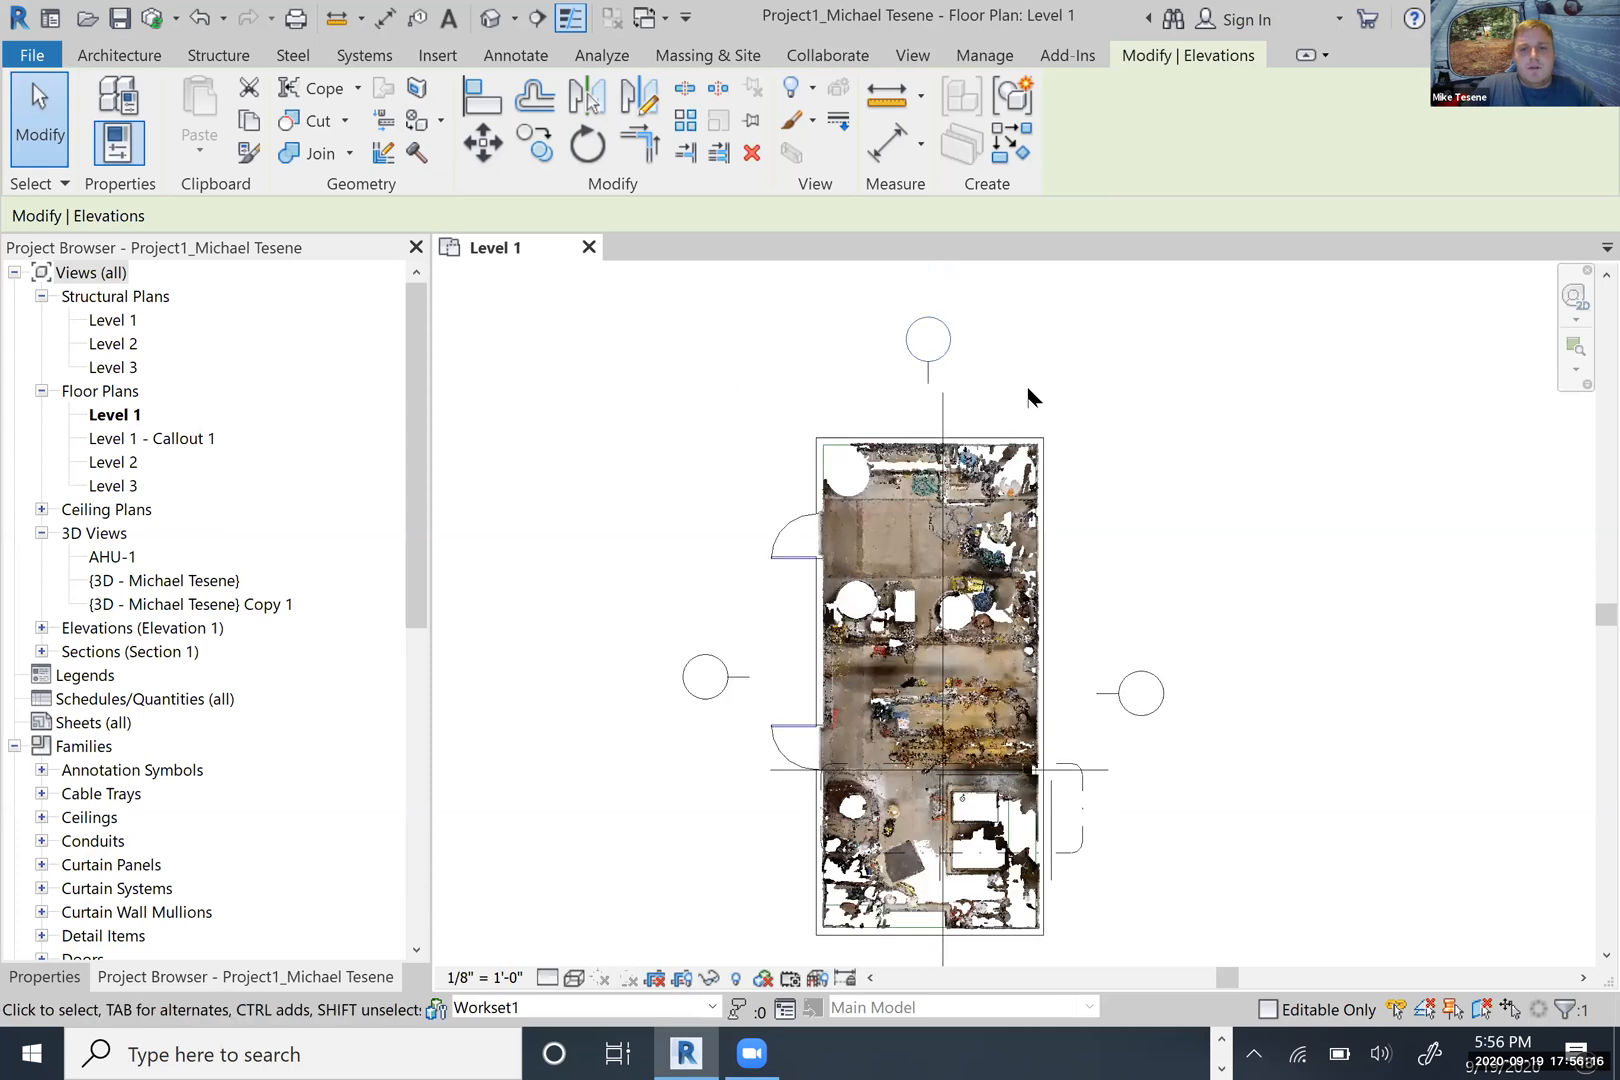
# - Select the four elevation markers, delete them and confirm removing their elevation views
pyautogui.click(912, 54)
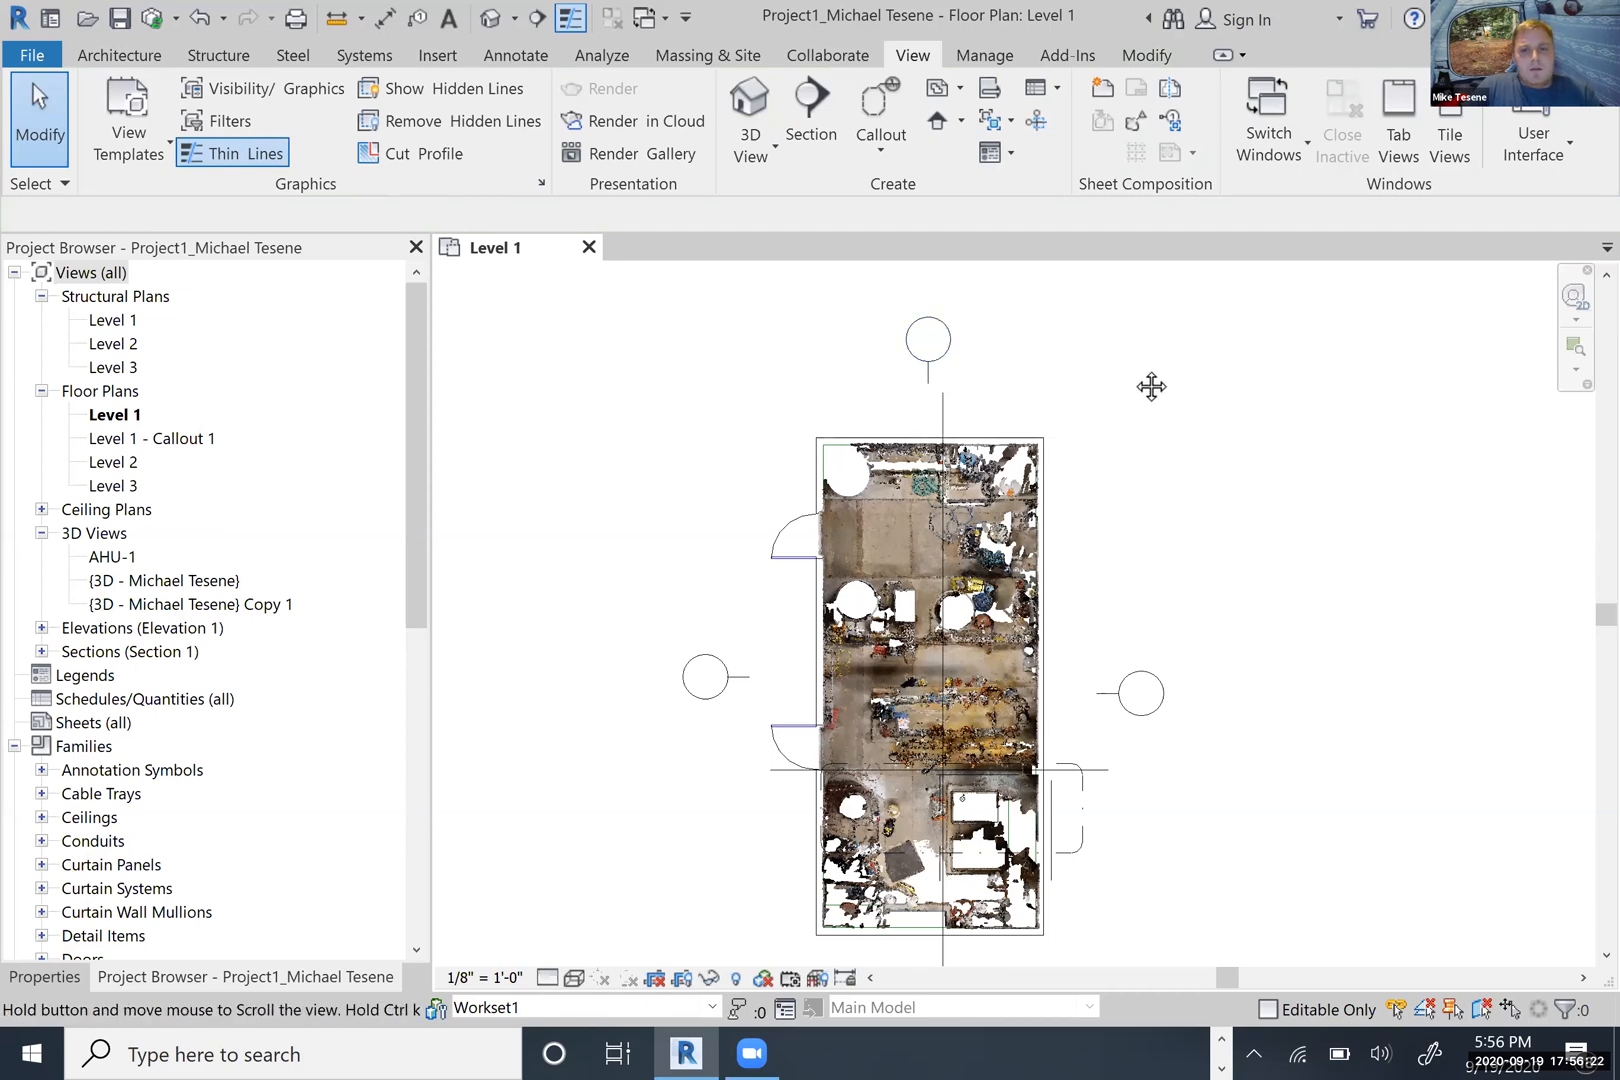
pyautogui.moveTo(1150, 386); pyautogui.dragTo(1110, 368)
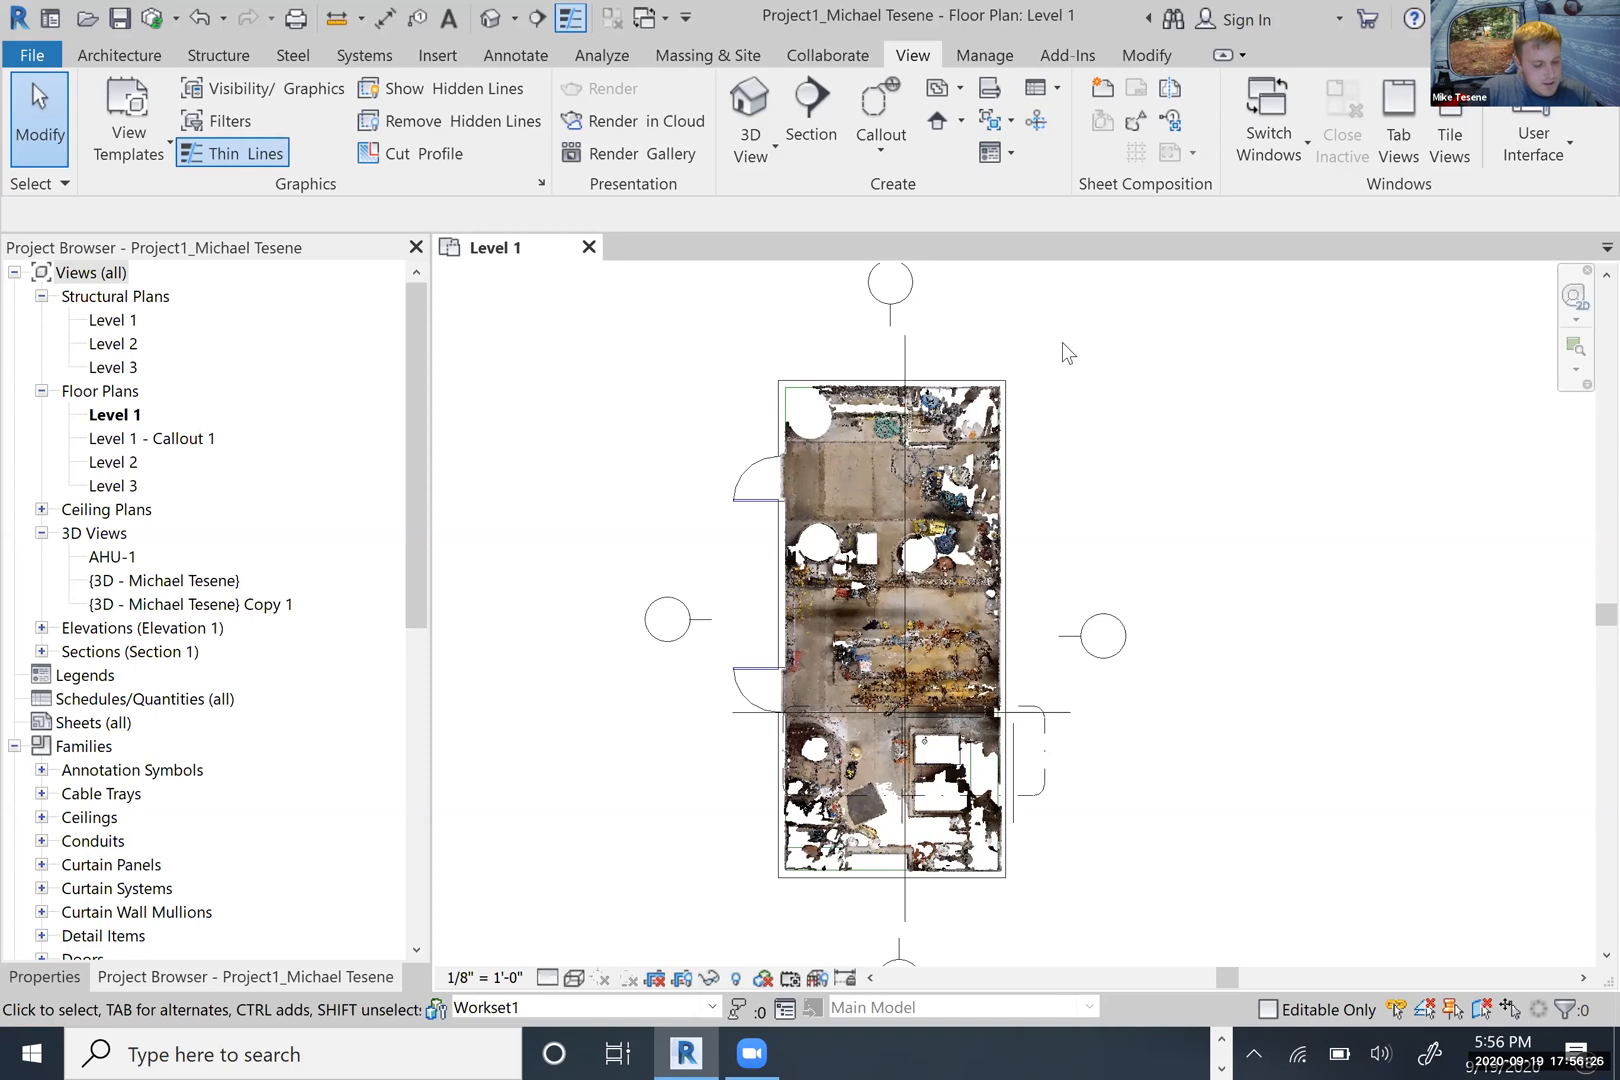
pyautogui.moveTo(1020, 380)
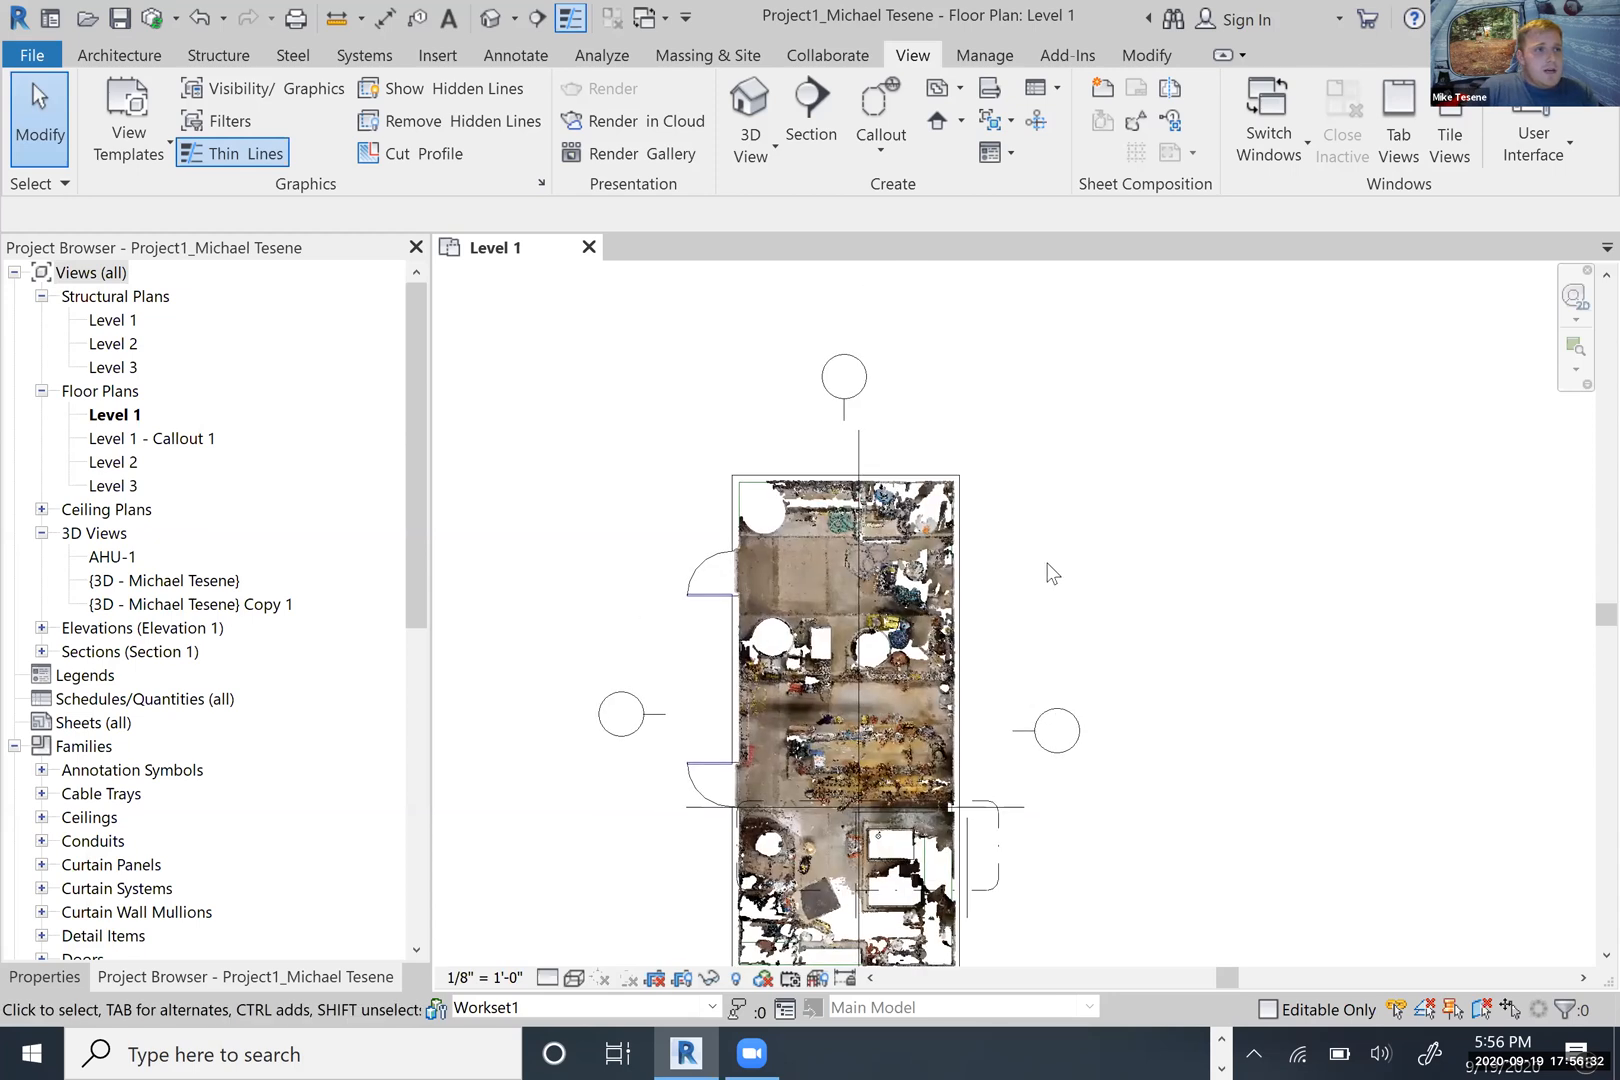
pyautogui.moveTo(150, 314)
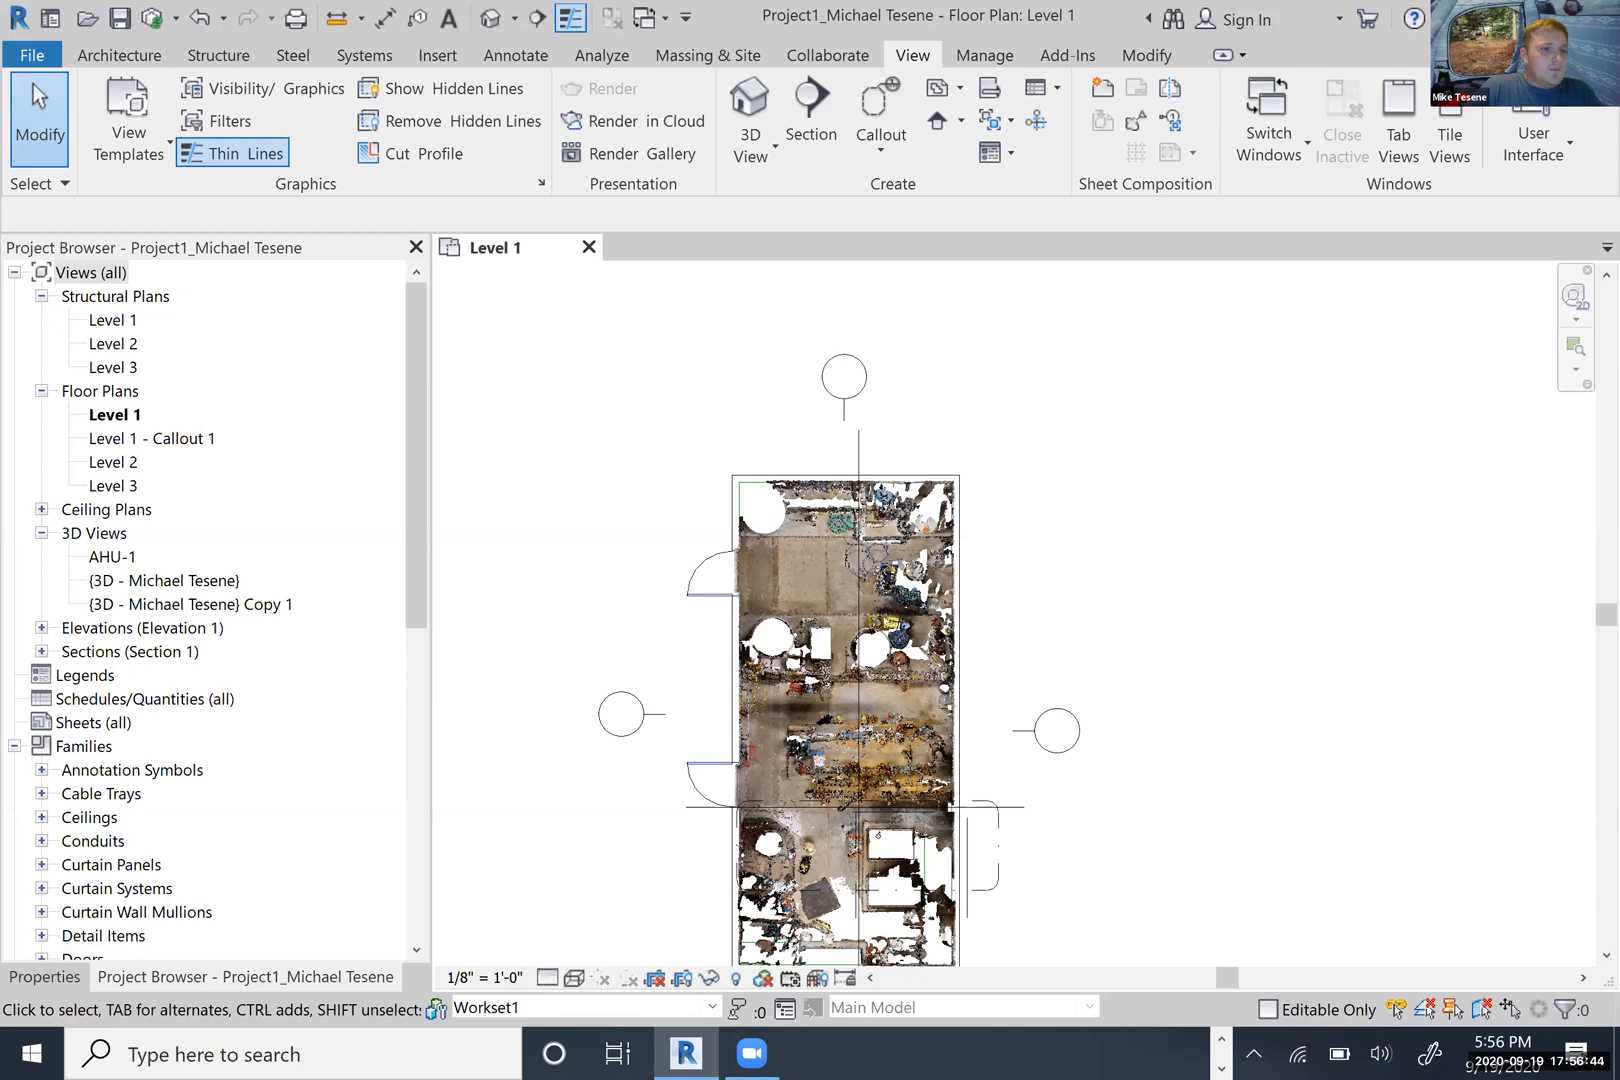
pyautogui.moveTo(1184, 574)
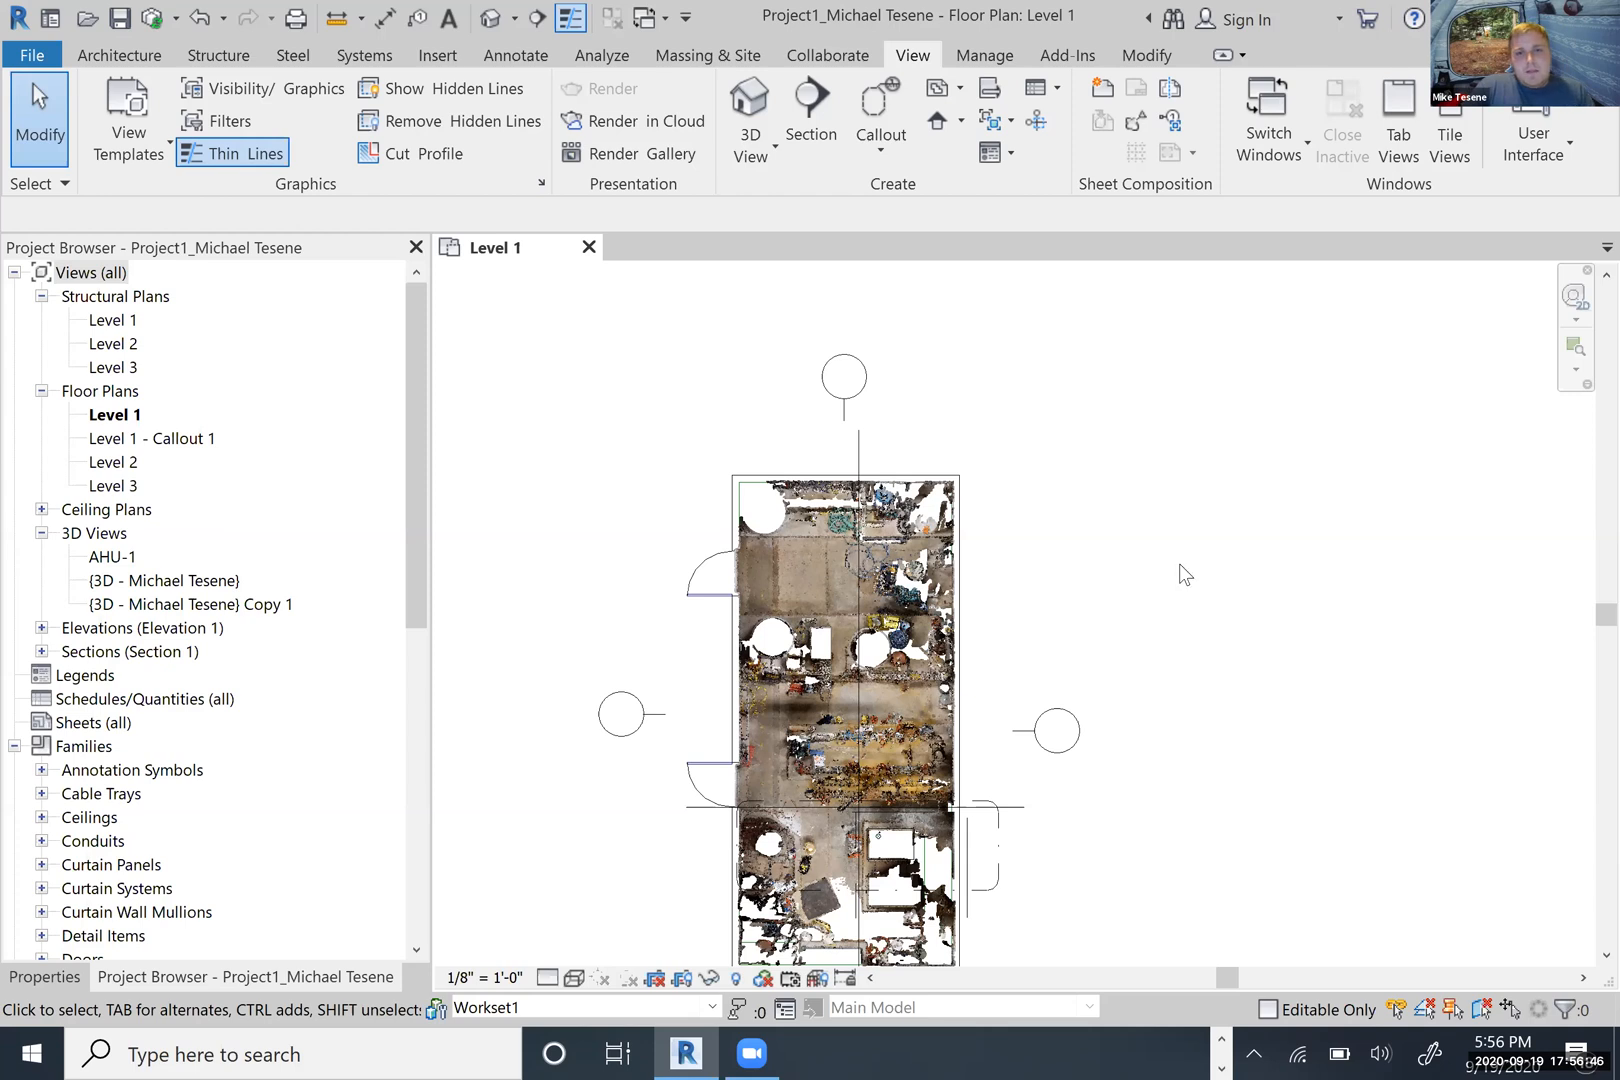
pyautogui.click(1052, 730)
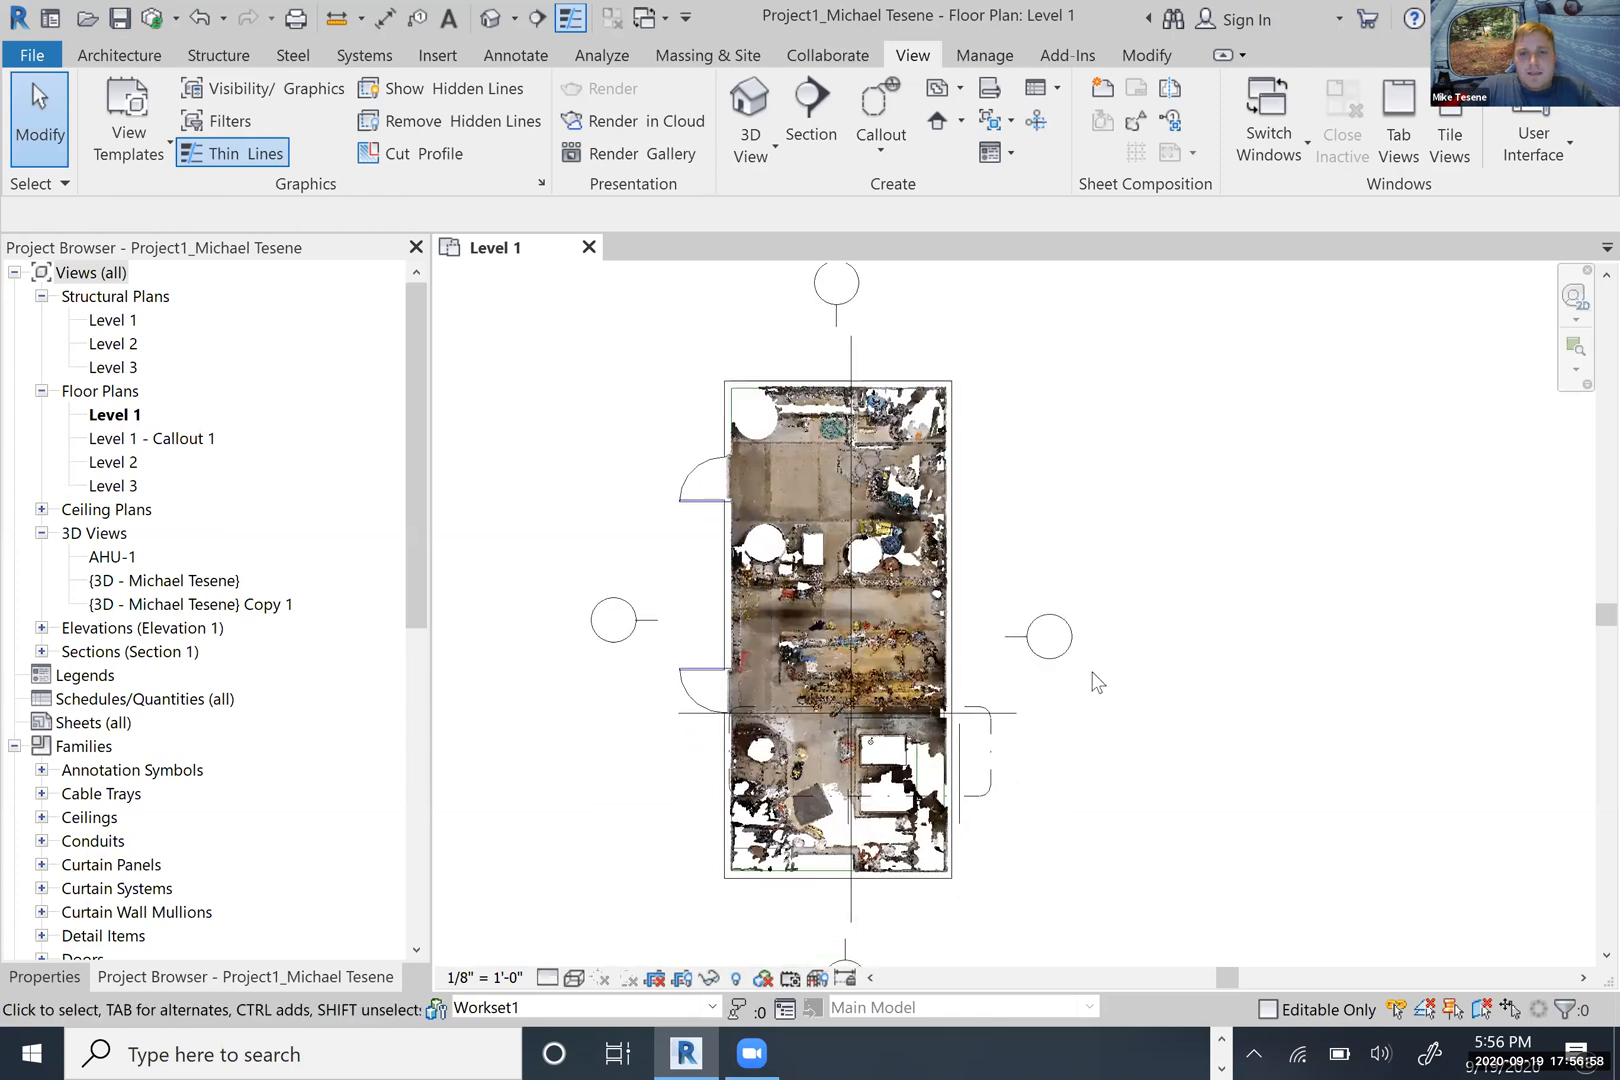
pyautogui.click(1044, 636)
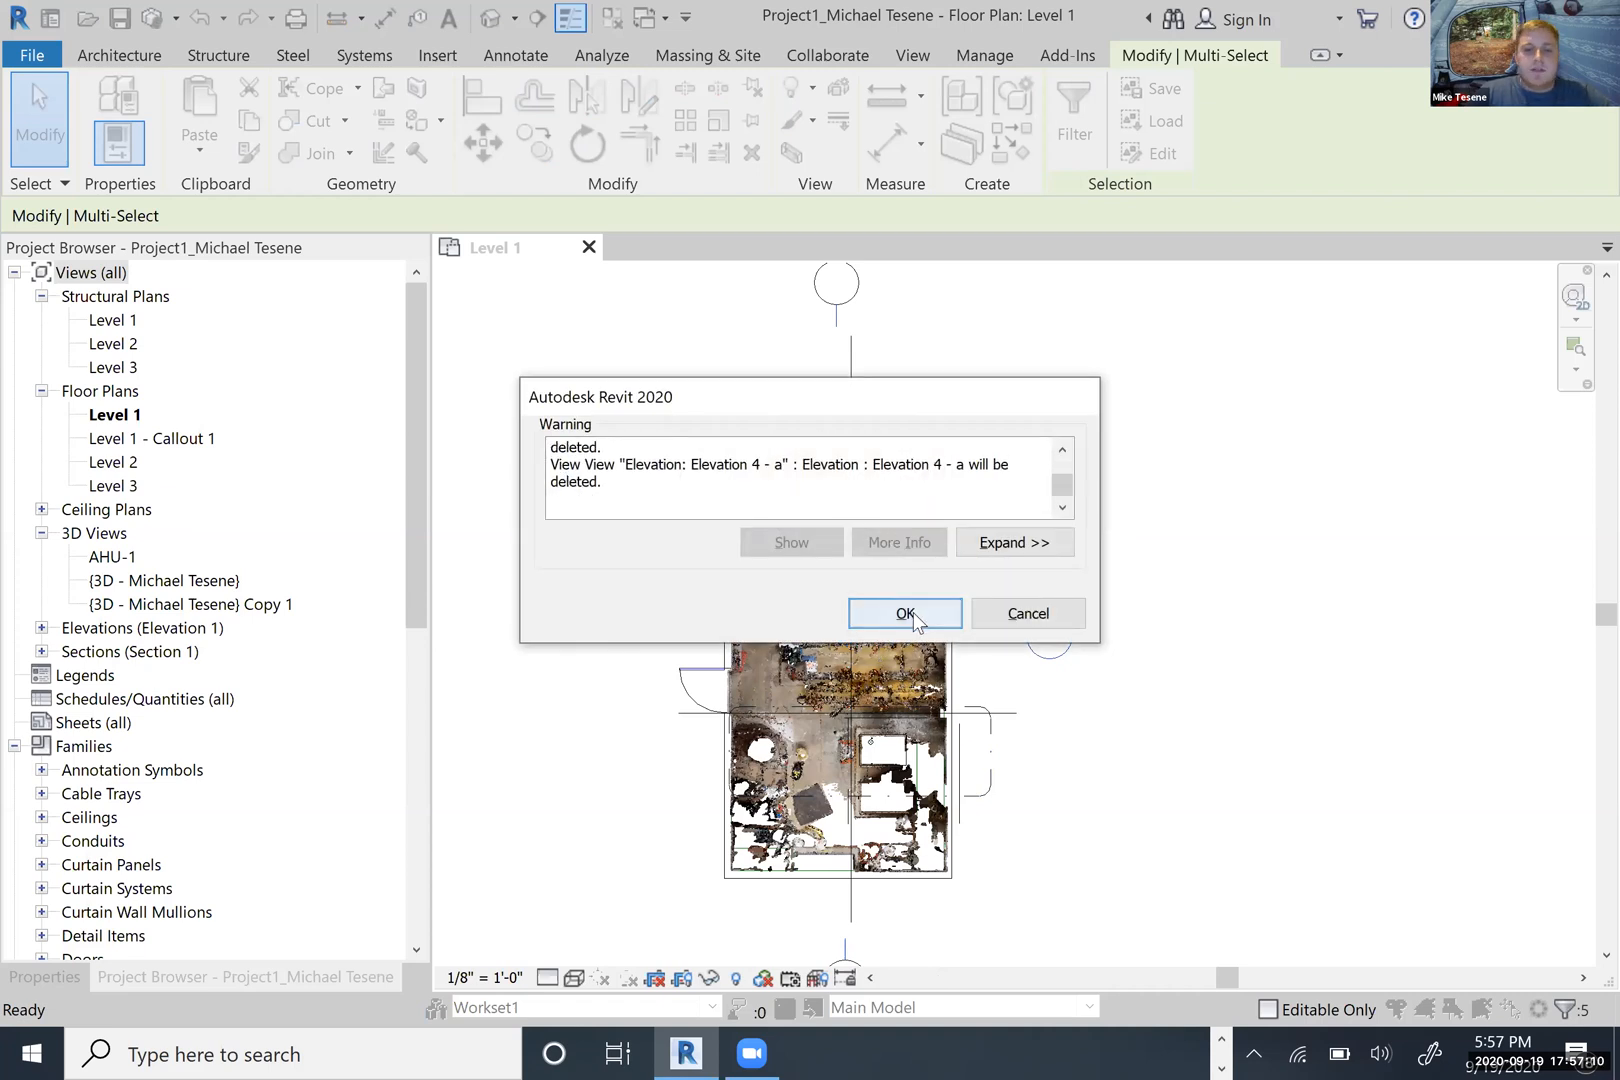
pyautogui.click(902, 612)
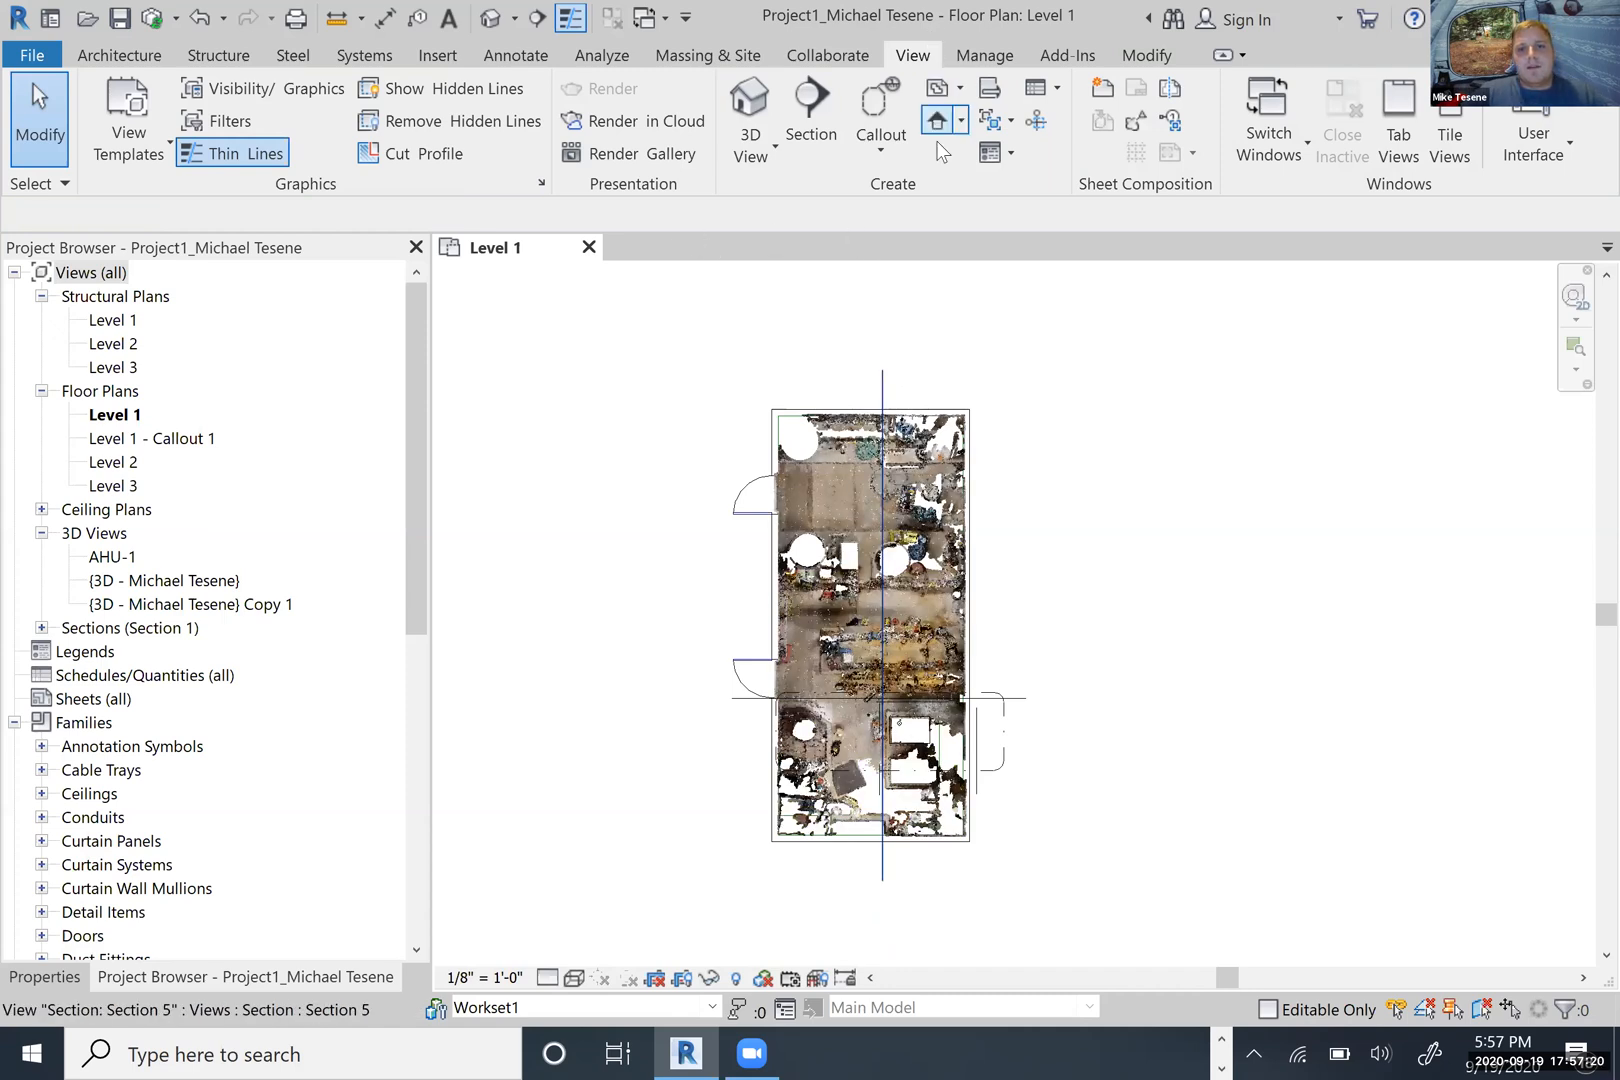
pyautogui.moveTo(938, 120)
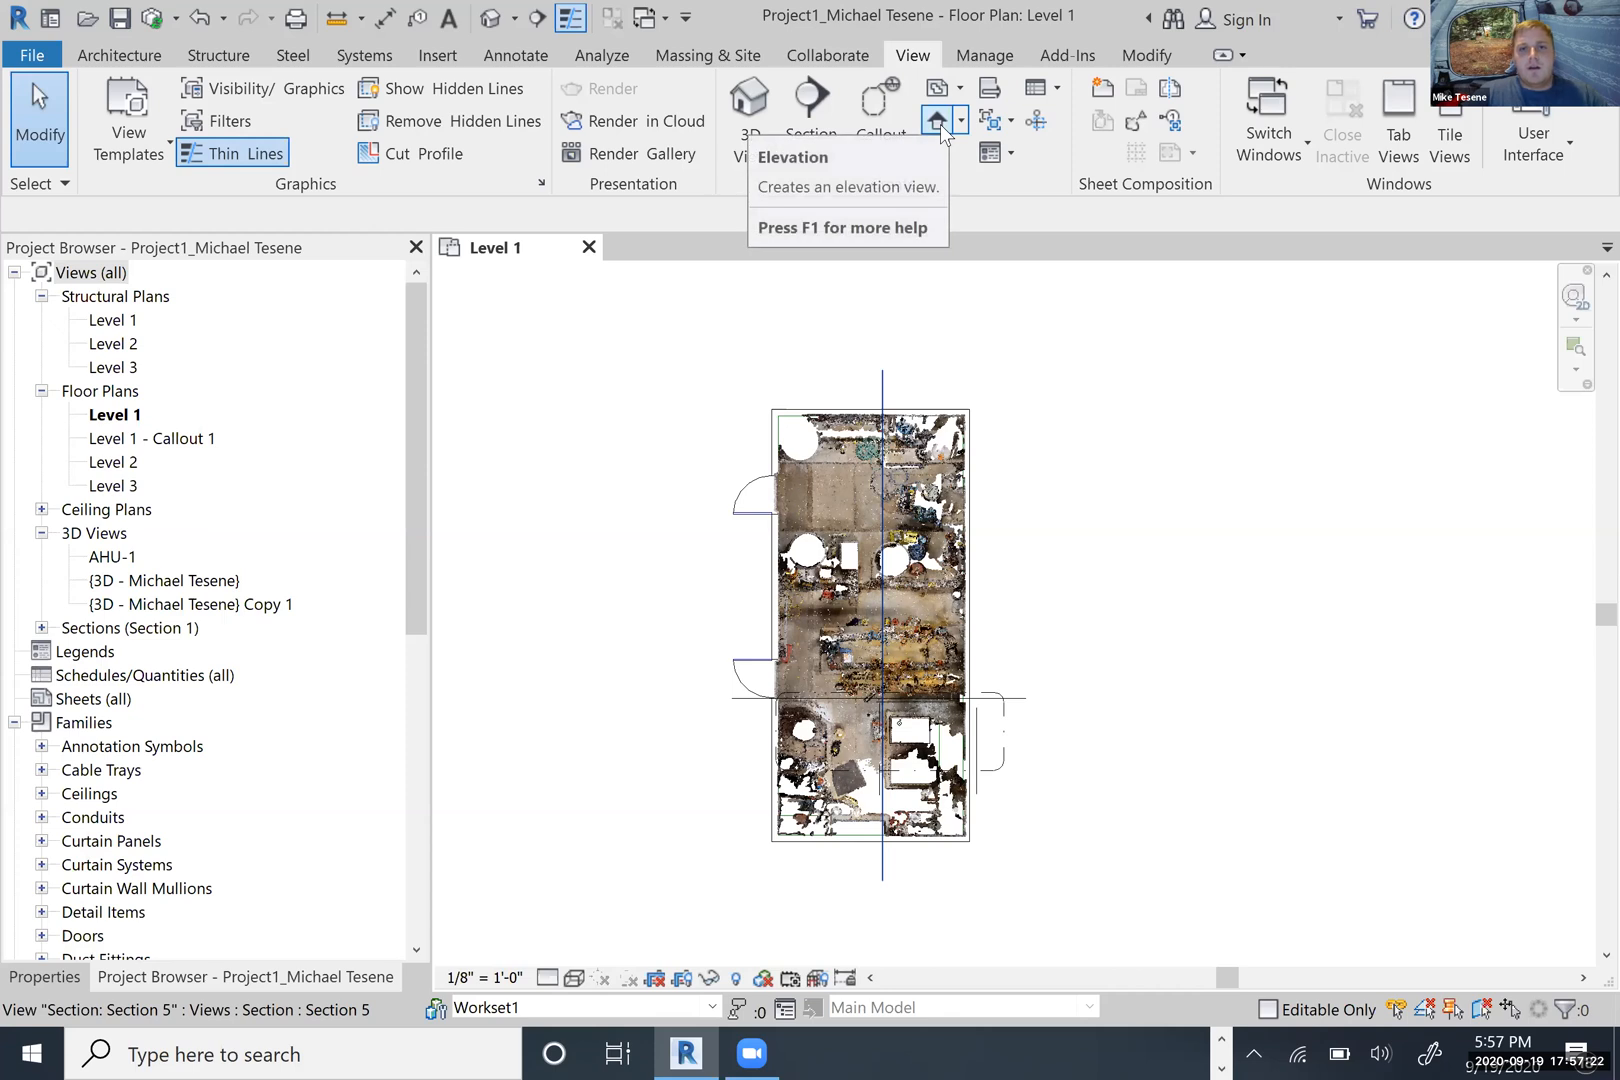
# - Place a new Elevation marker just outside the point-cloud plan, creating an elevation view
pyautogui.click(962, 120)
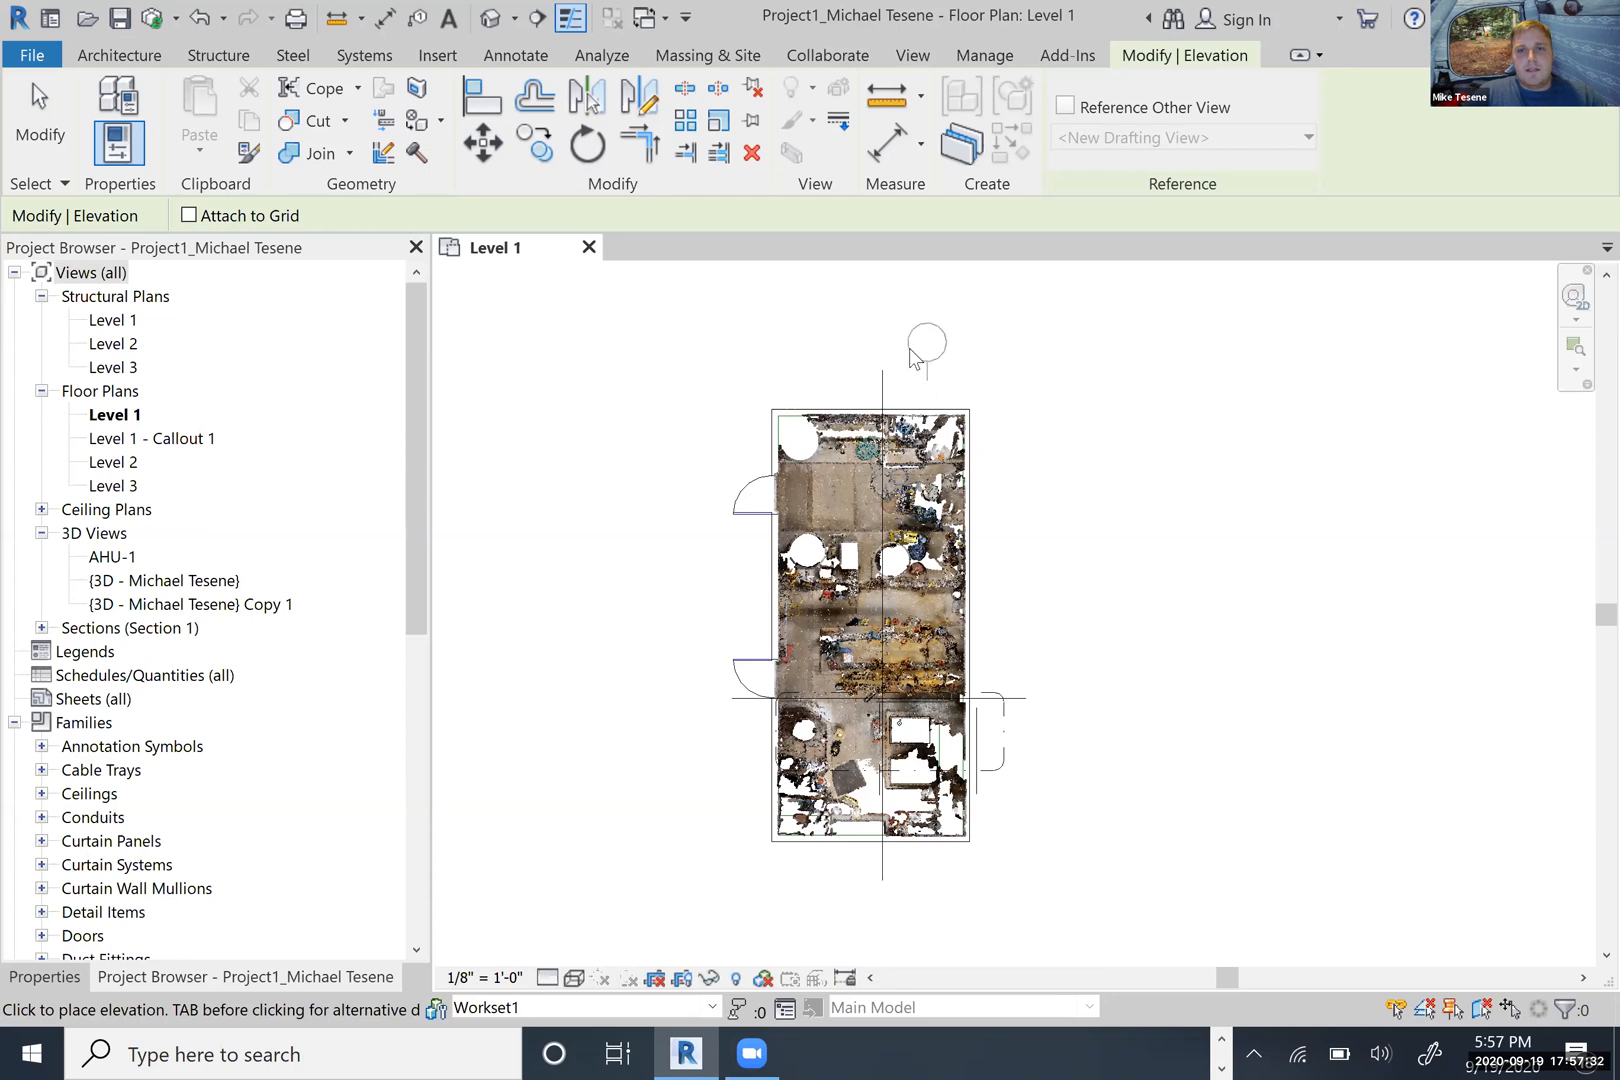
pyautogui.moveTo(868, 354)
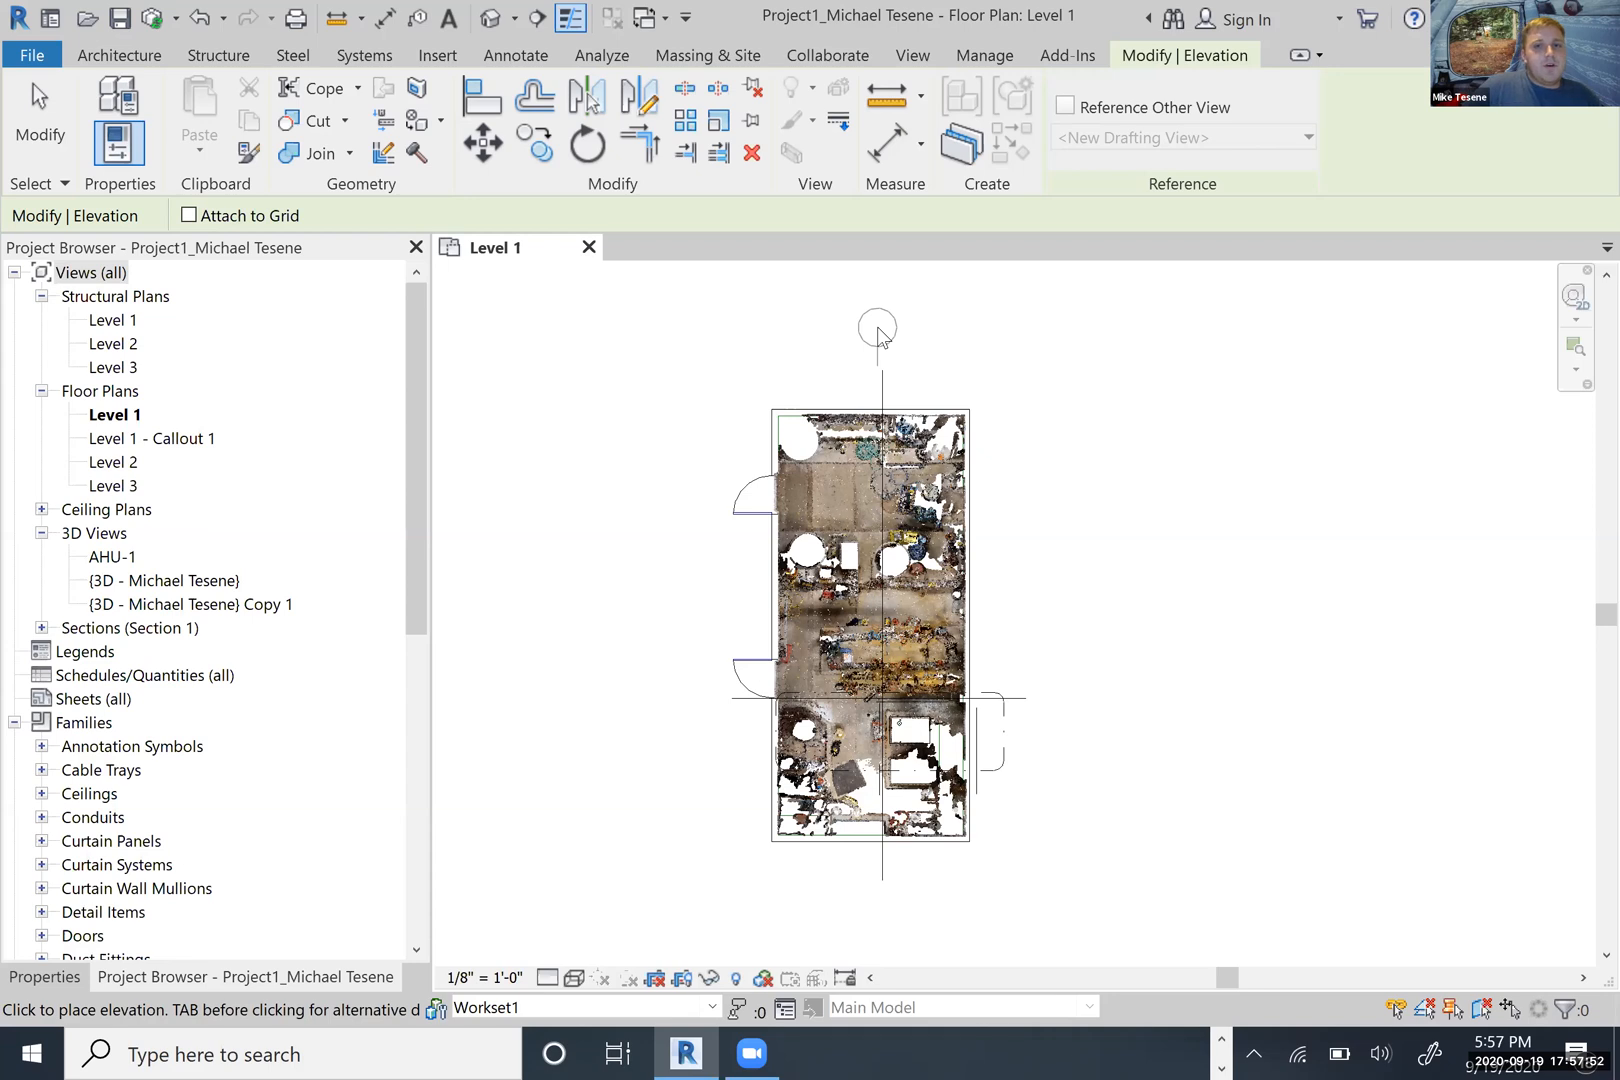
pyautogui.moveTo(880, 330)
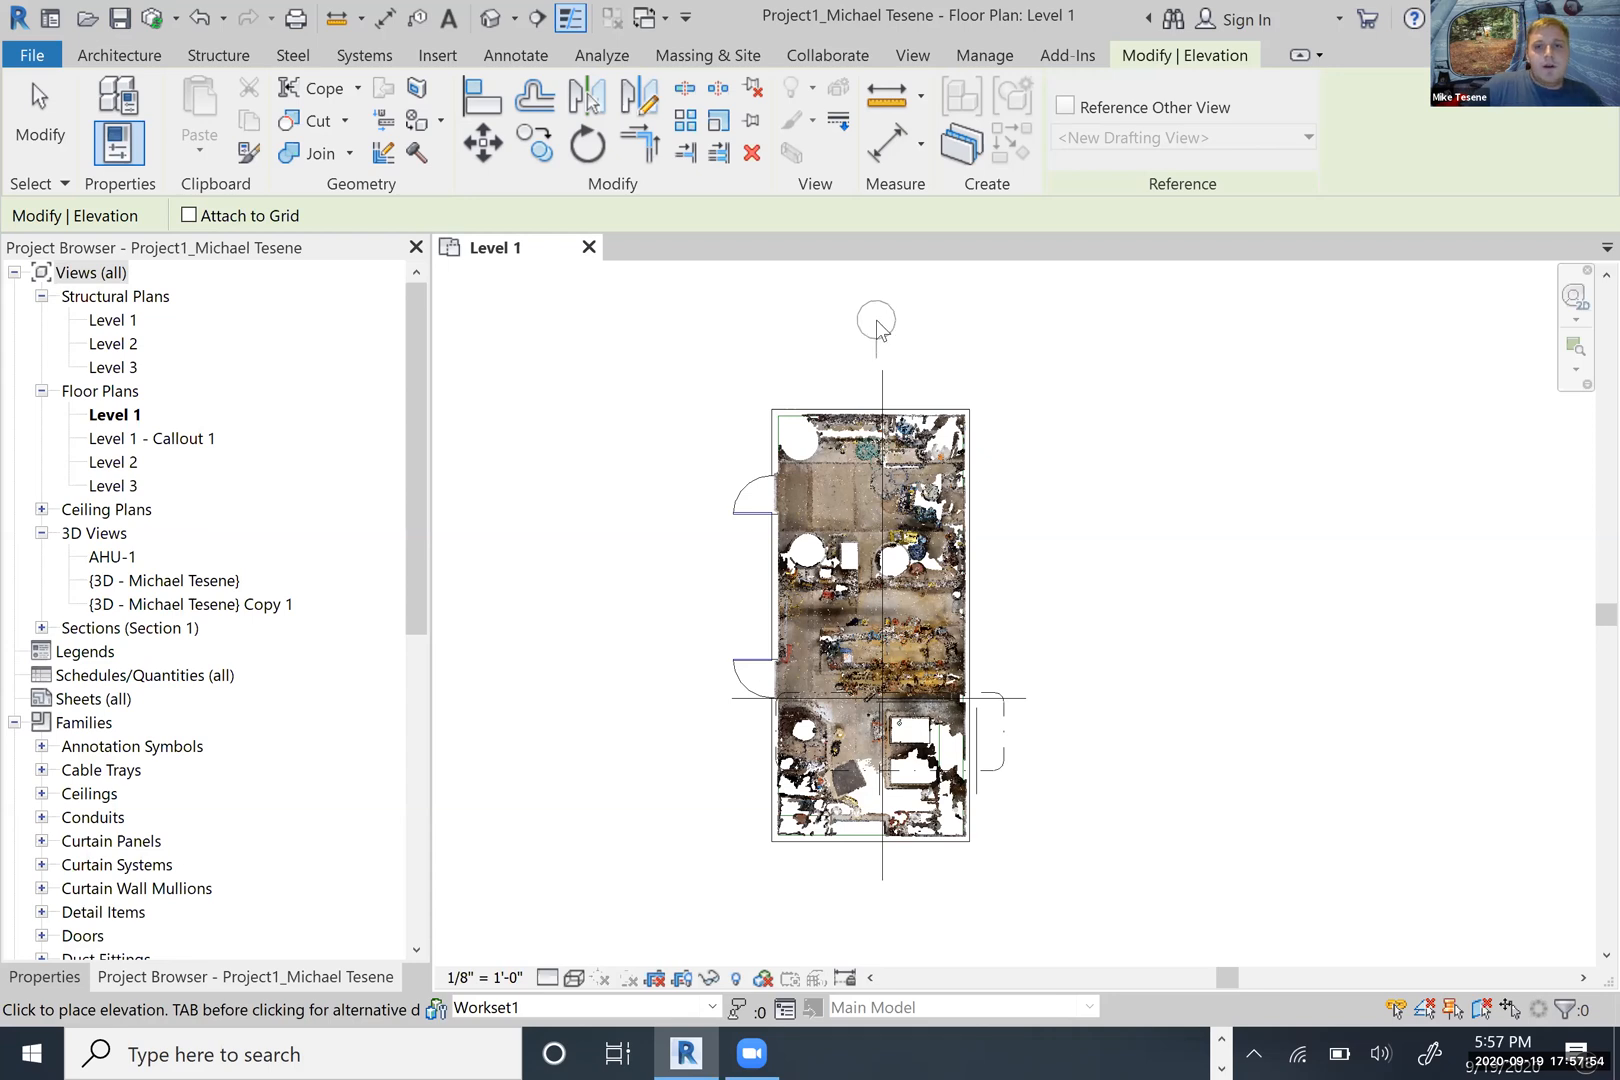
pyautogui.click(1056, 622)
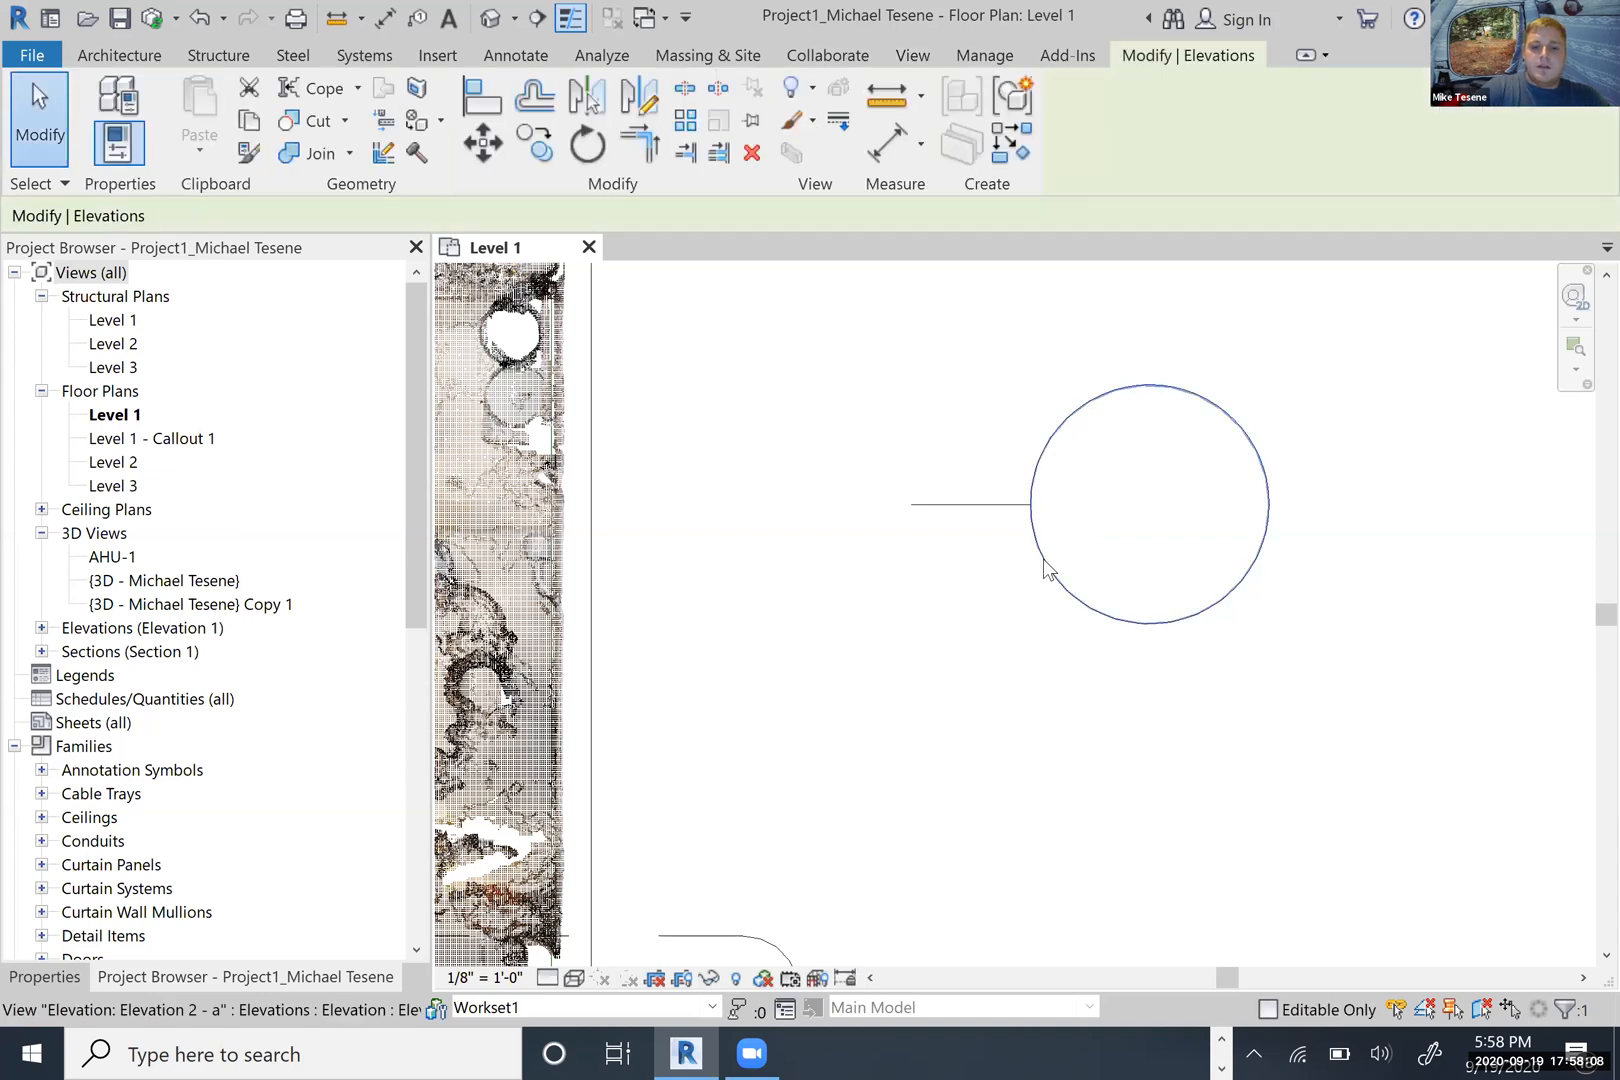
pyautogui.moveTo(1048, 570)
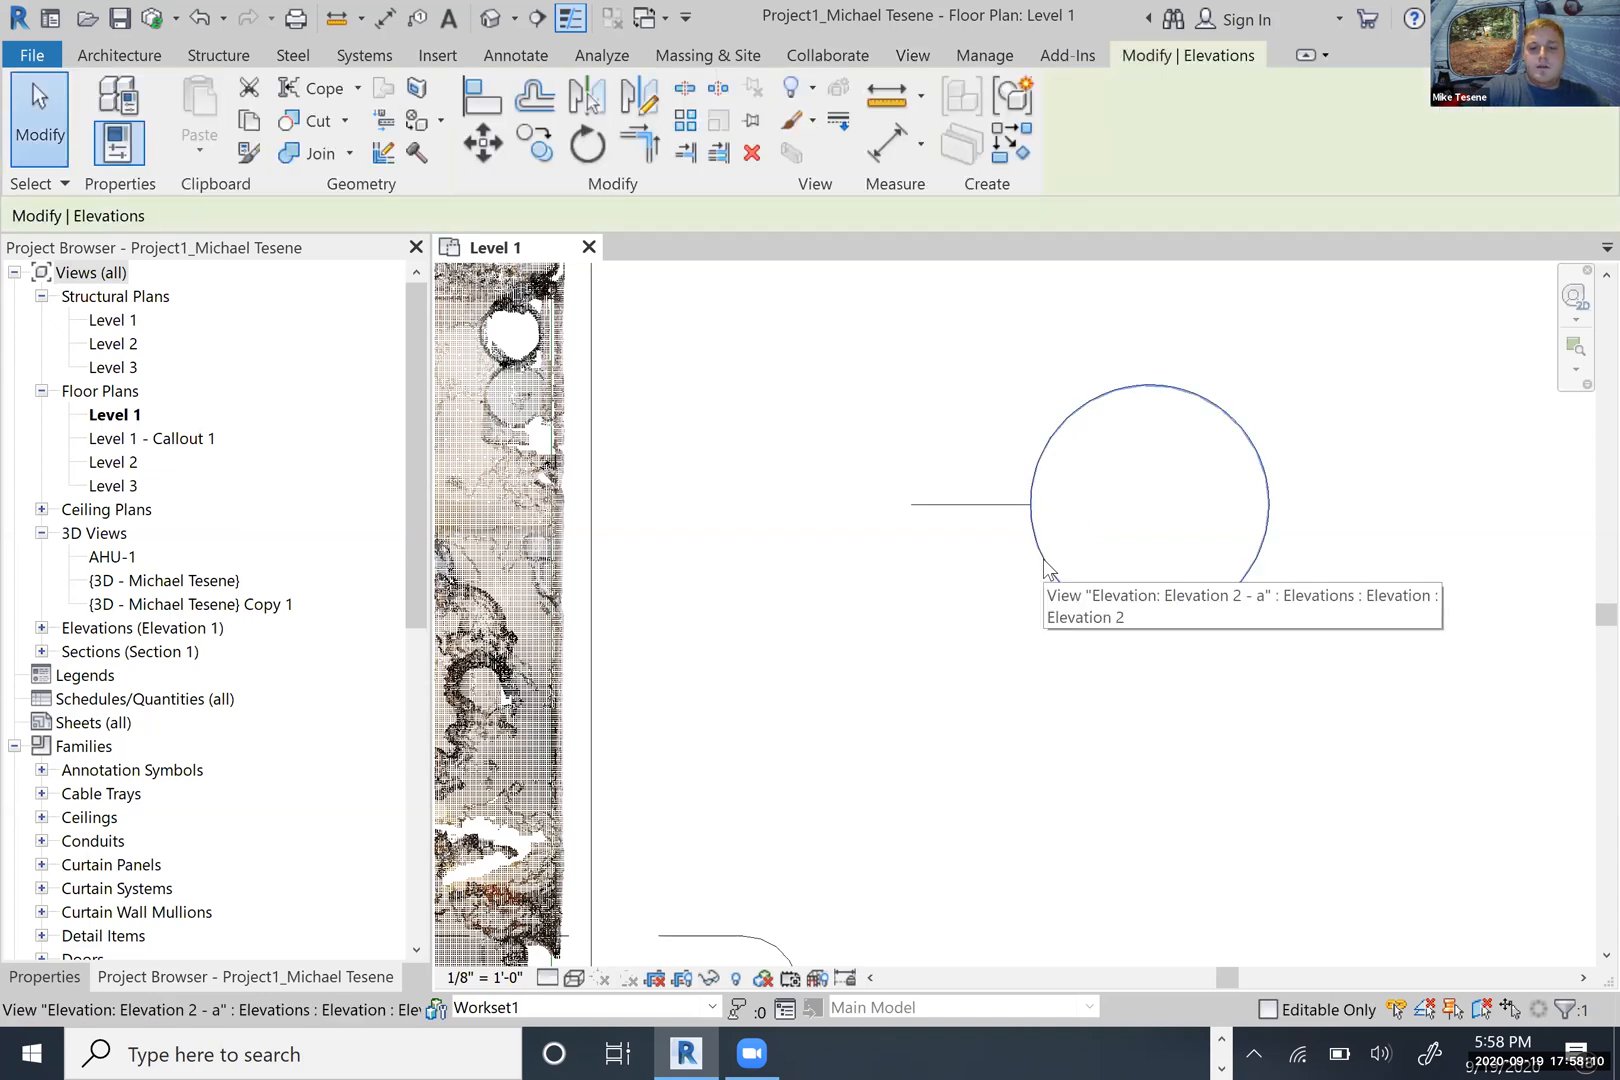
pyautogui.click(586, 142)
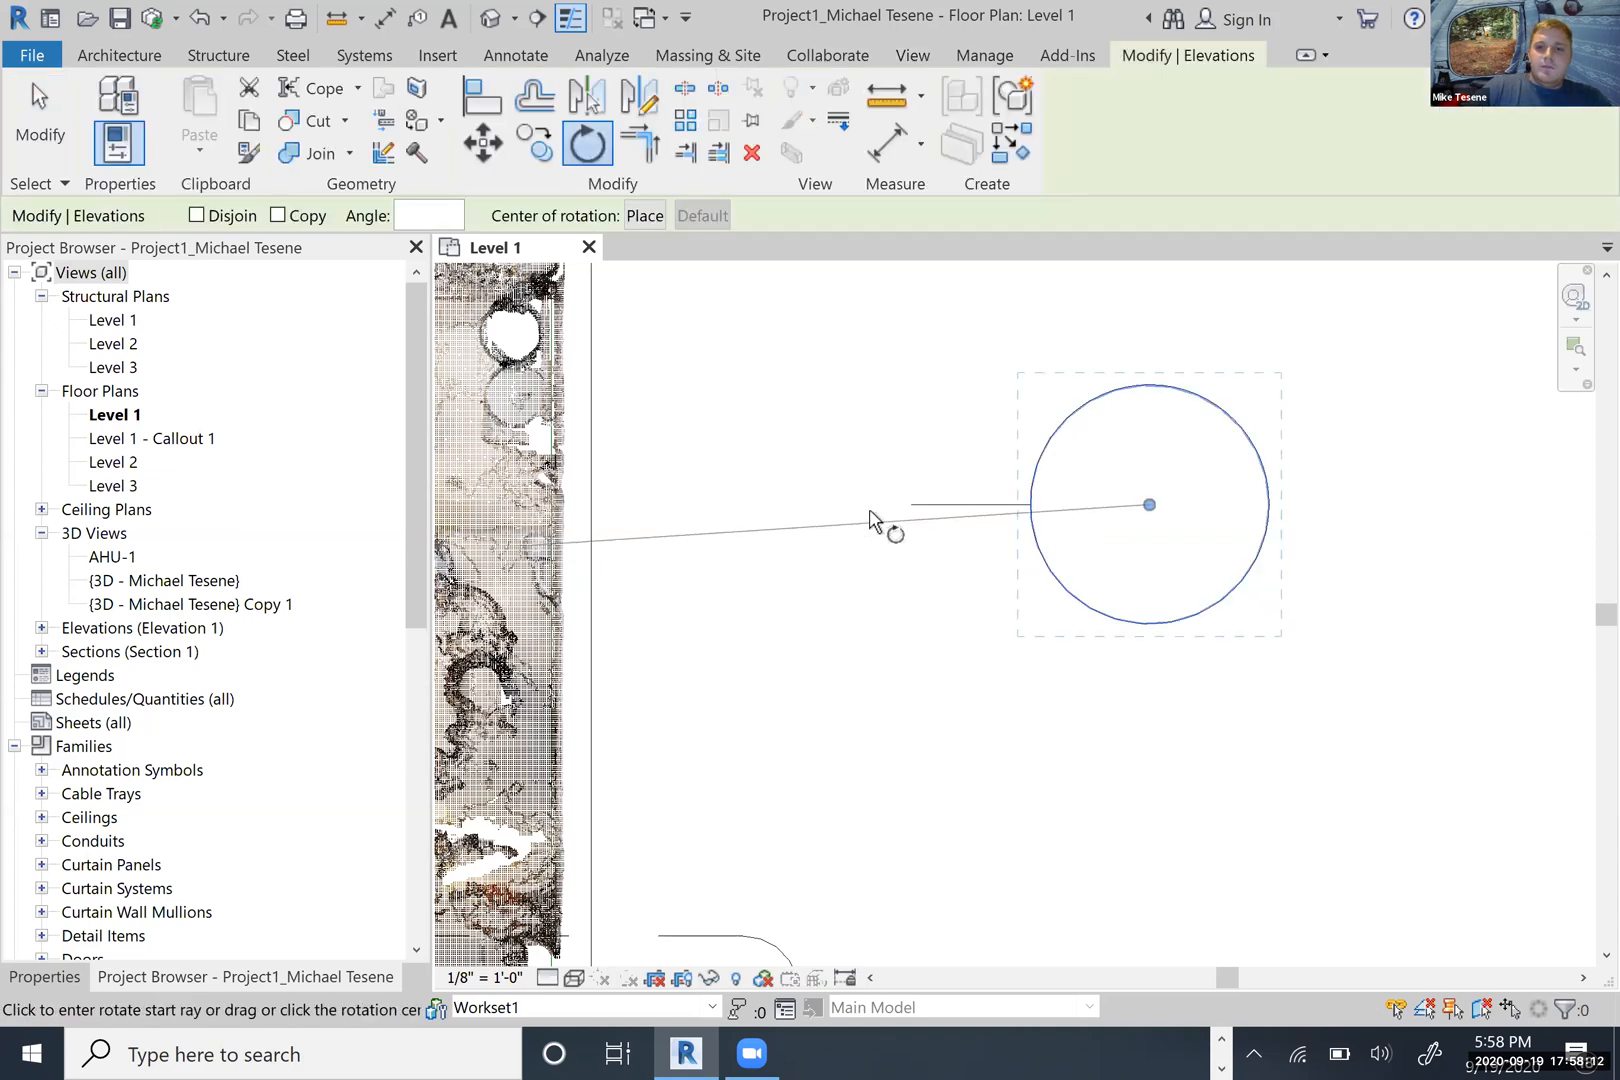
pyautogui.click(912, 504)
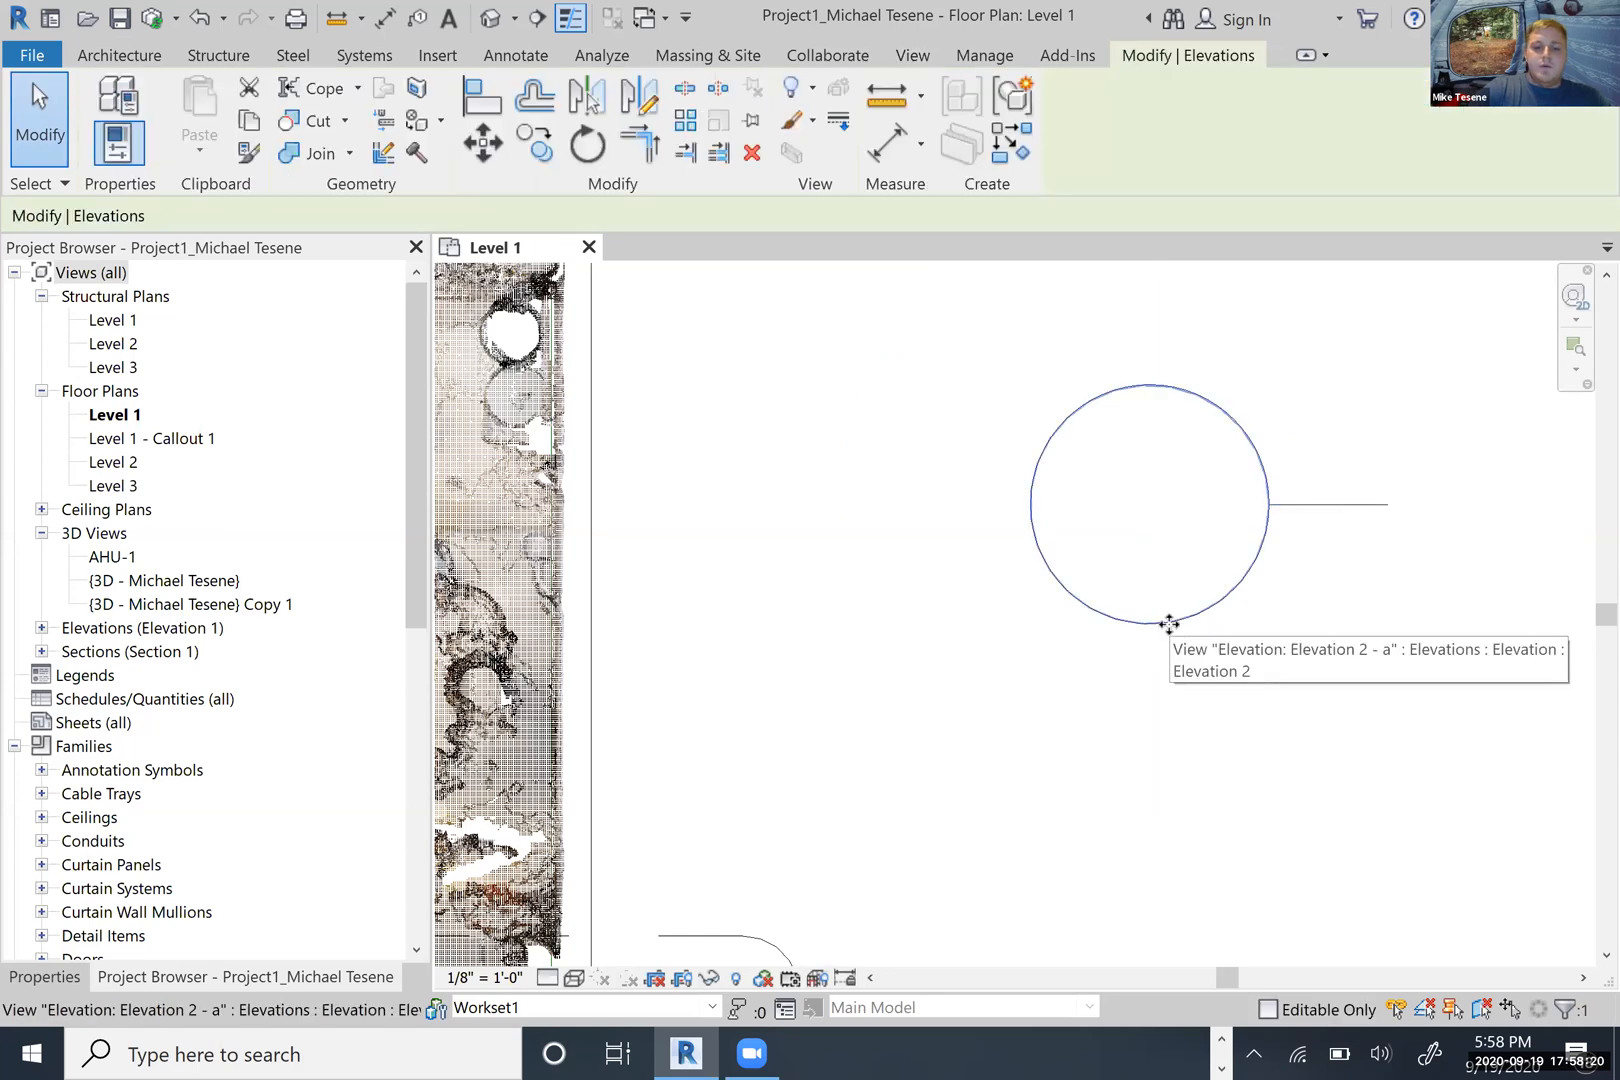
pyautogui.click(586, 142)
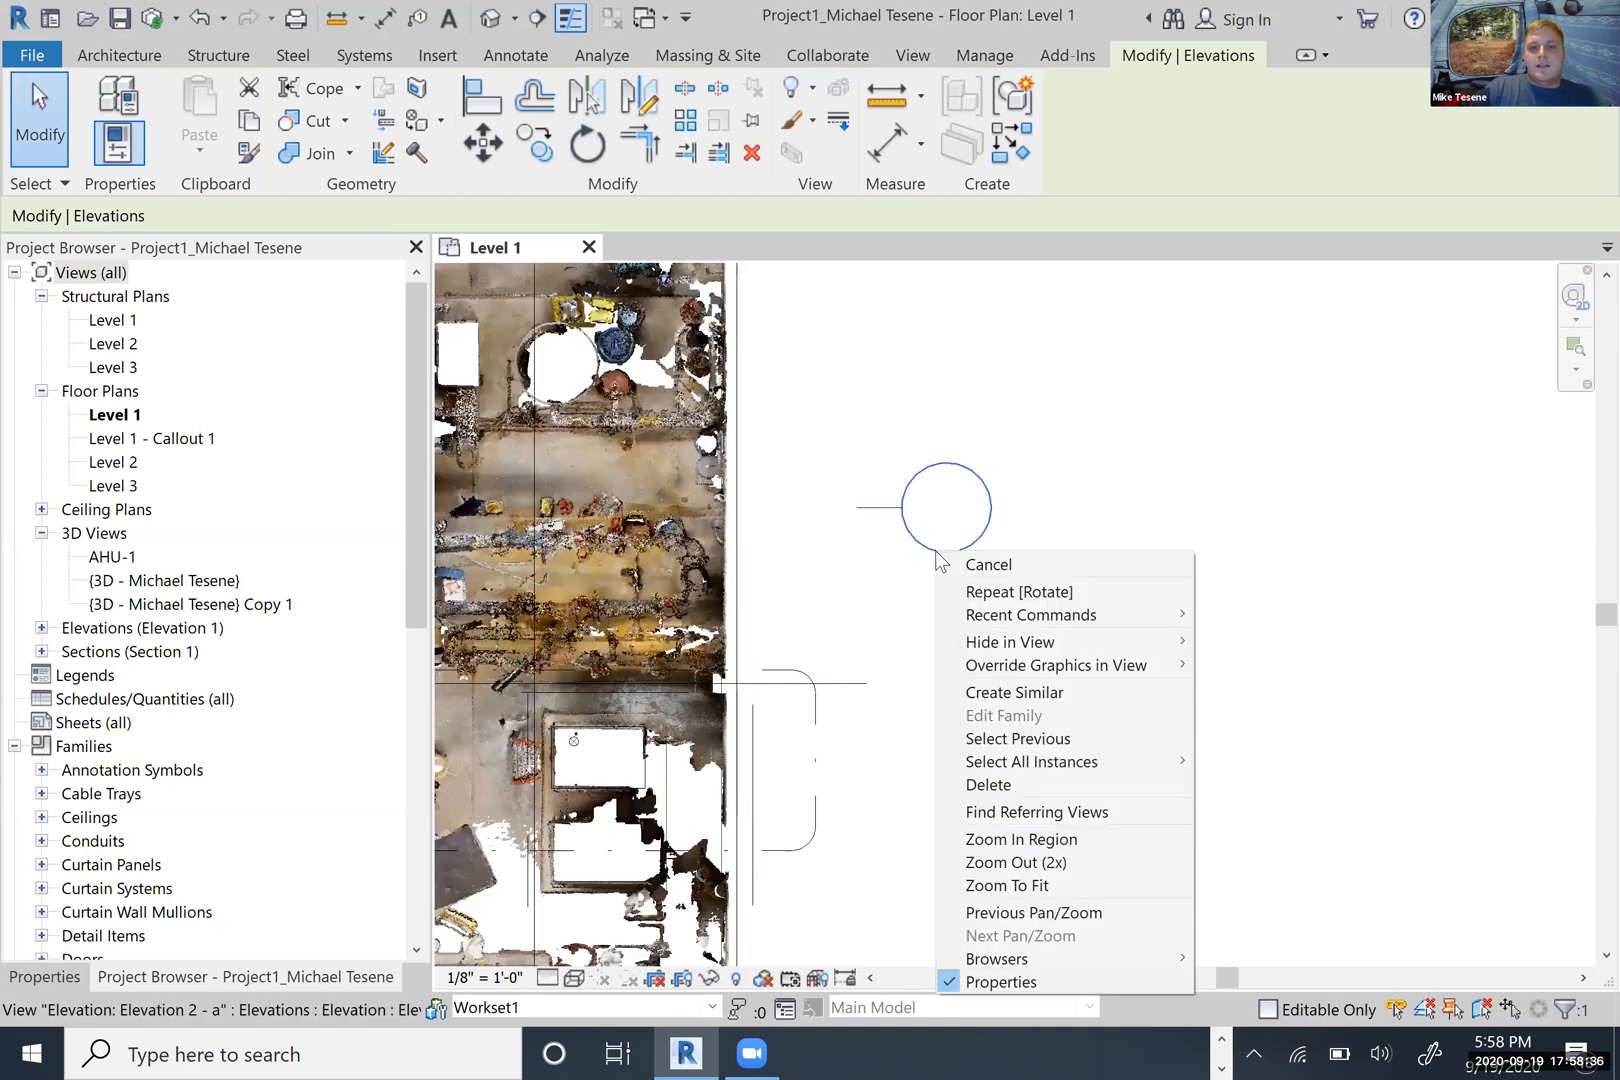
pyautogui.moveTo(1010, 640)
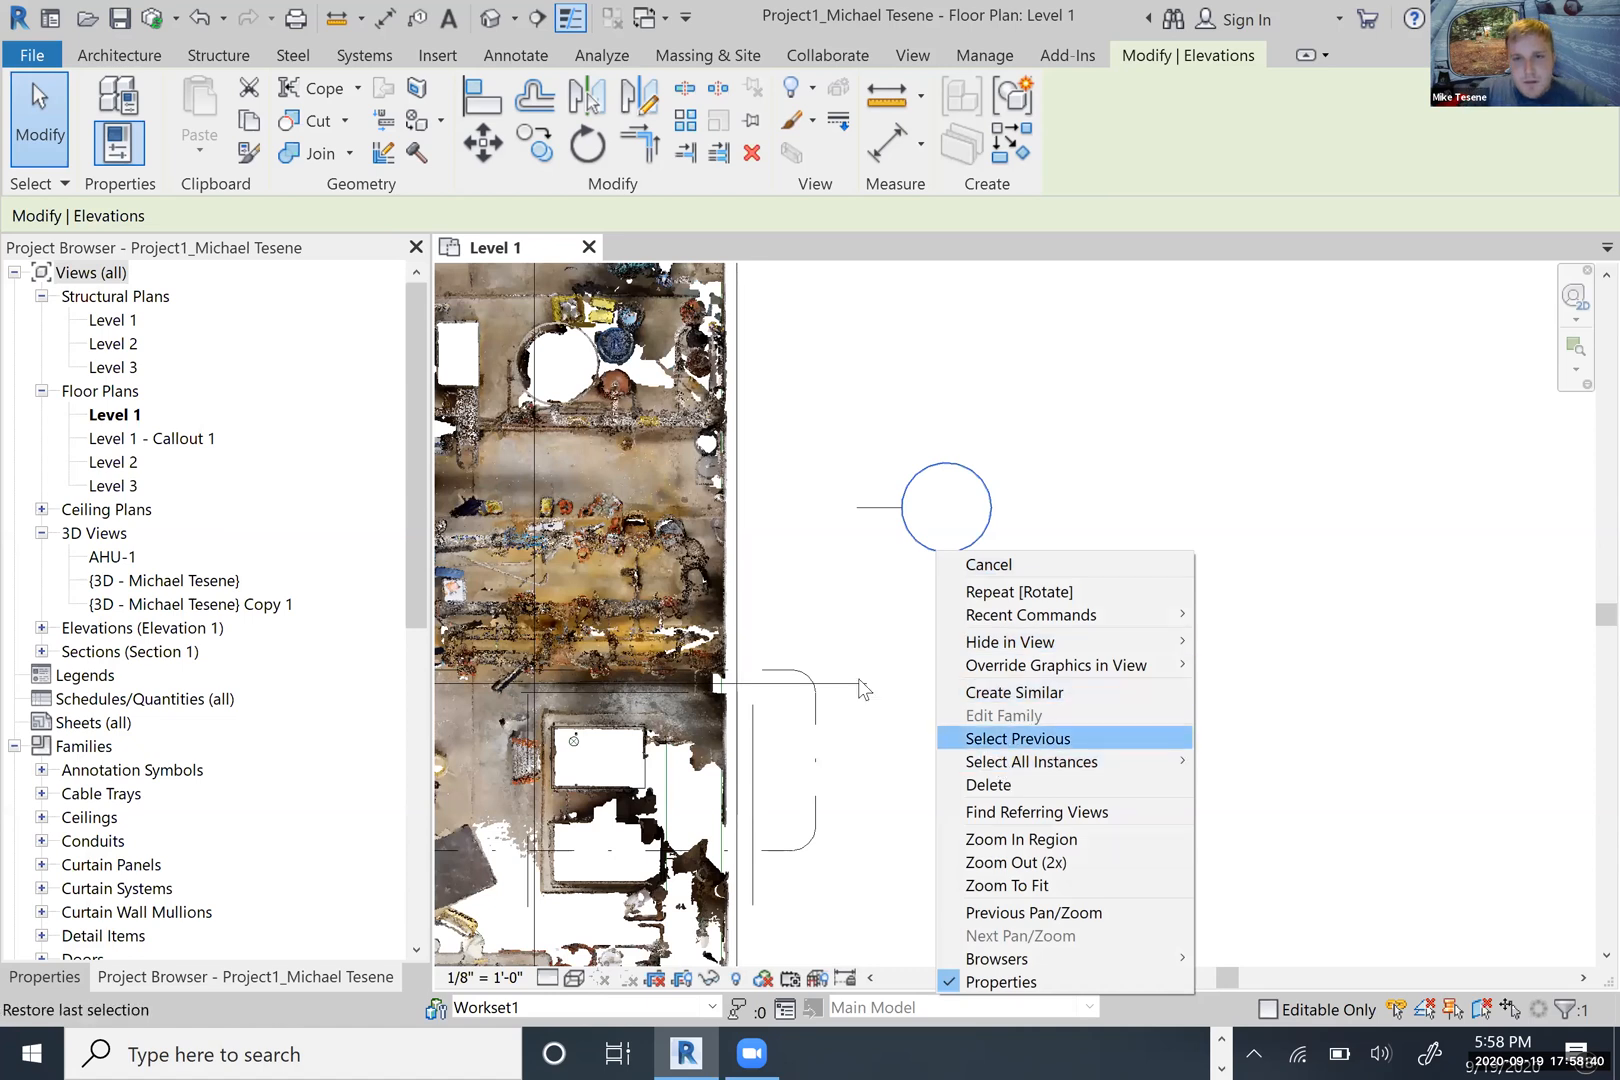
pyautogui.click(1016, 738)
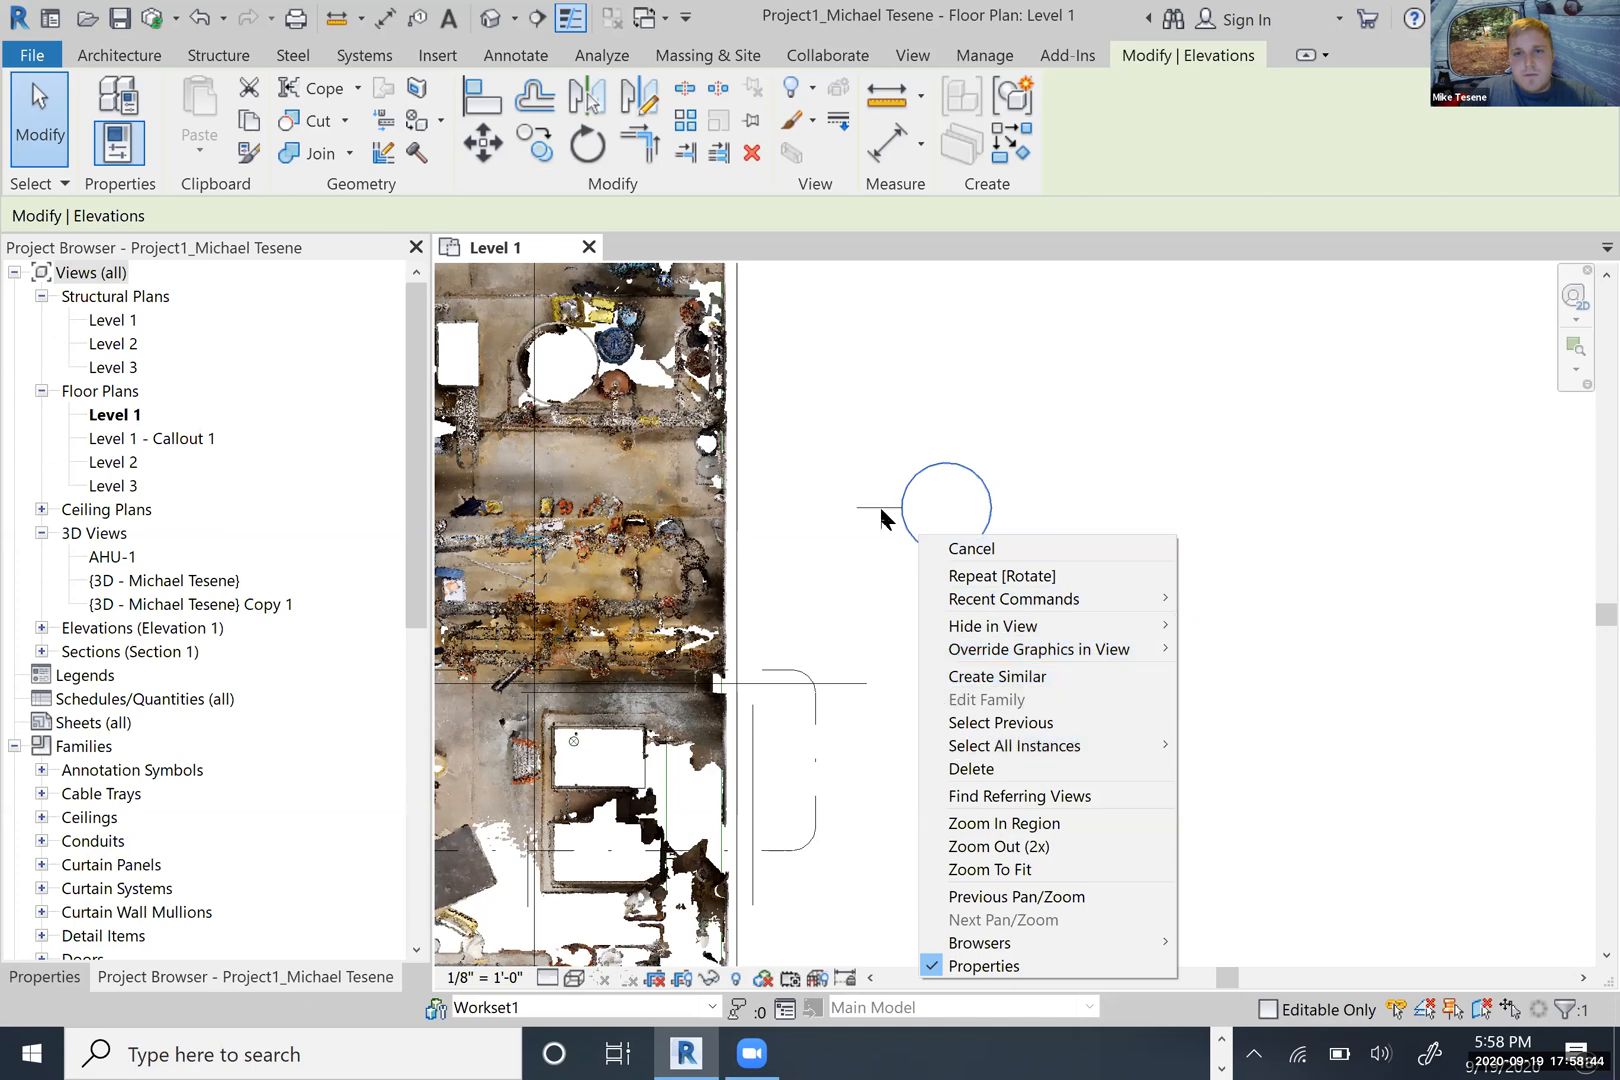
pyautogui.click(970, 548)
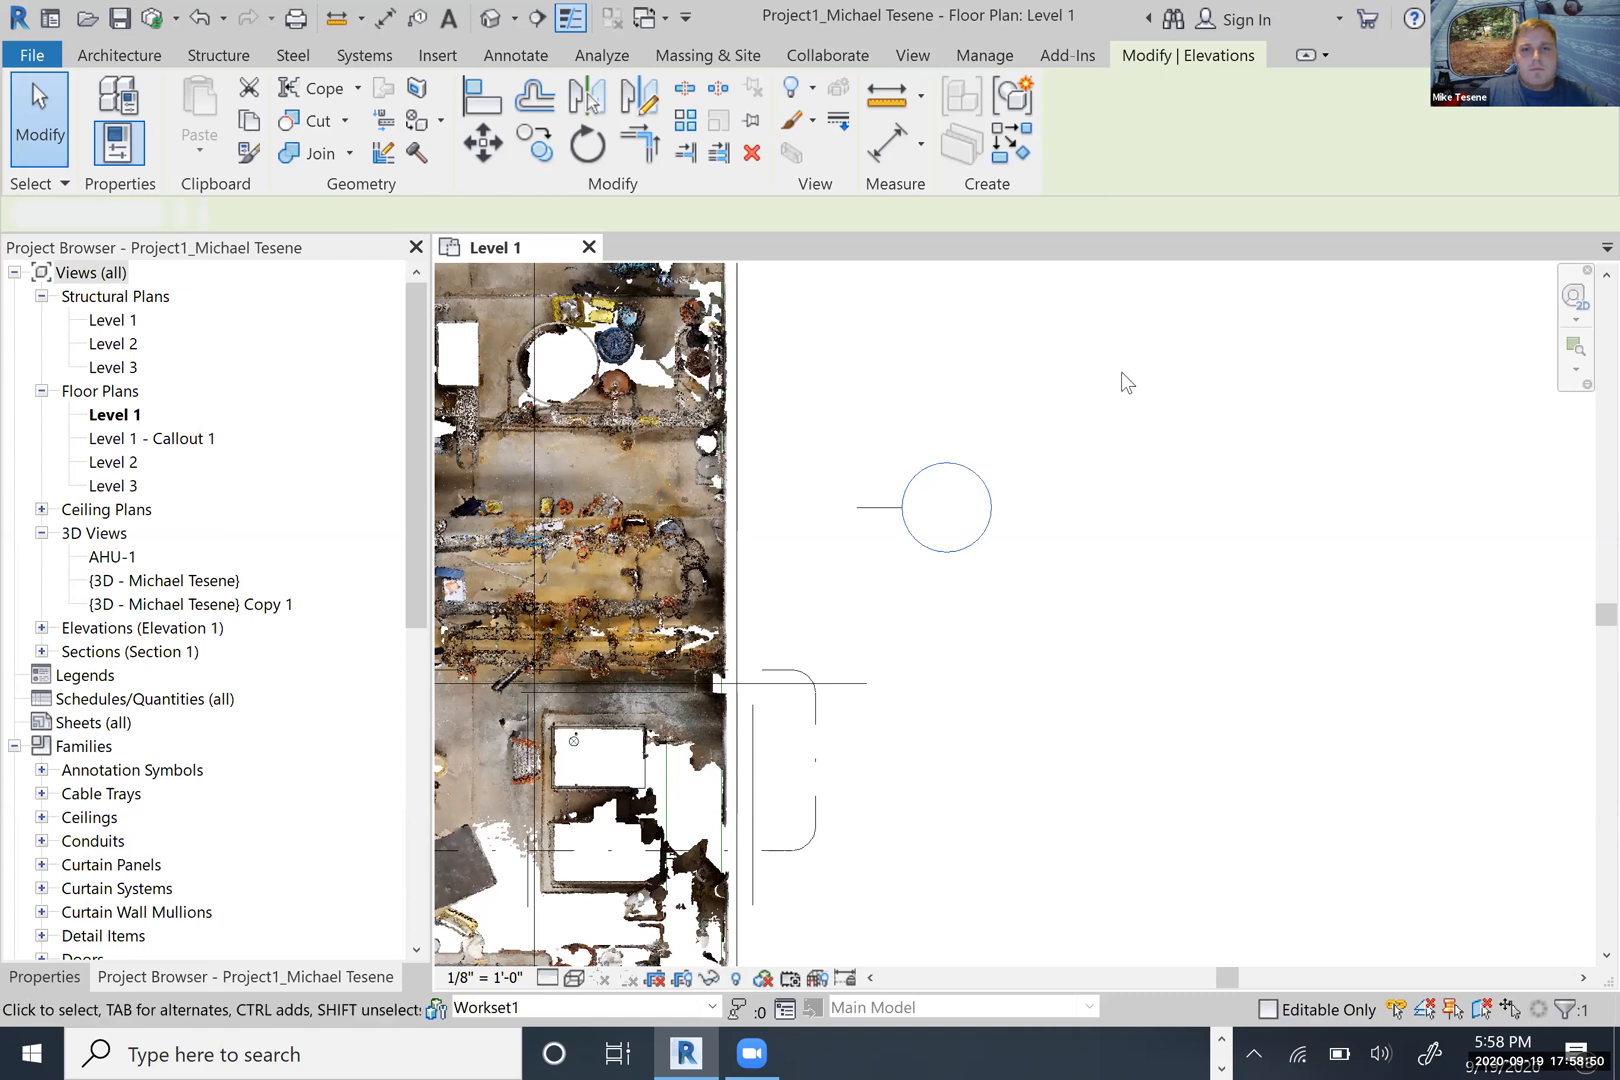
# - Use the marker's Go to Elevation View to open Elevation 2 - a in its own tab
pyautogui.click(910, 54)
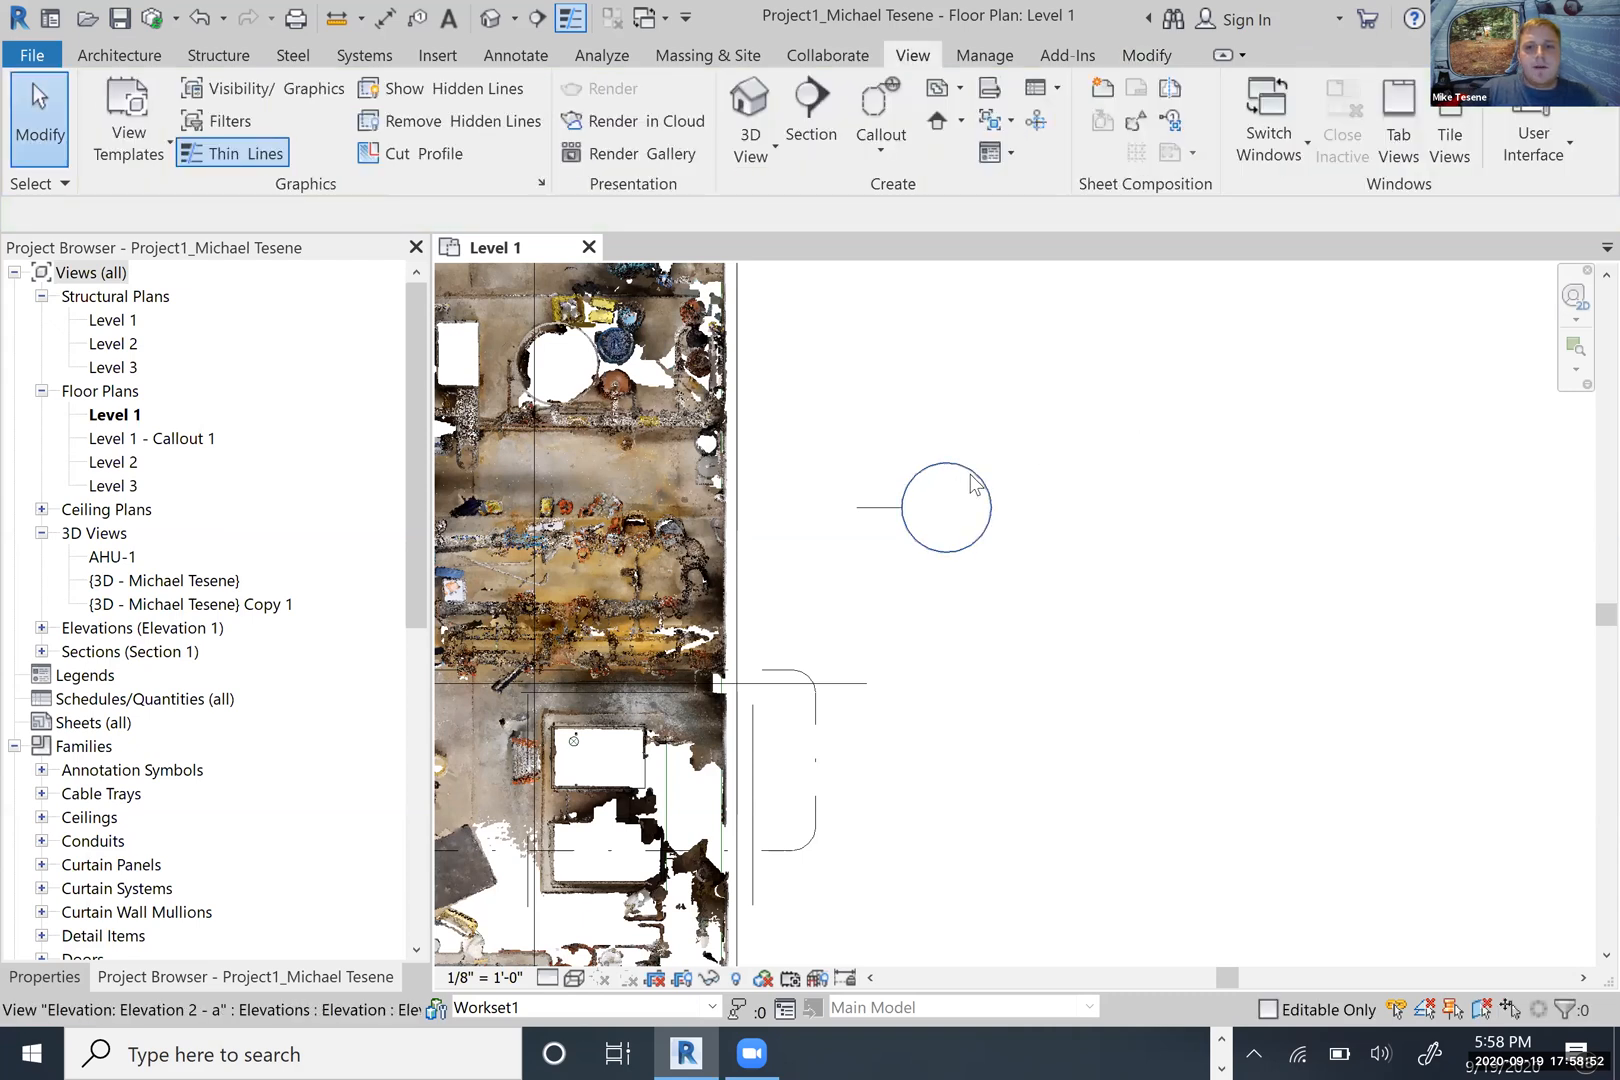
pyautogui.rightClick(968, 506)
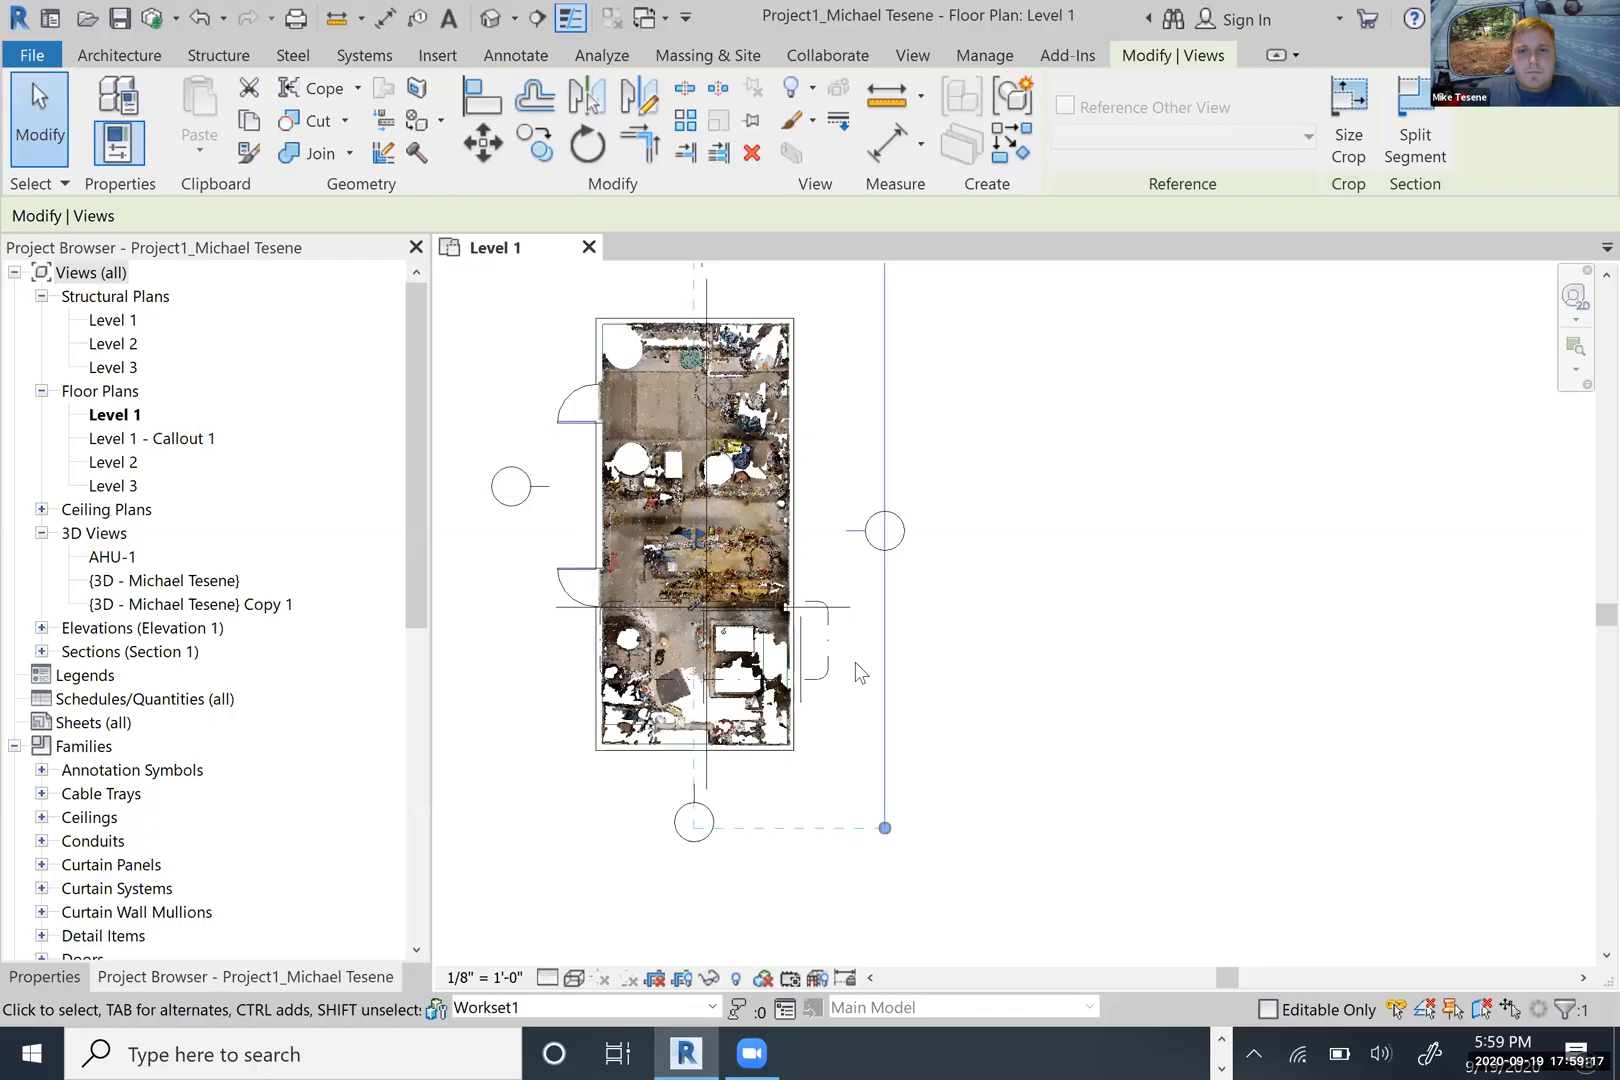
pyautogui.click(910, 54)
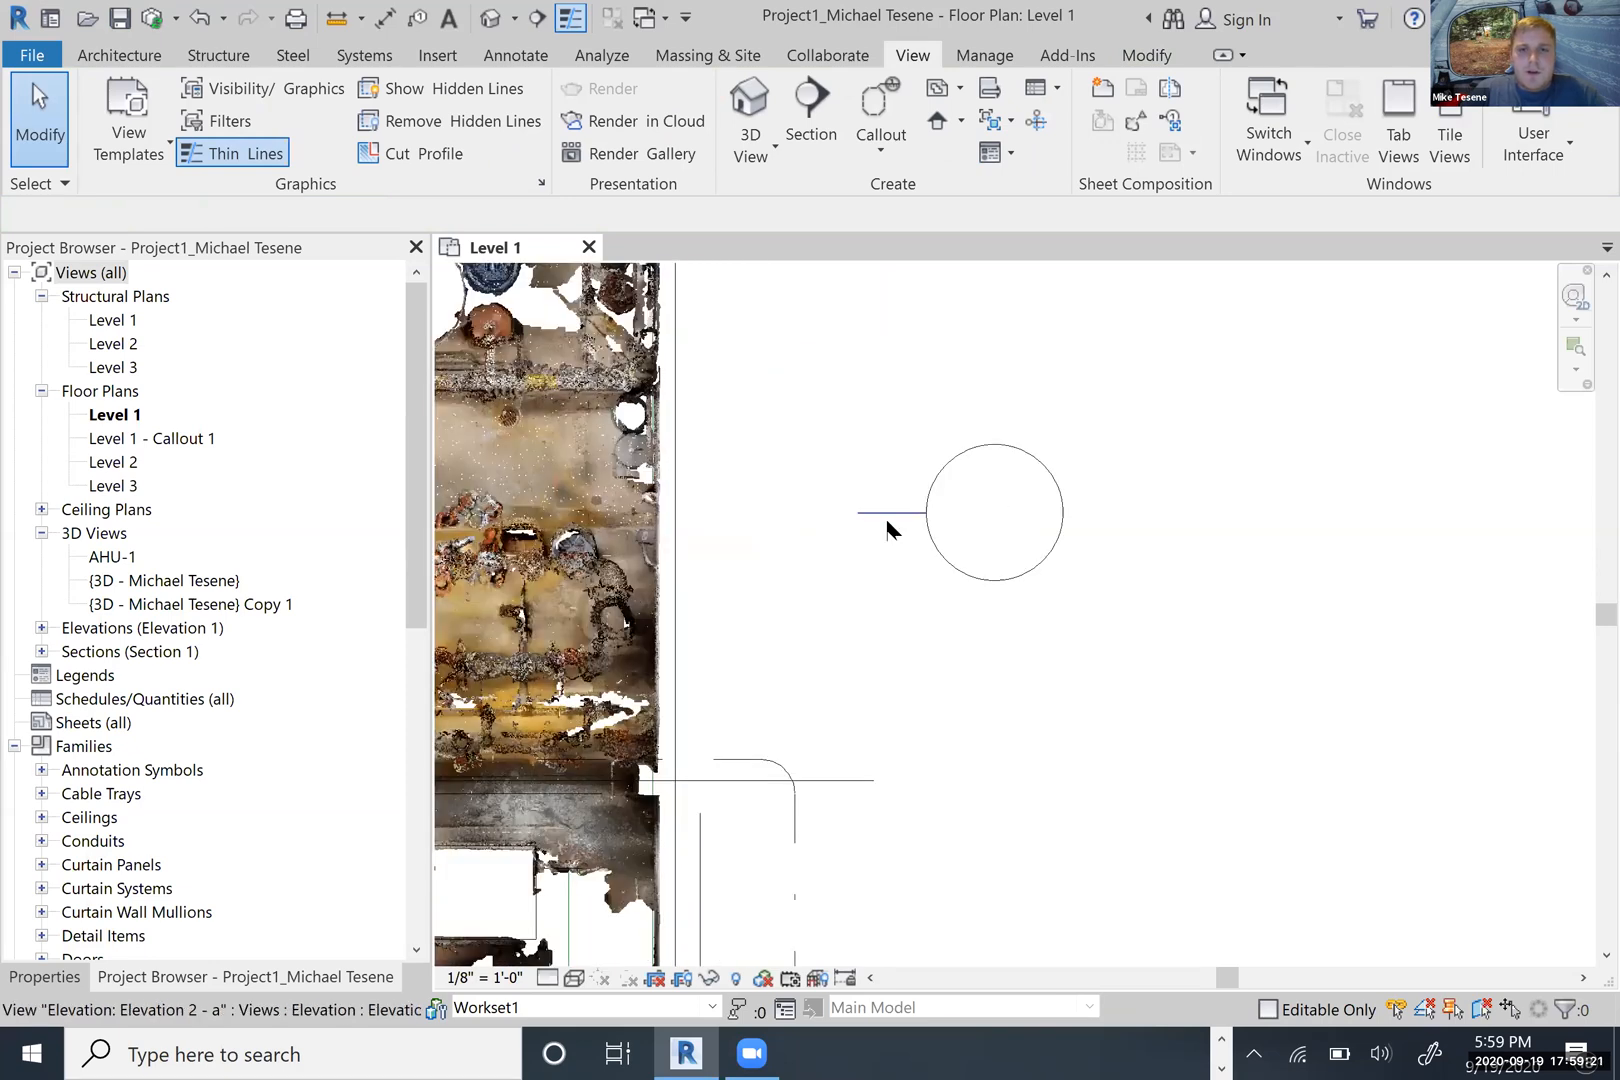
pyautogui.rightClick(994, 512)
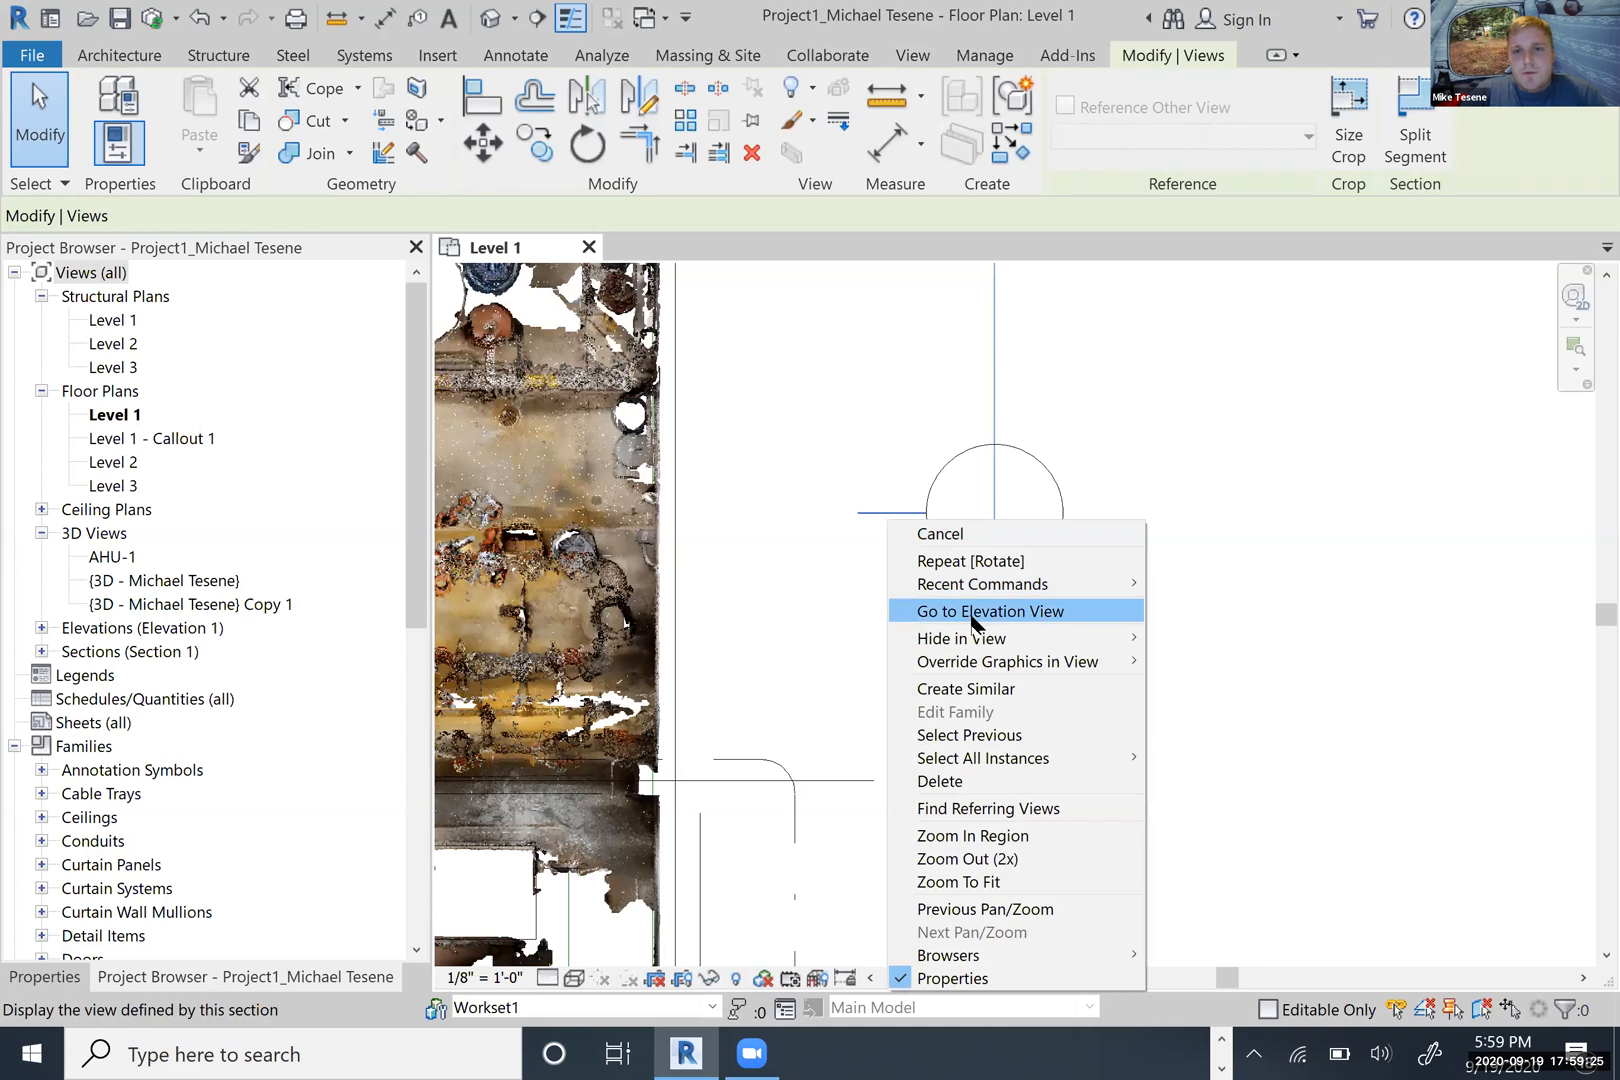
pyautogui.click(986, 610)
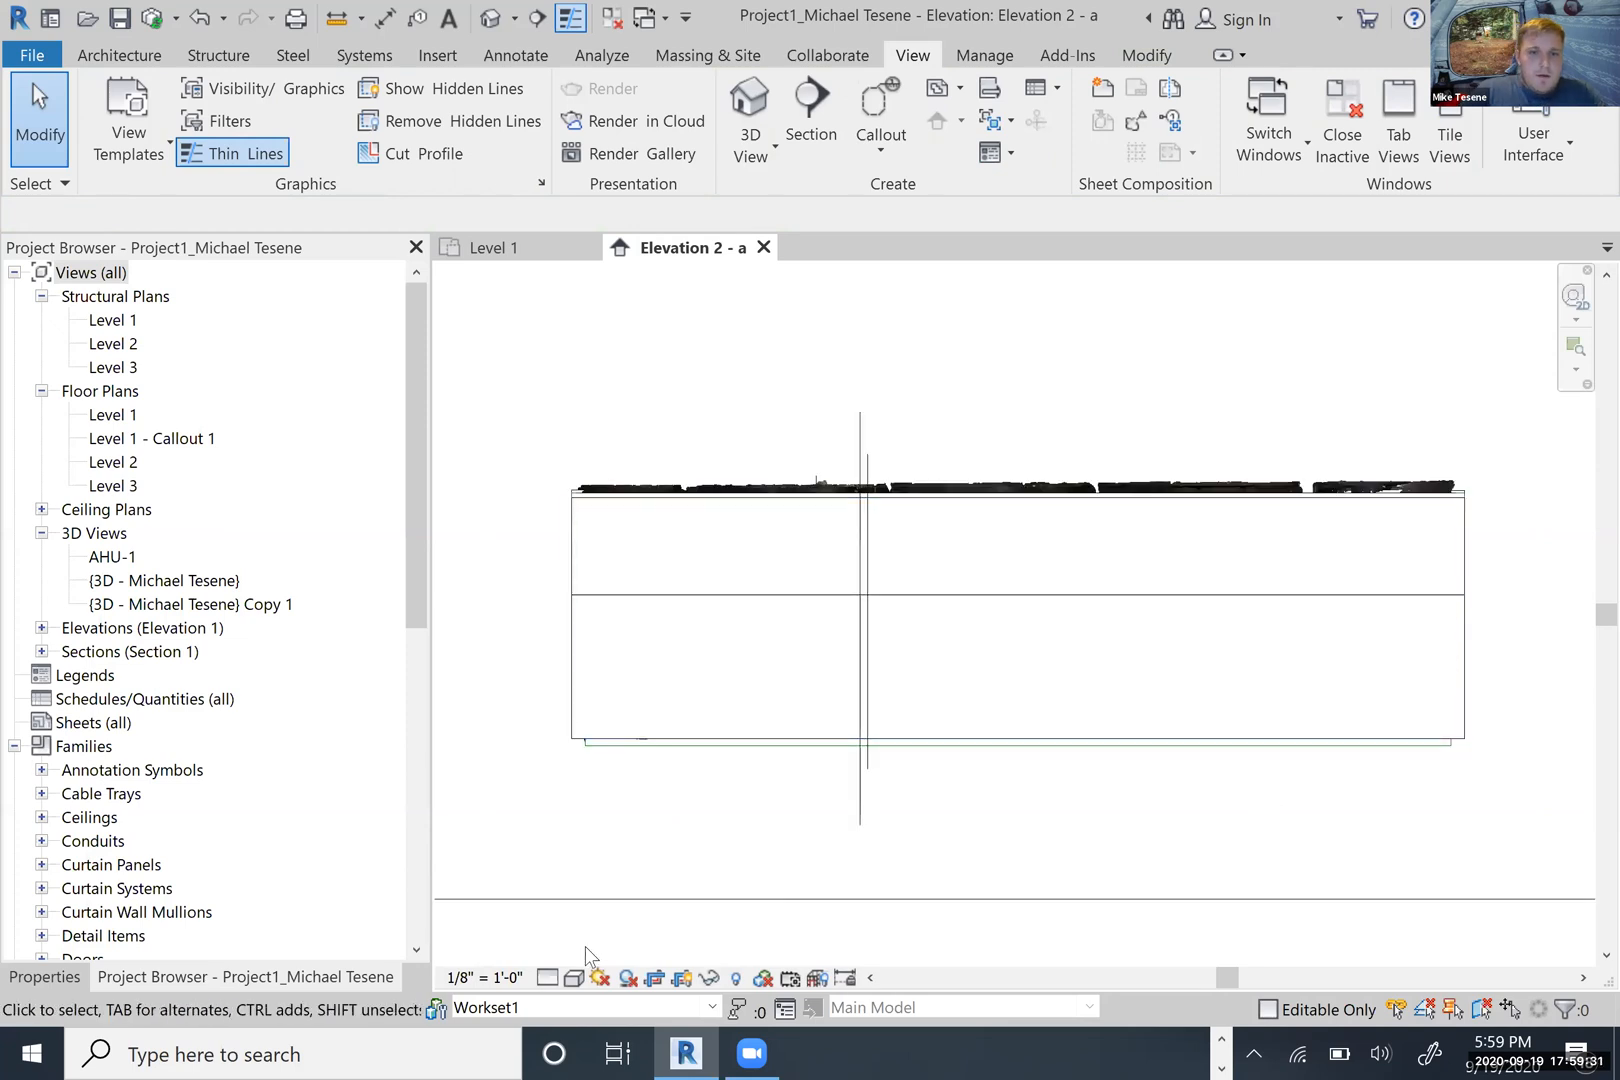
# - Switch Elevation 2 - a to Wireframe so the wall's point-cloud scan shows, then return to Level 1
pyautogui.click(570, 978)
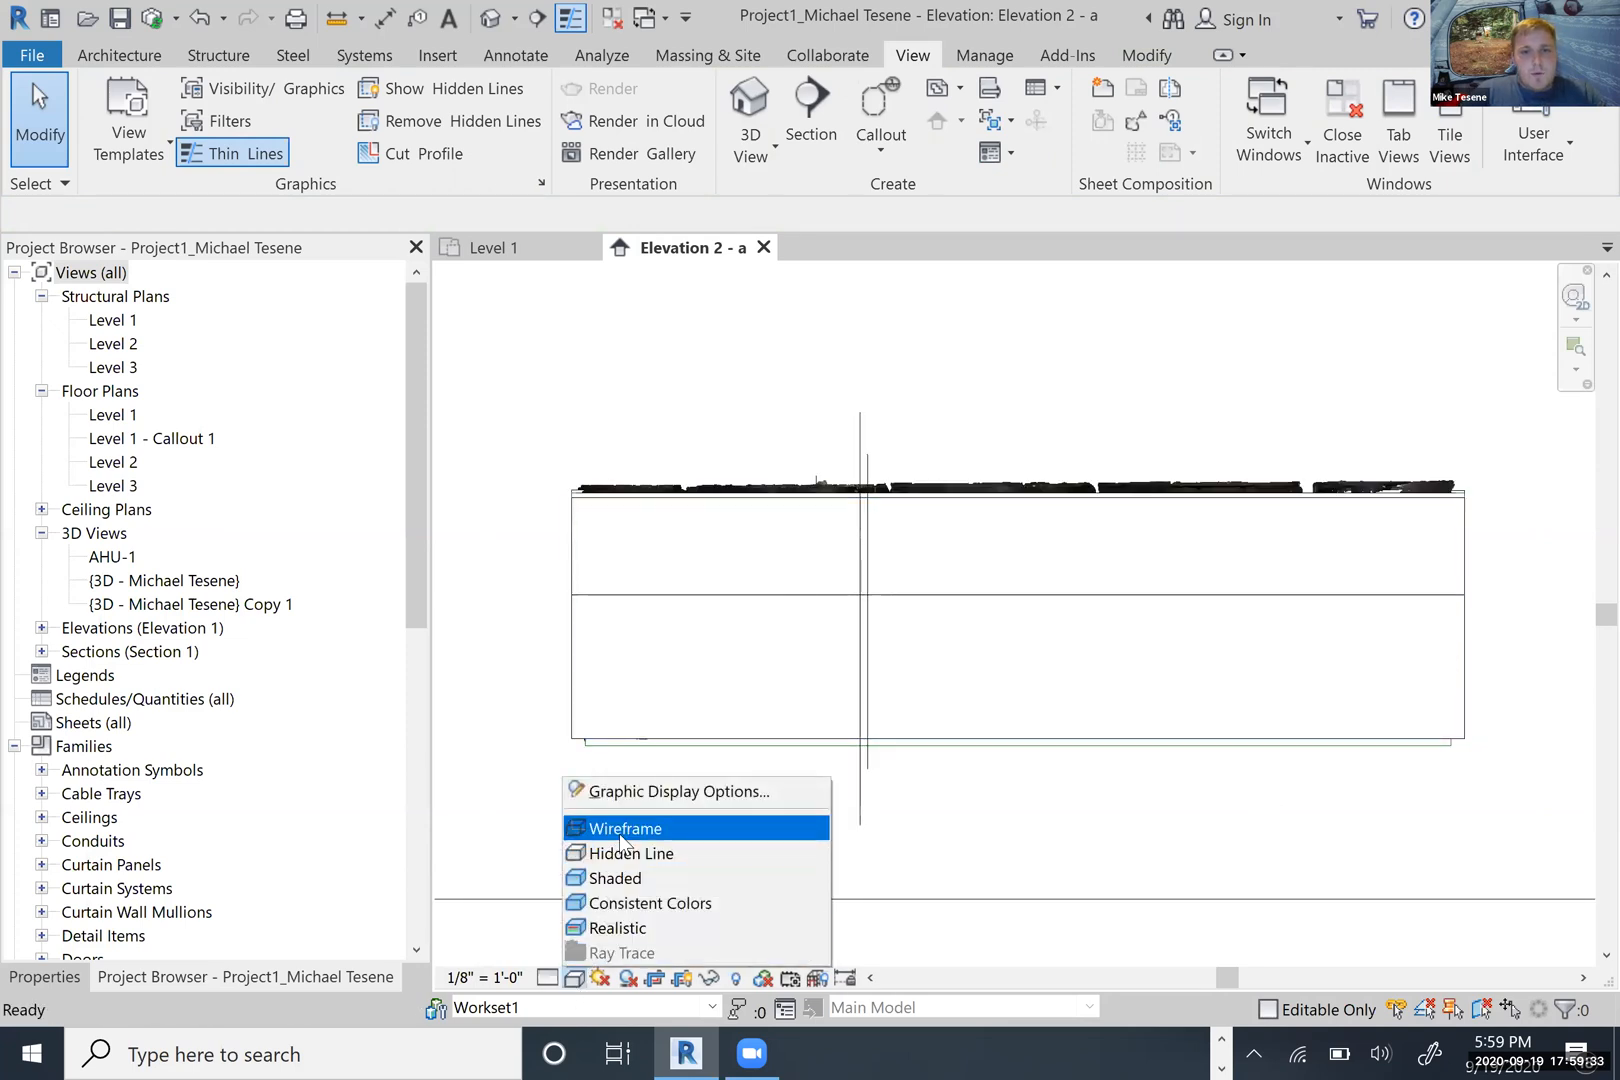
pyautogui.click(618, 928)
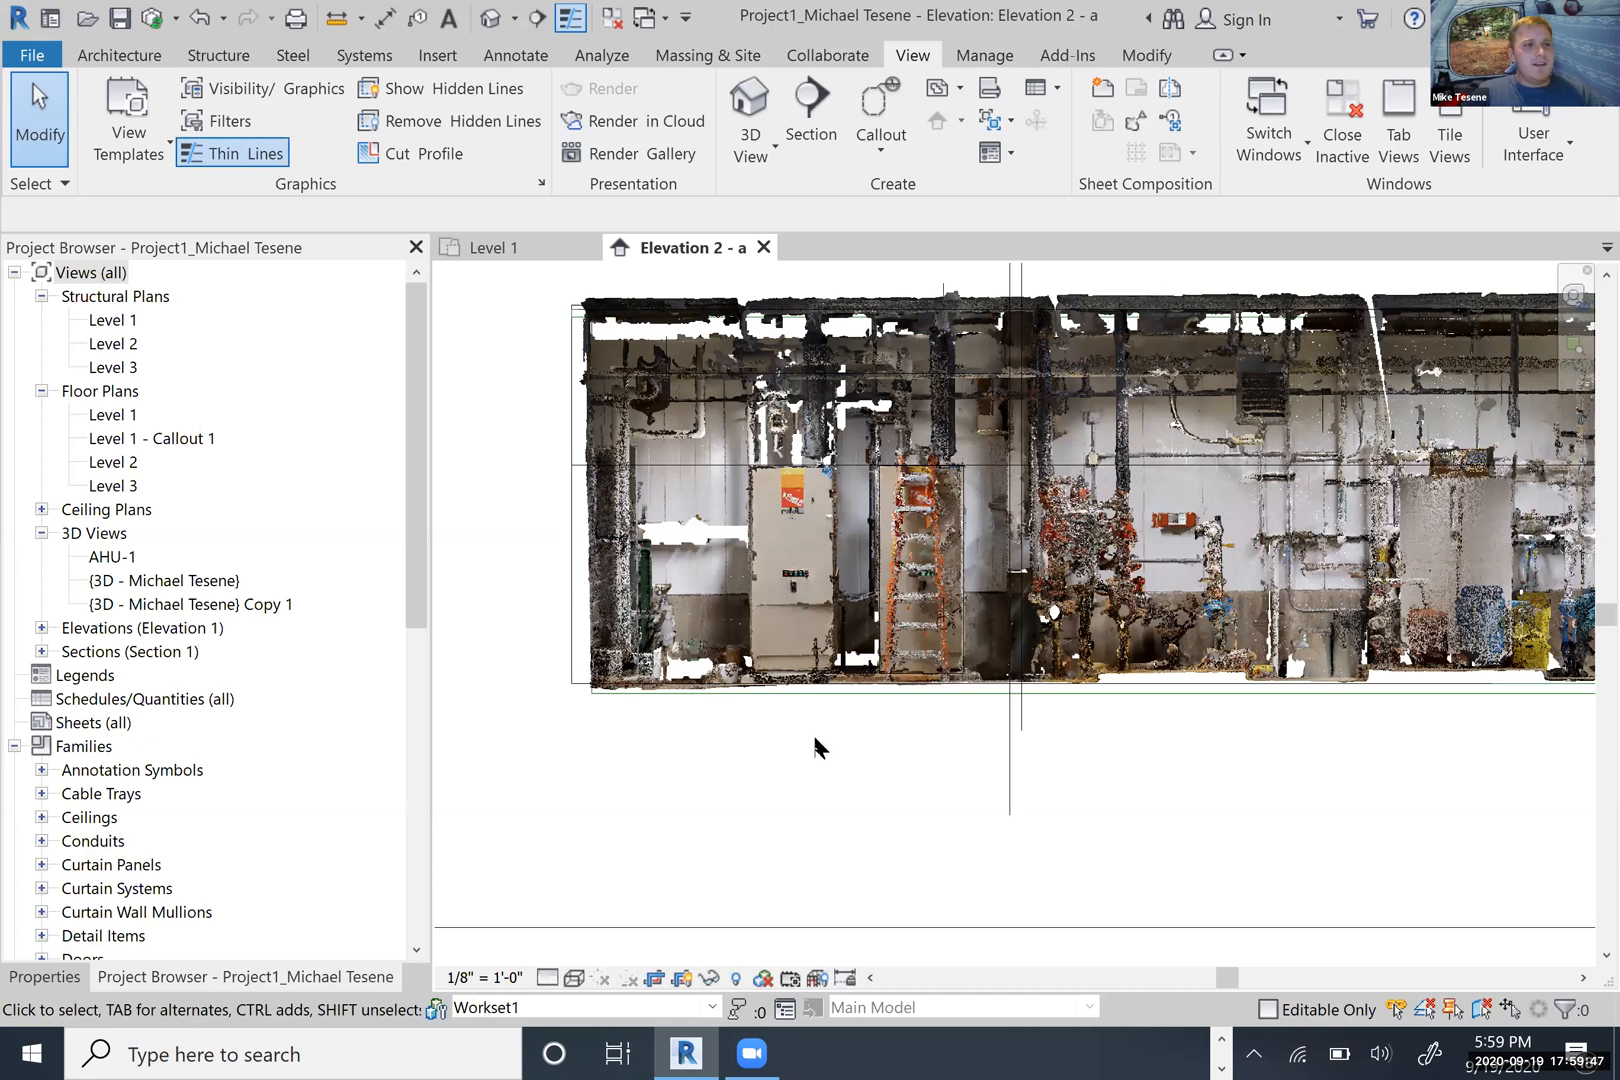
pyautogui.moveTo(916, 640)
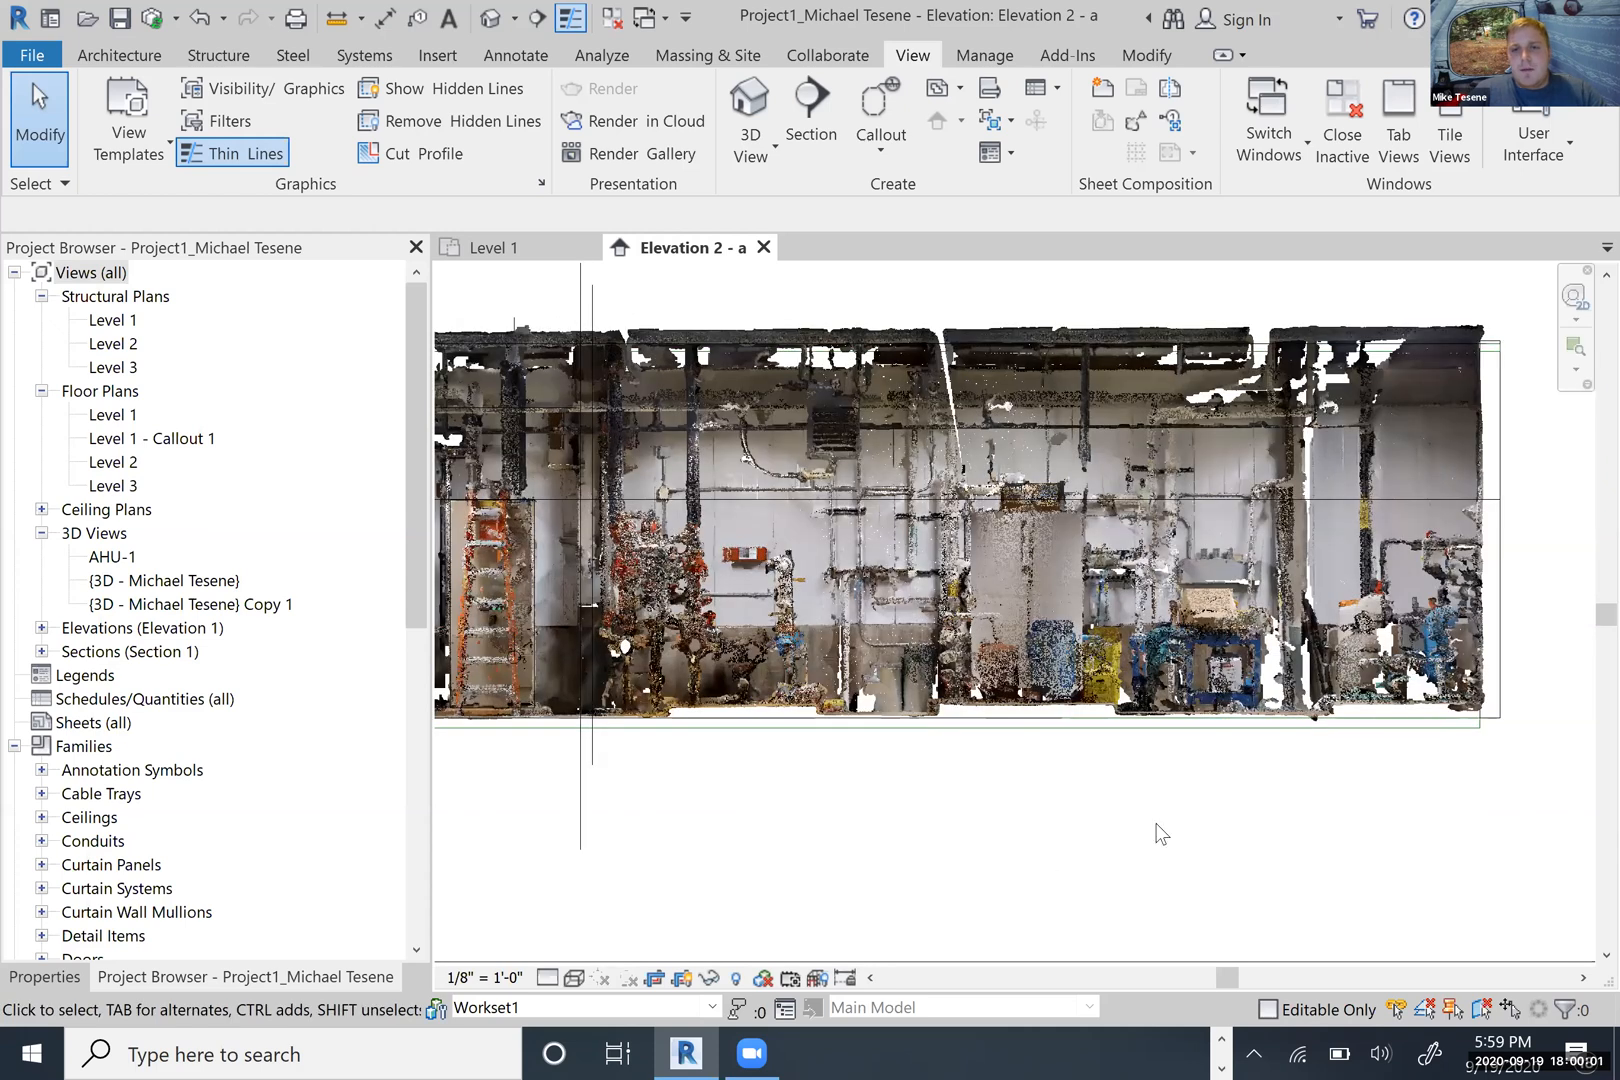
pyautogui.click(640, 466)
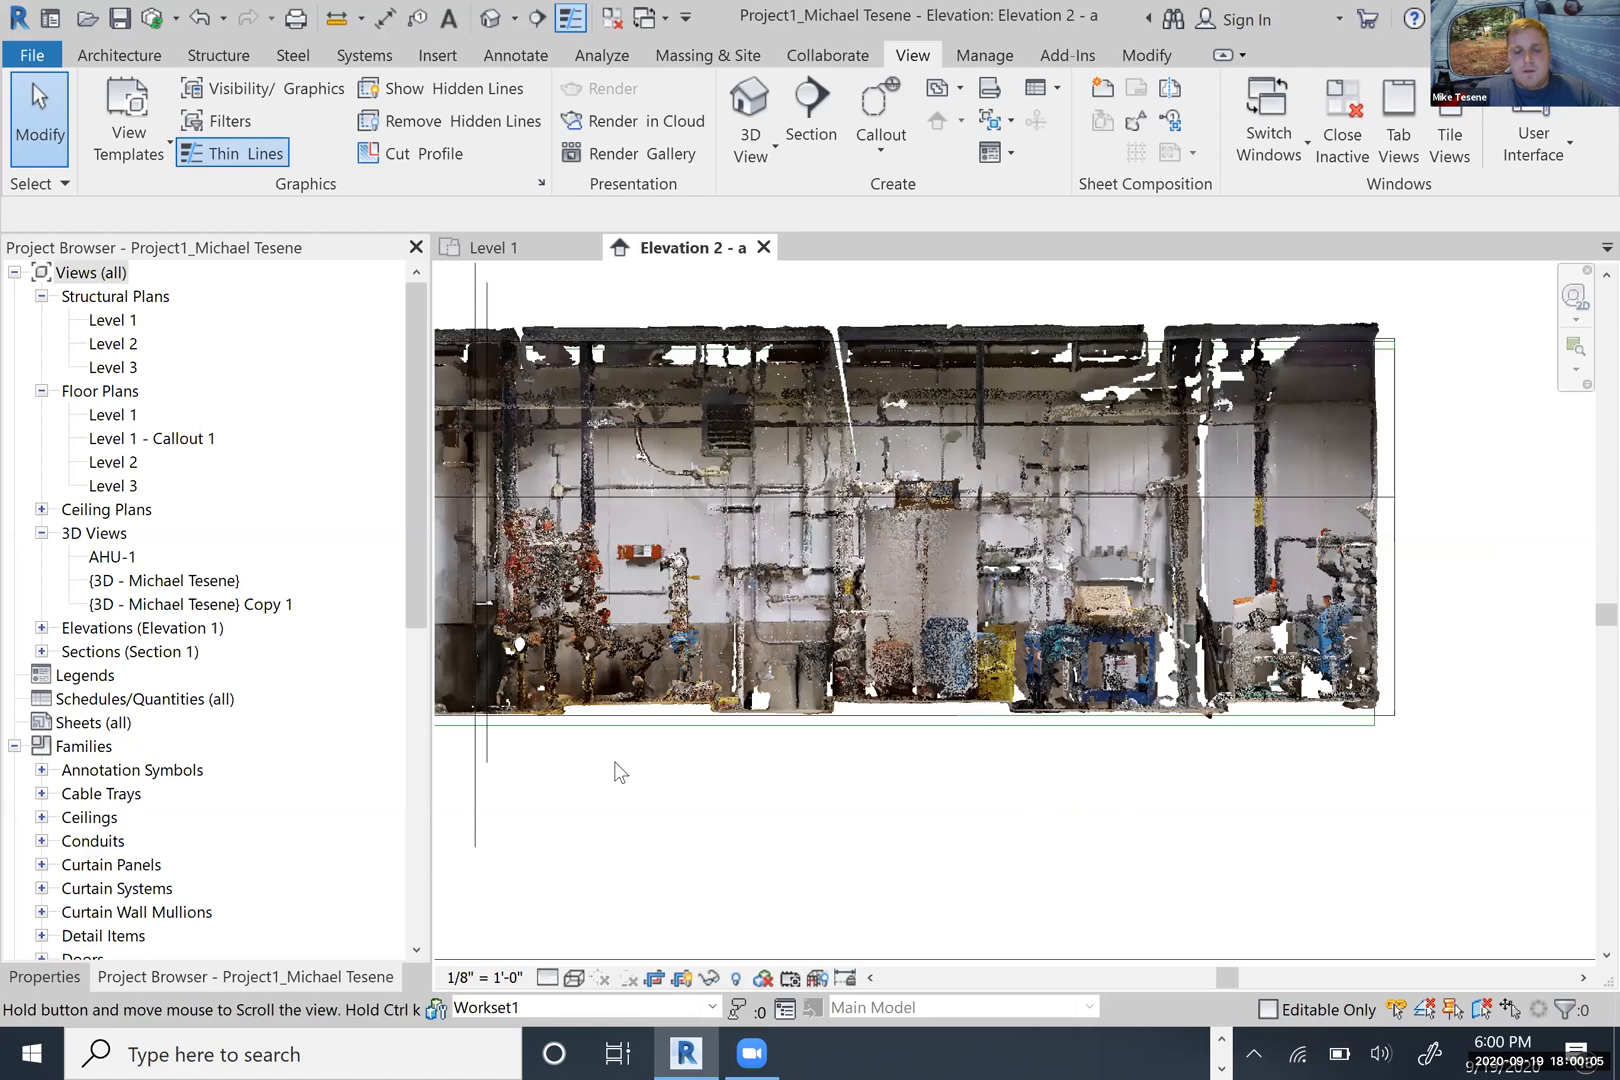
pyautogui.moveTo(1290, 814)
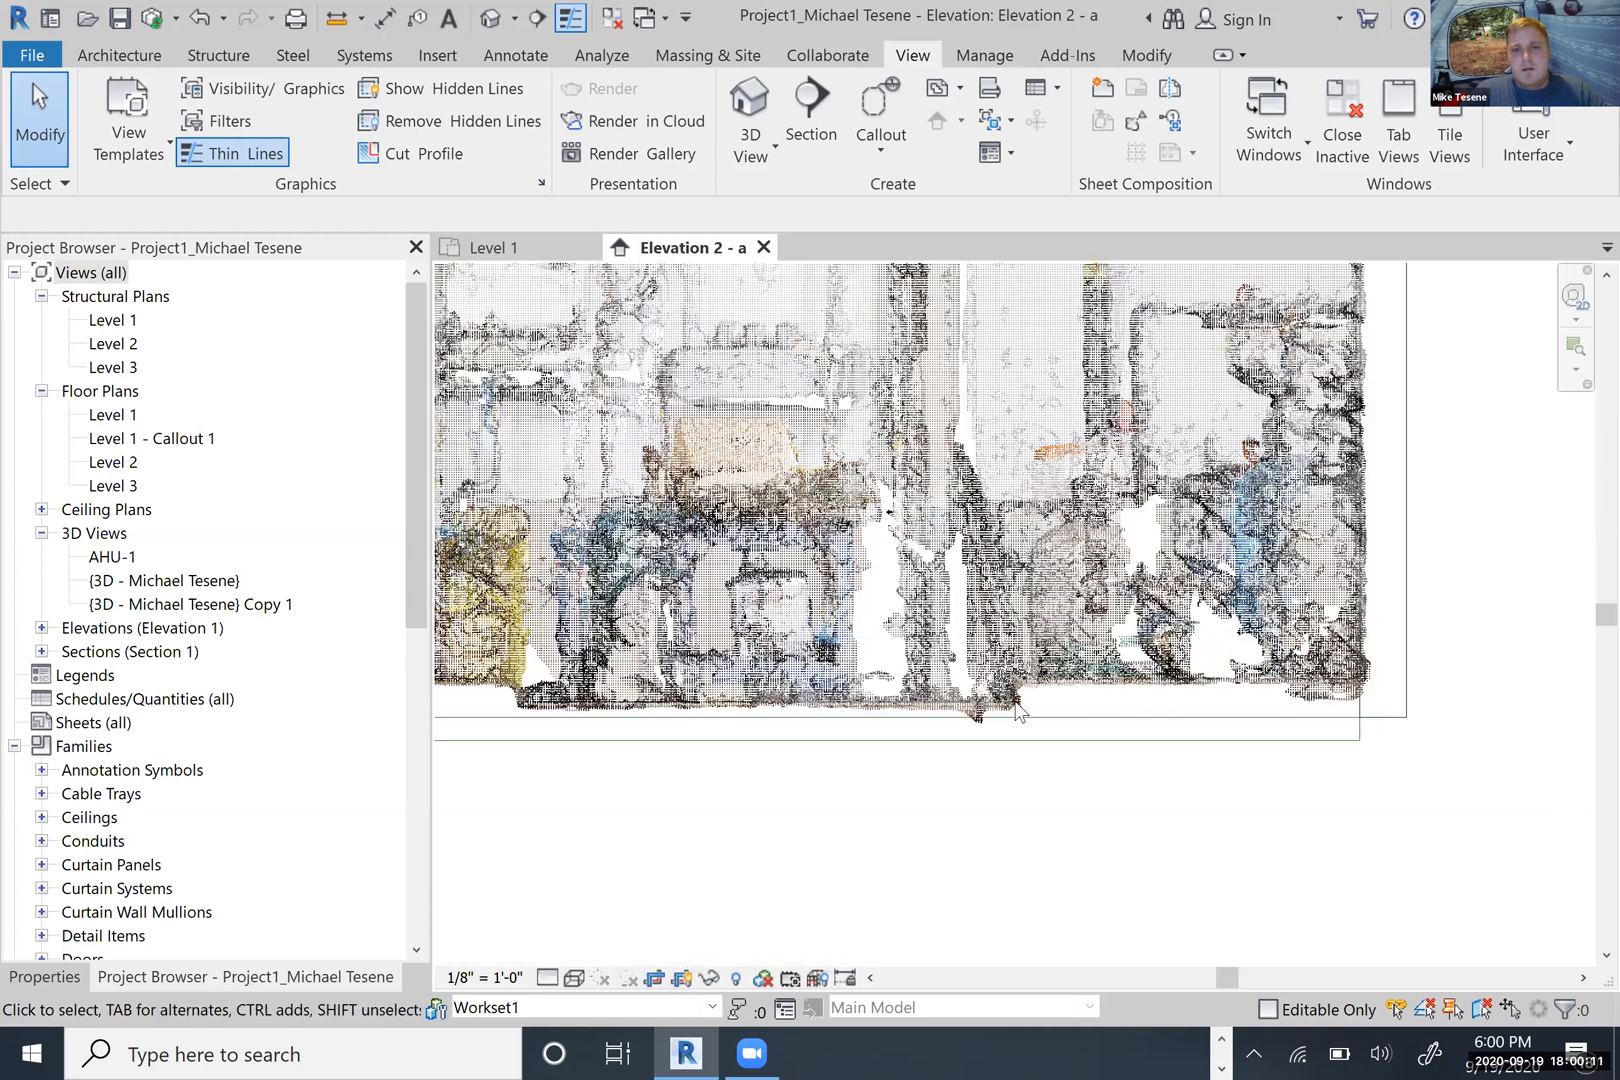
pyautogui.click(1018, 714)
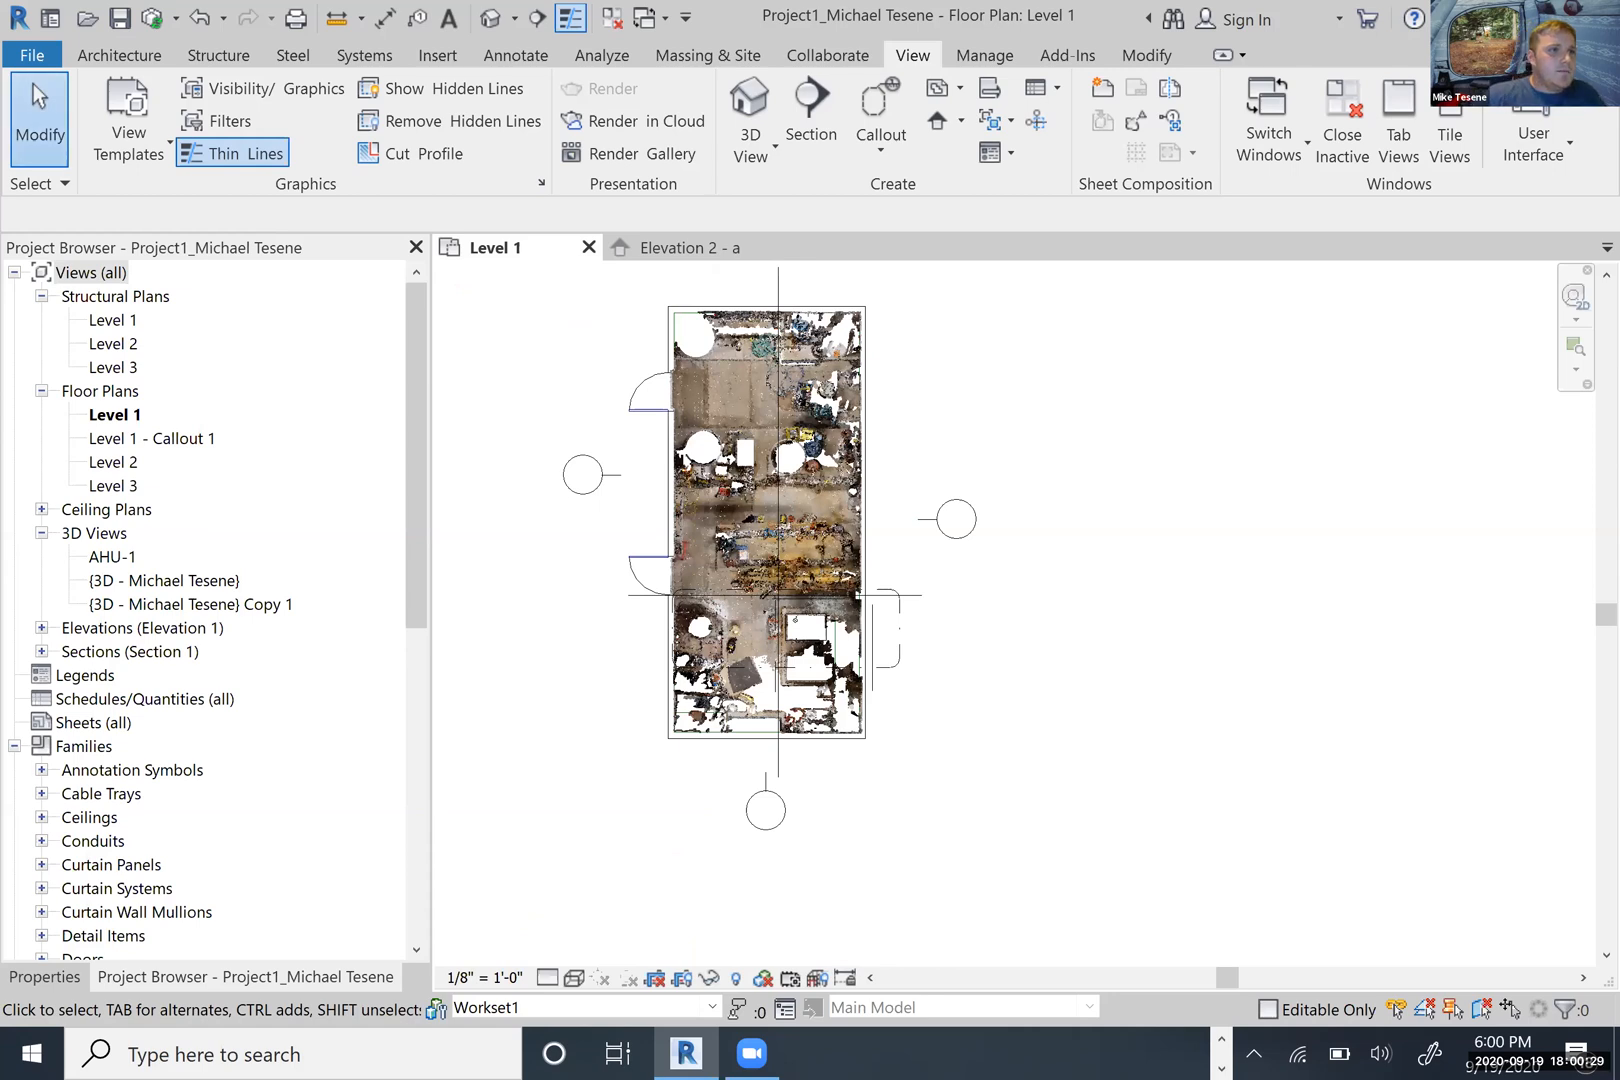
# - Show the Level 1 plan's view properties and start the Section tool
pyautogui.click(44, 976)
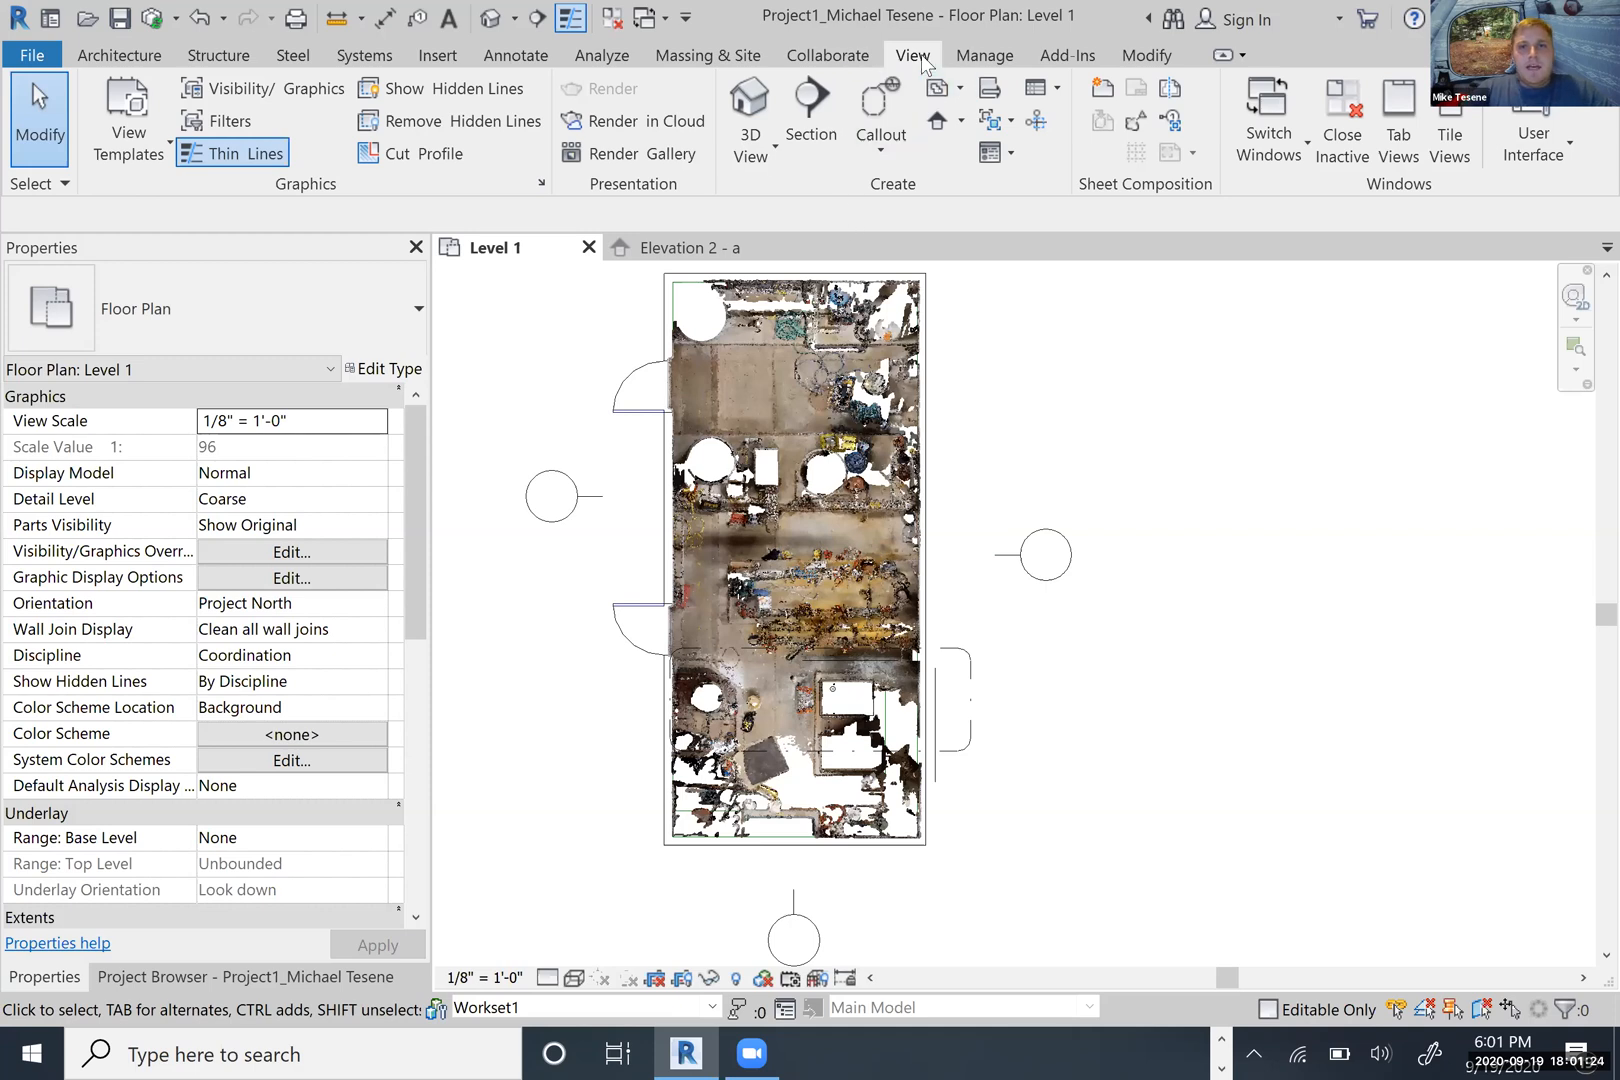
pyautogui.moveTo(810, 108)
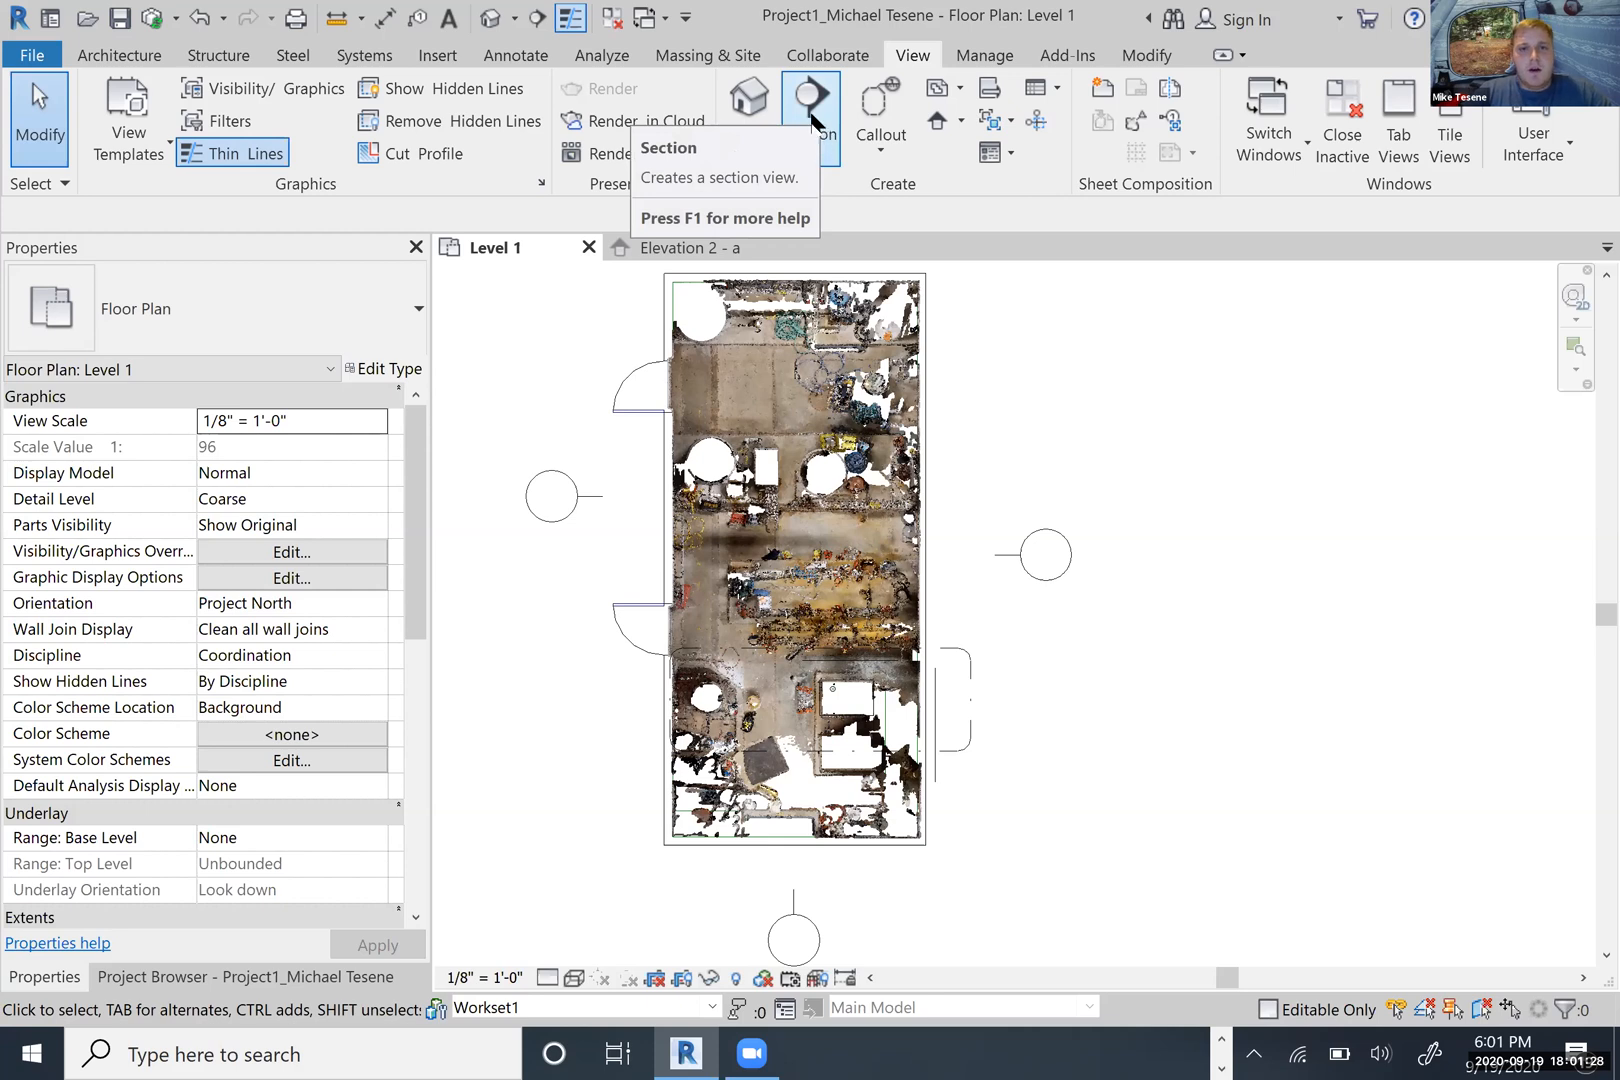
pyautogui.click(810, 98)
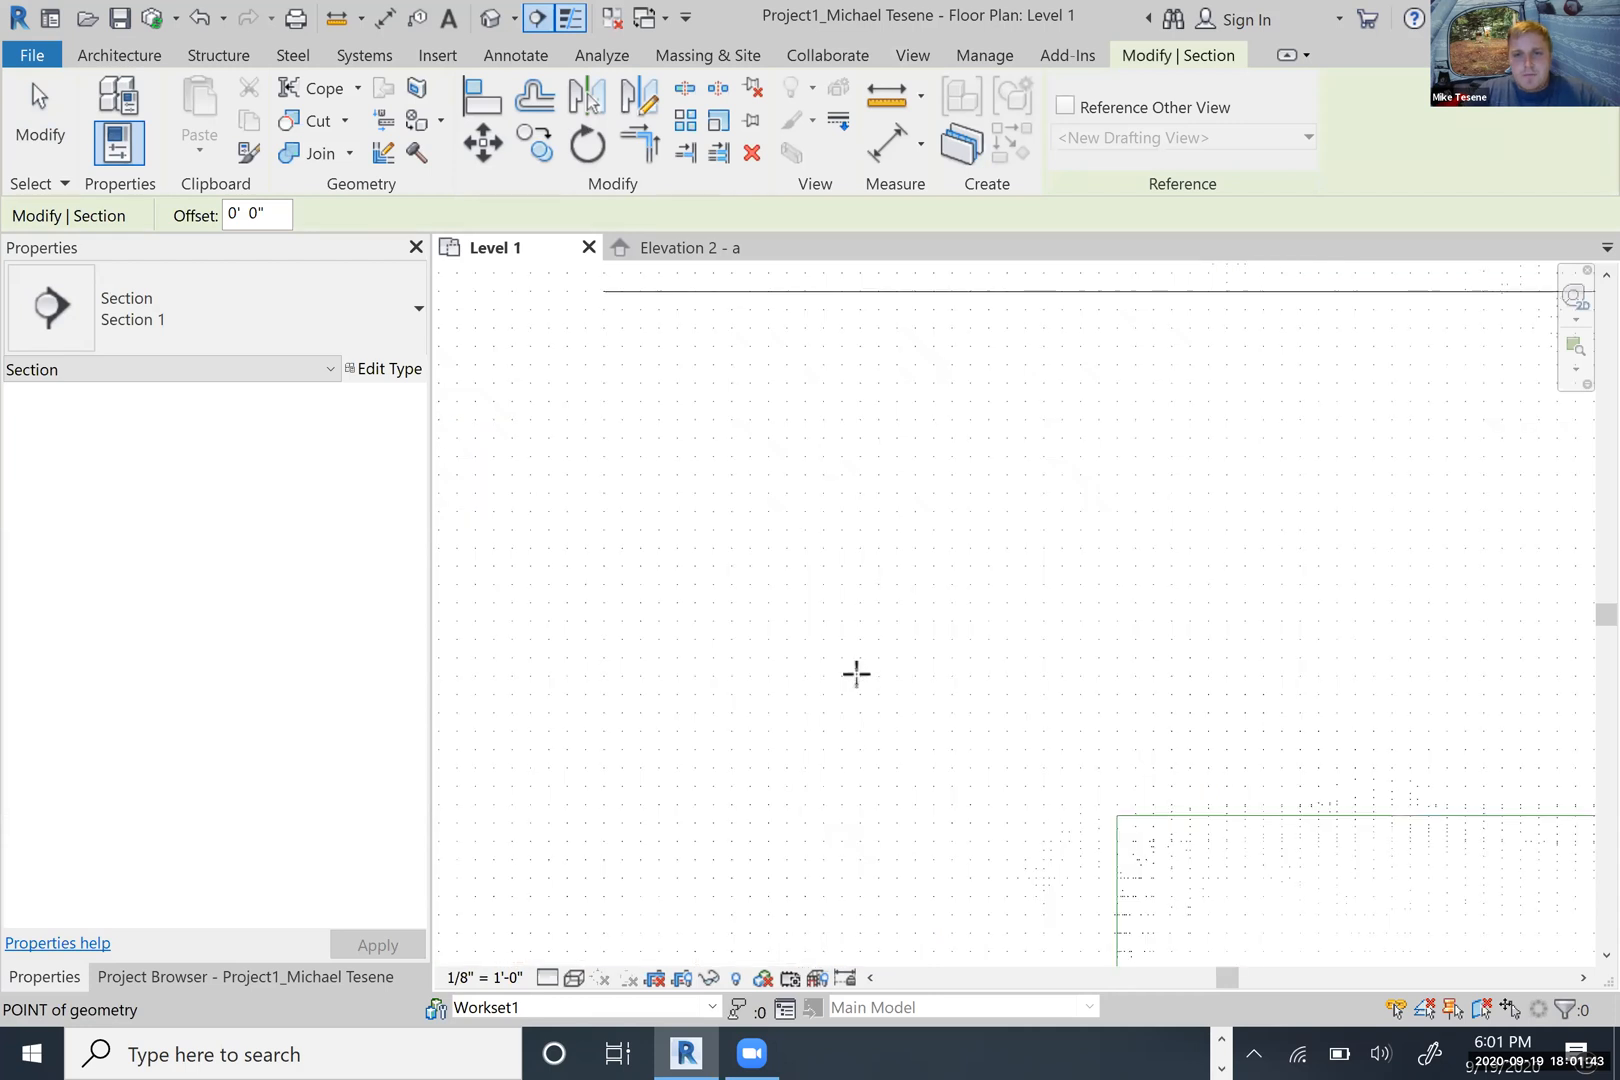
pyautogui.moveTo(846, 656)
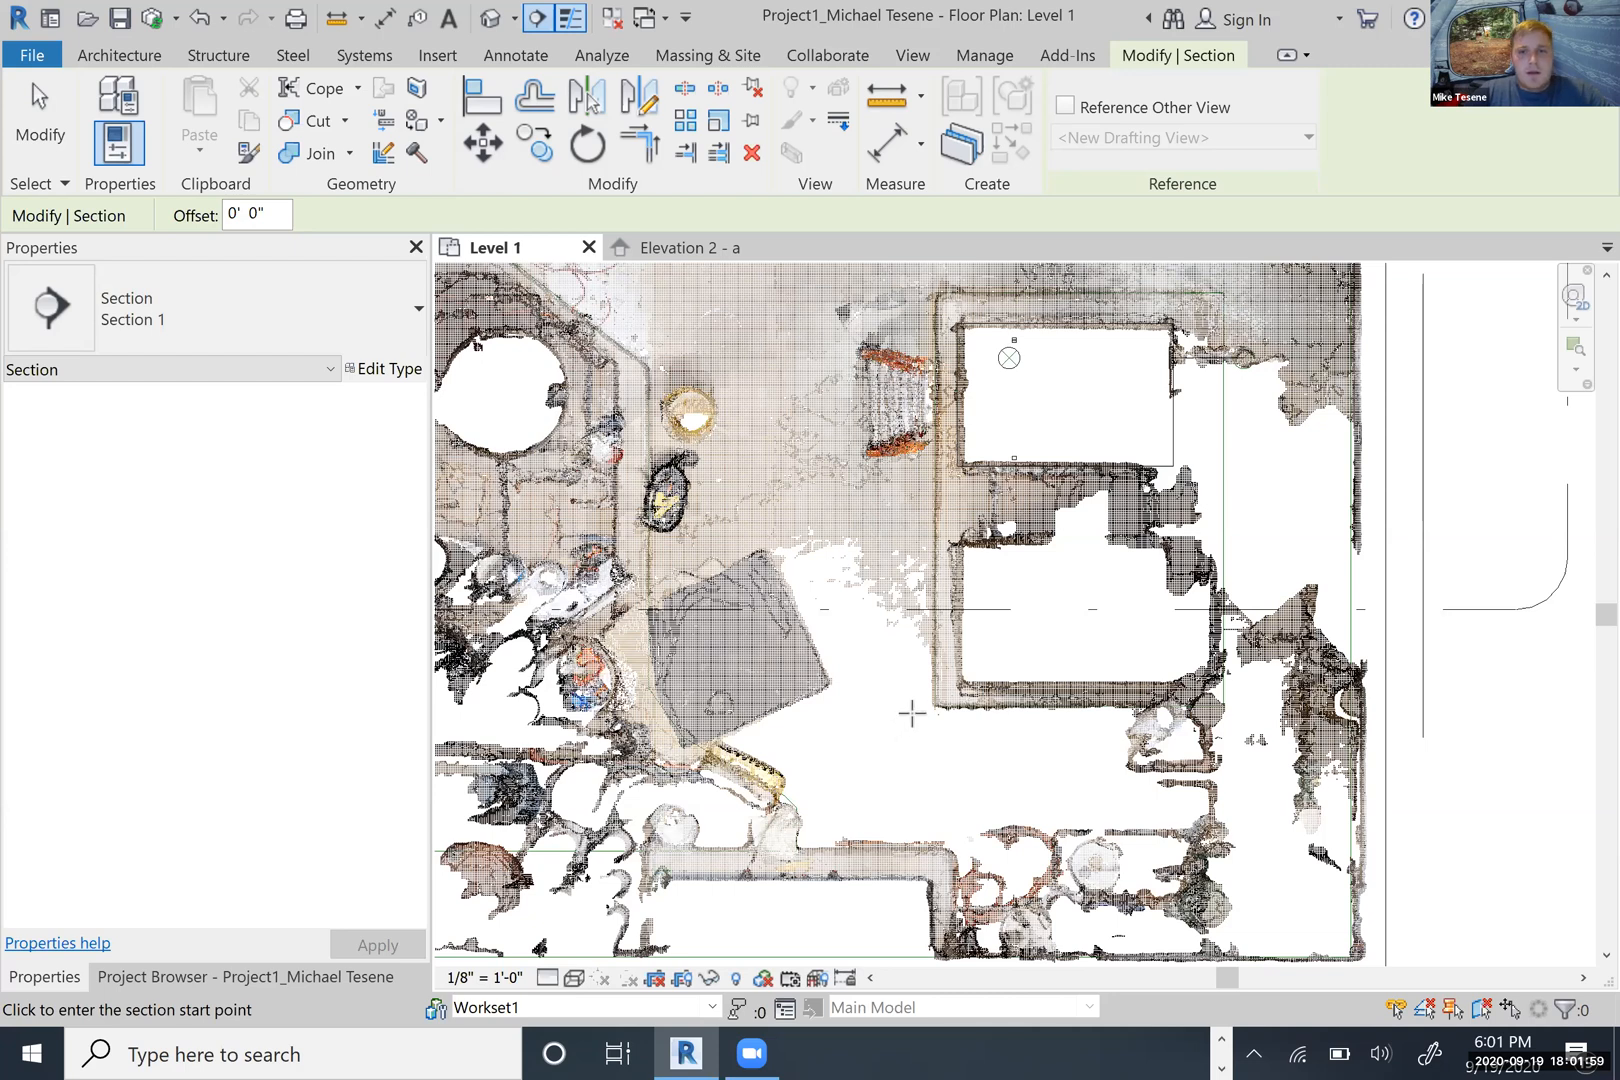
pyautogui.moveTo(976, 598)
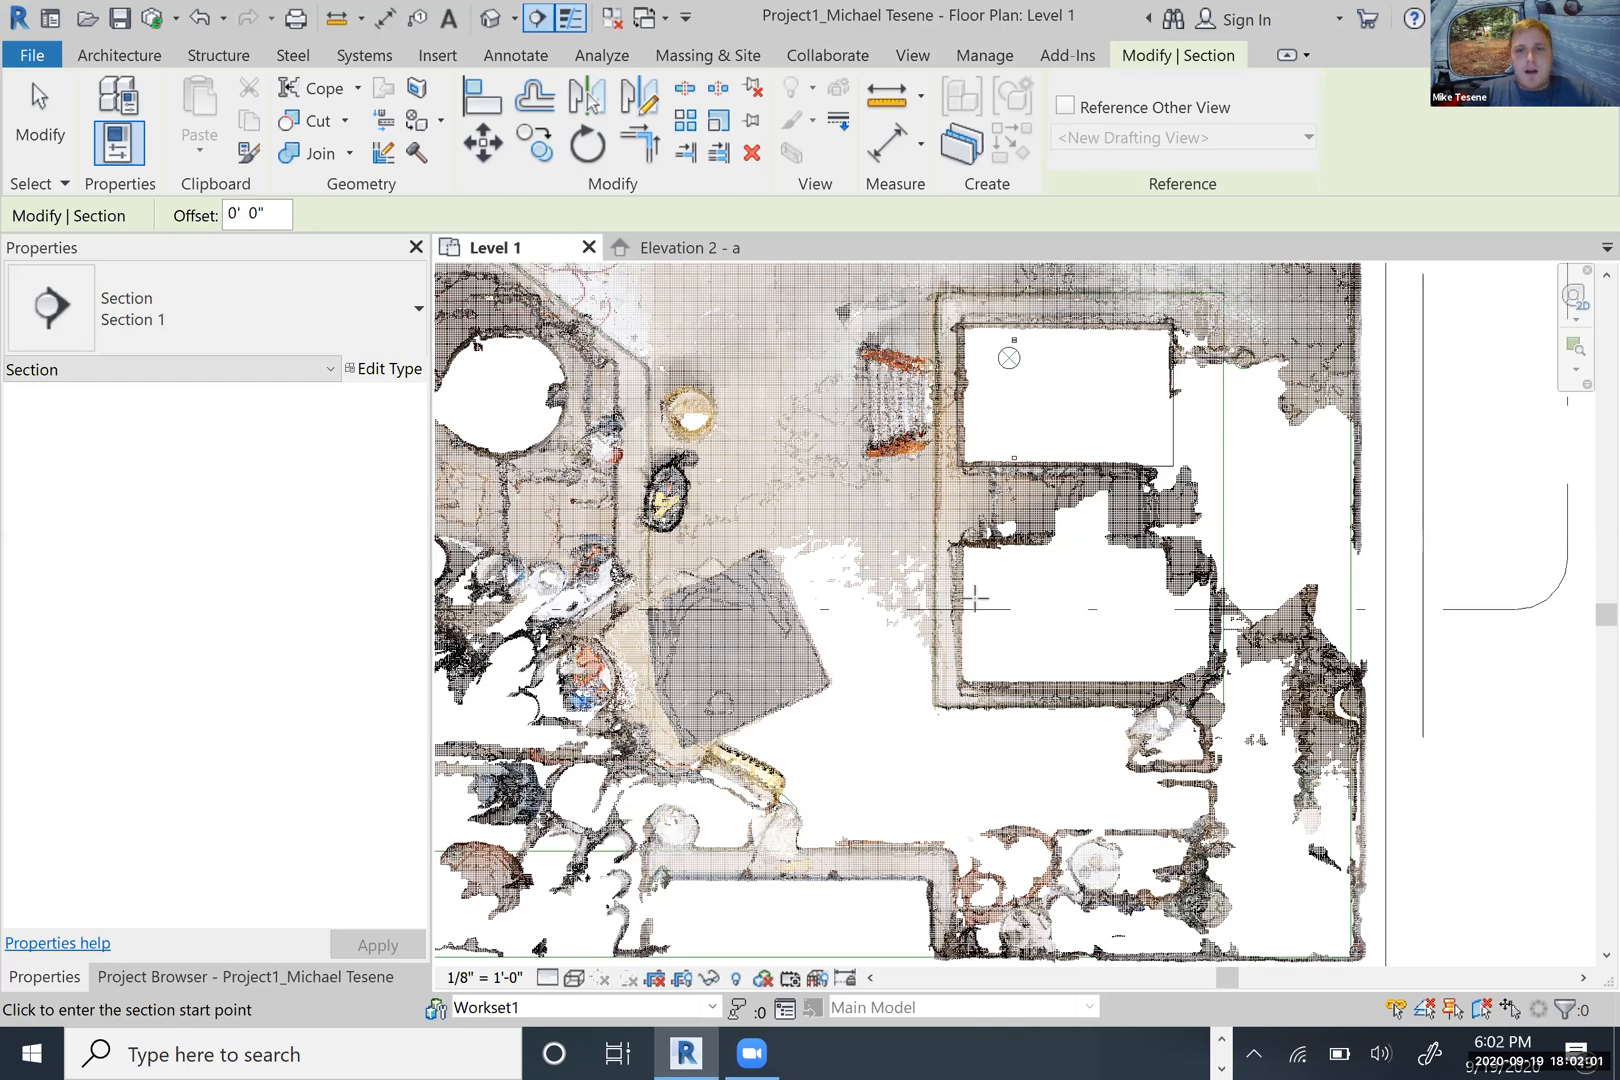
pyautogui.moveTo(836, 734)
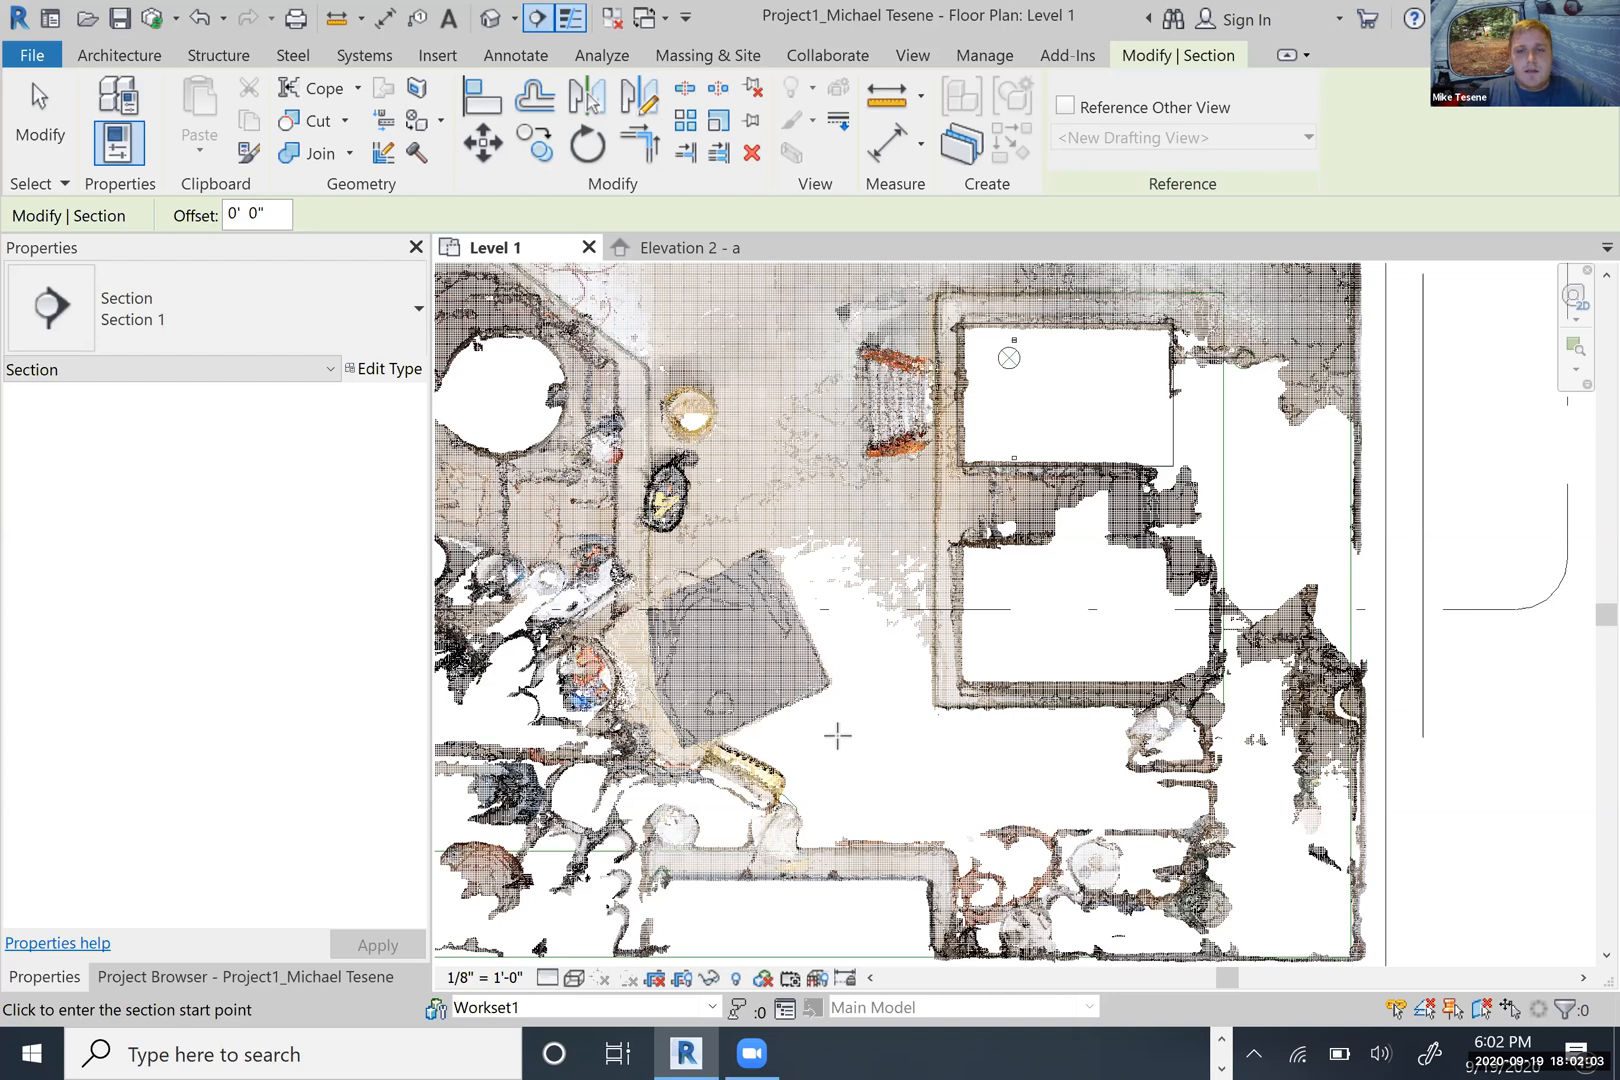
# - Place the Section 1 cut line across the air handling units on the plan
pyautogui.click(836, 736)
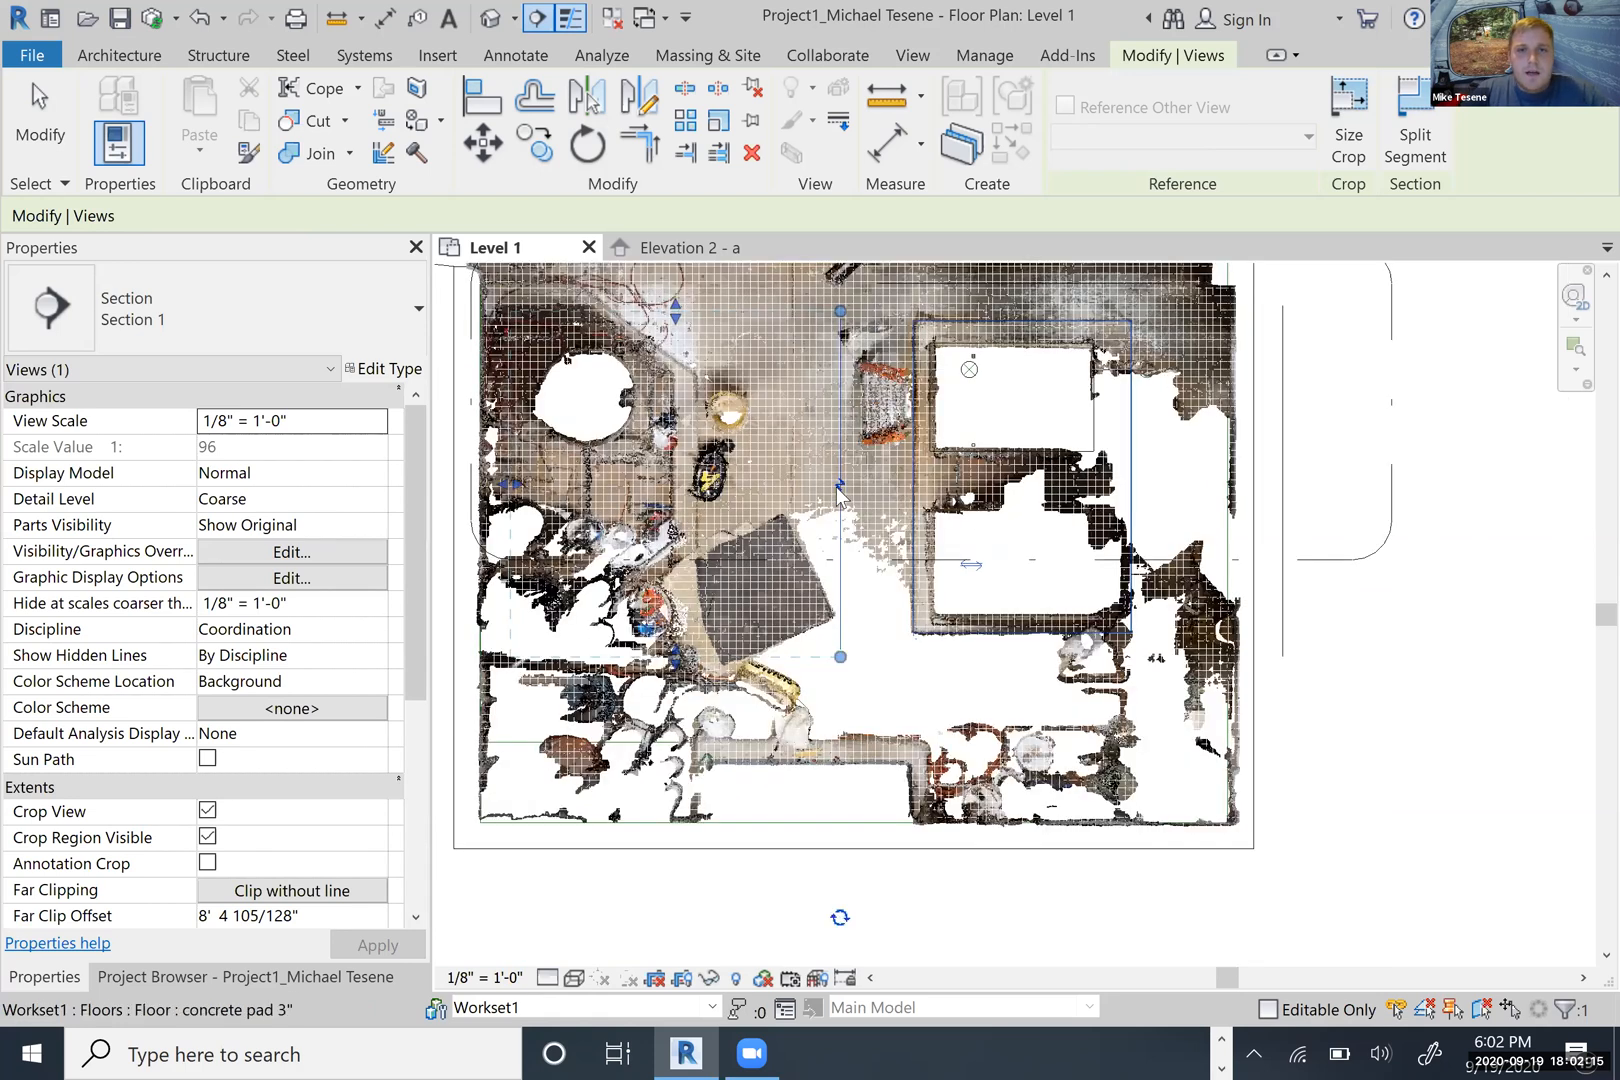
pyautogui.moveTo(726, 468)
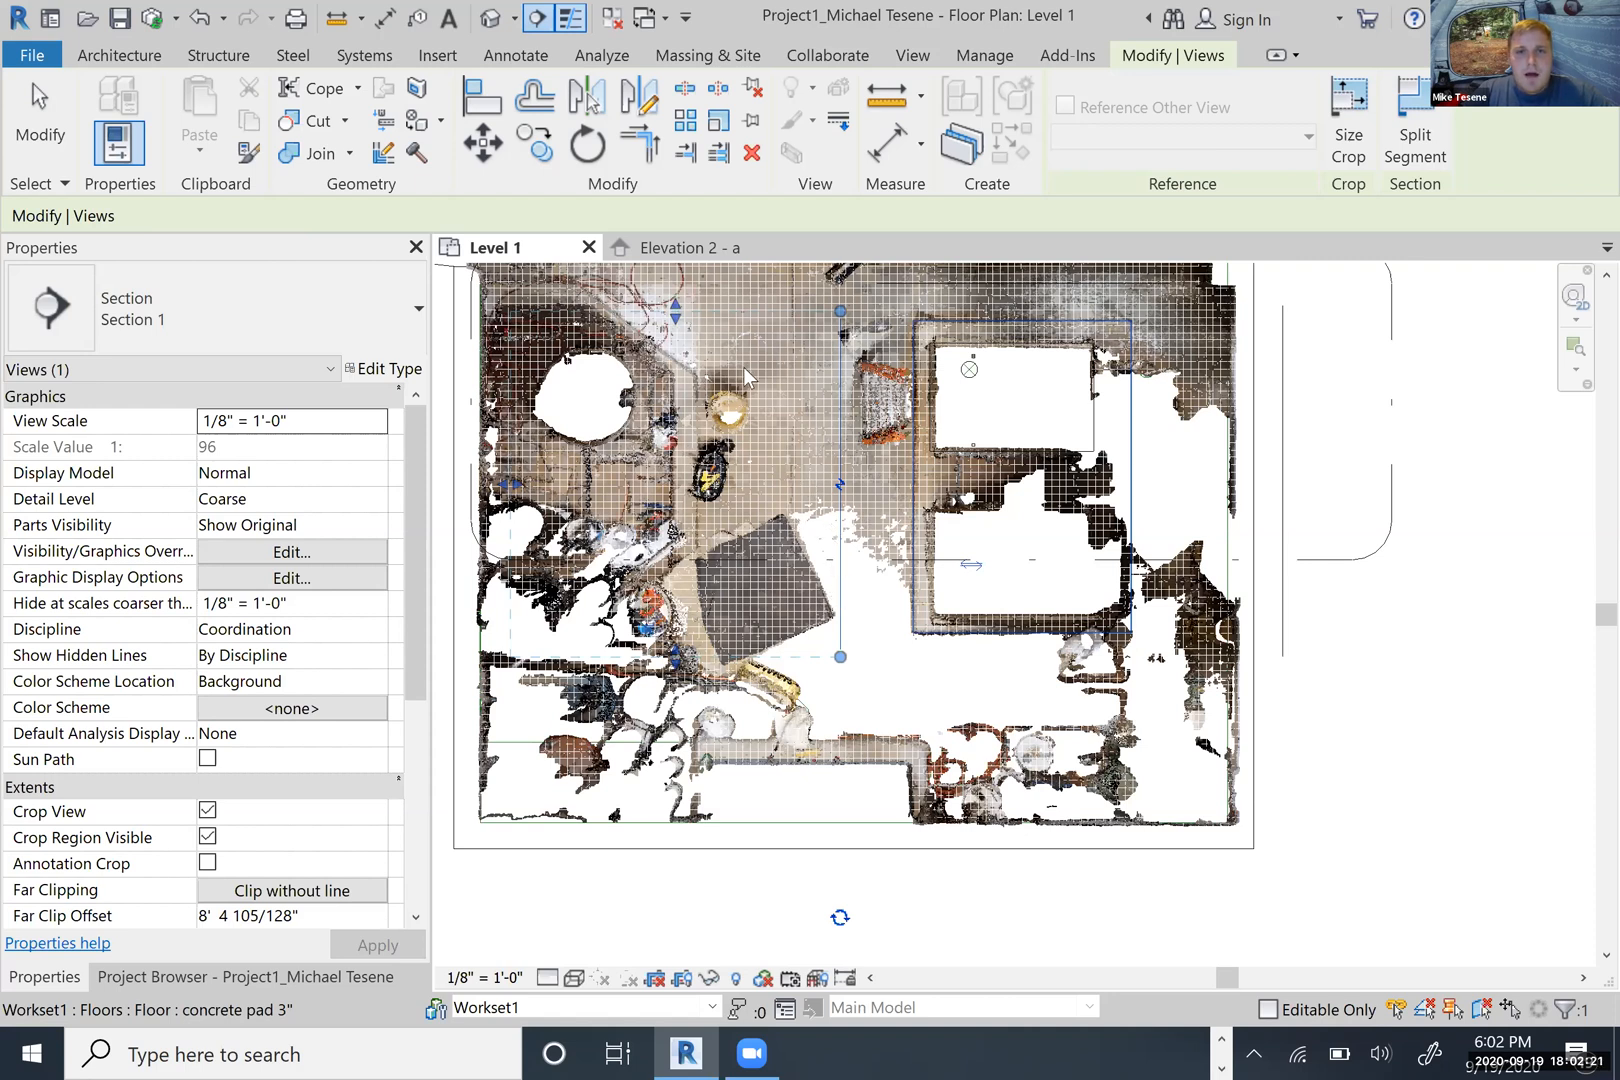
# - Flip the Section 1 cut so it looks toward the air handling units
pyautogui.click(910, 54)
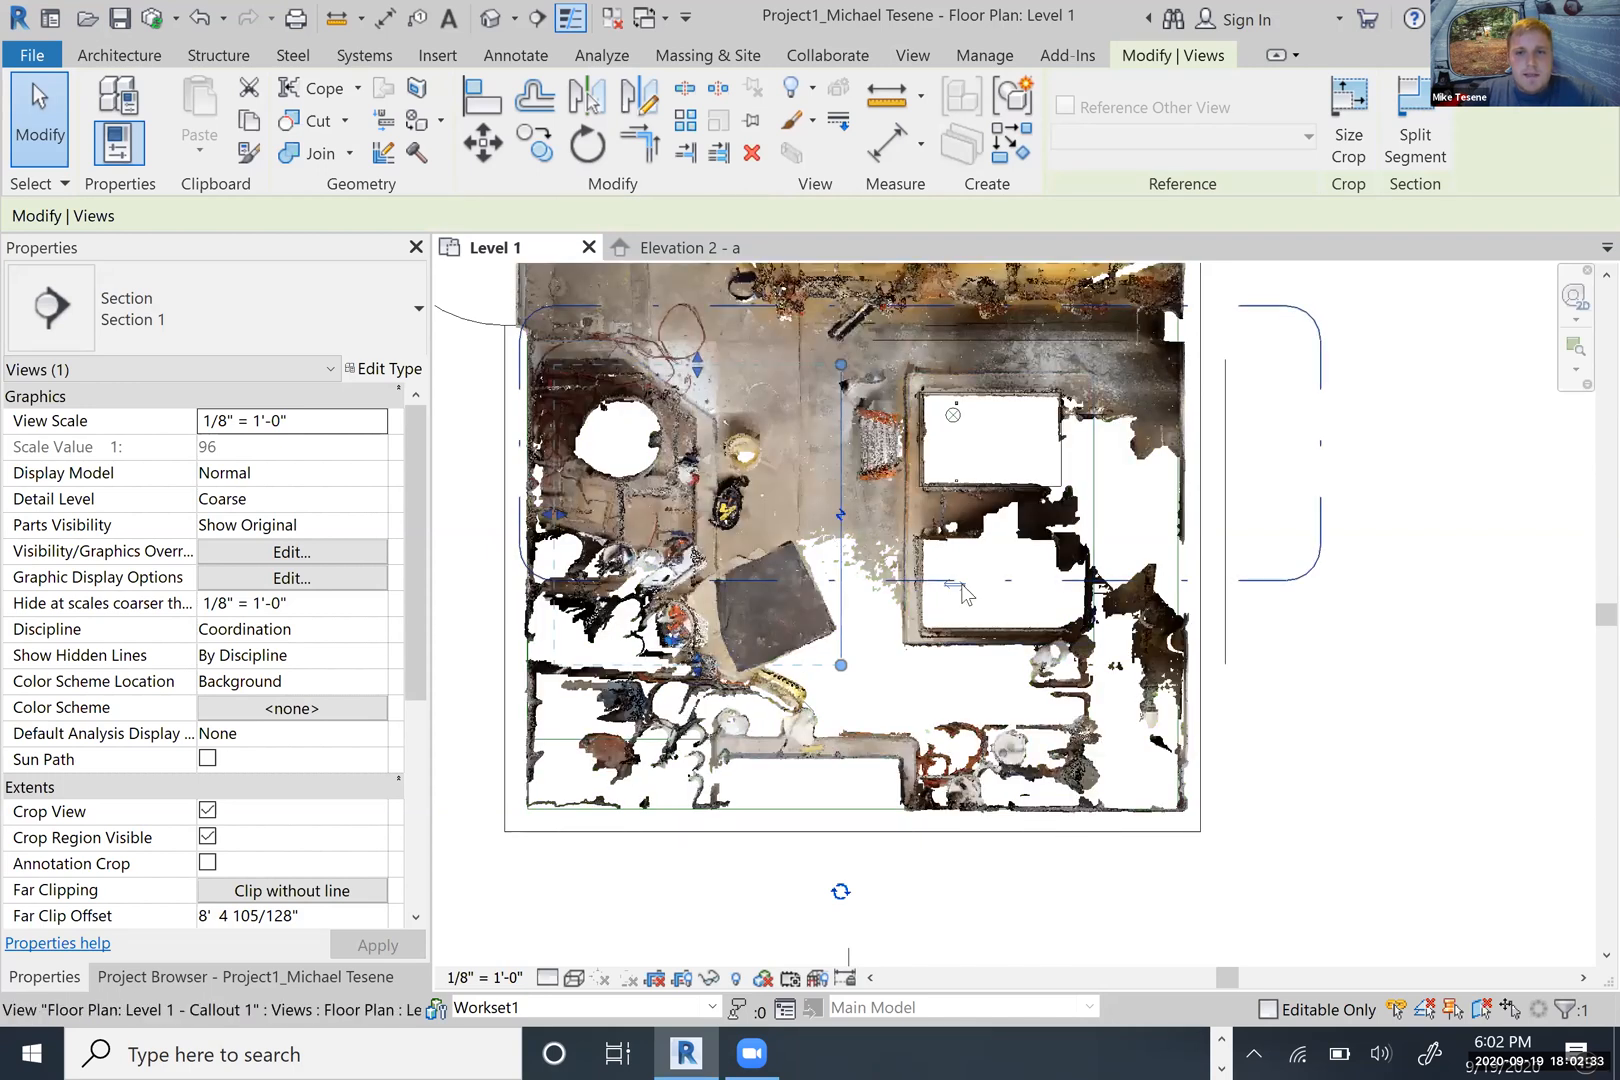
pyautogui.click(956, 586)
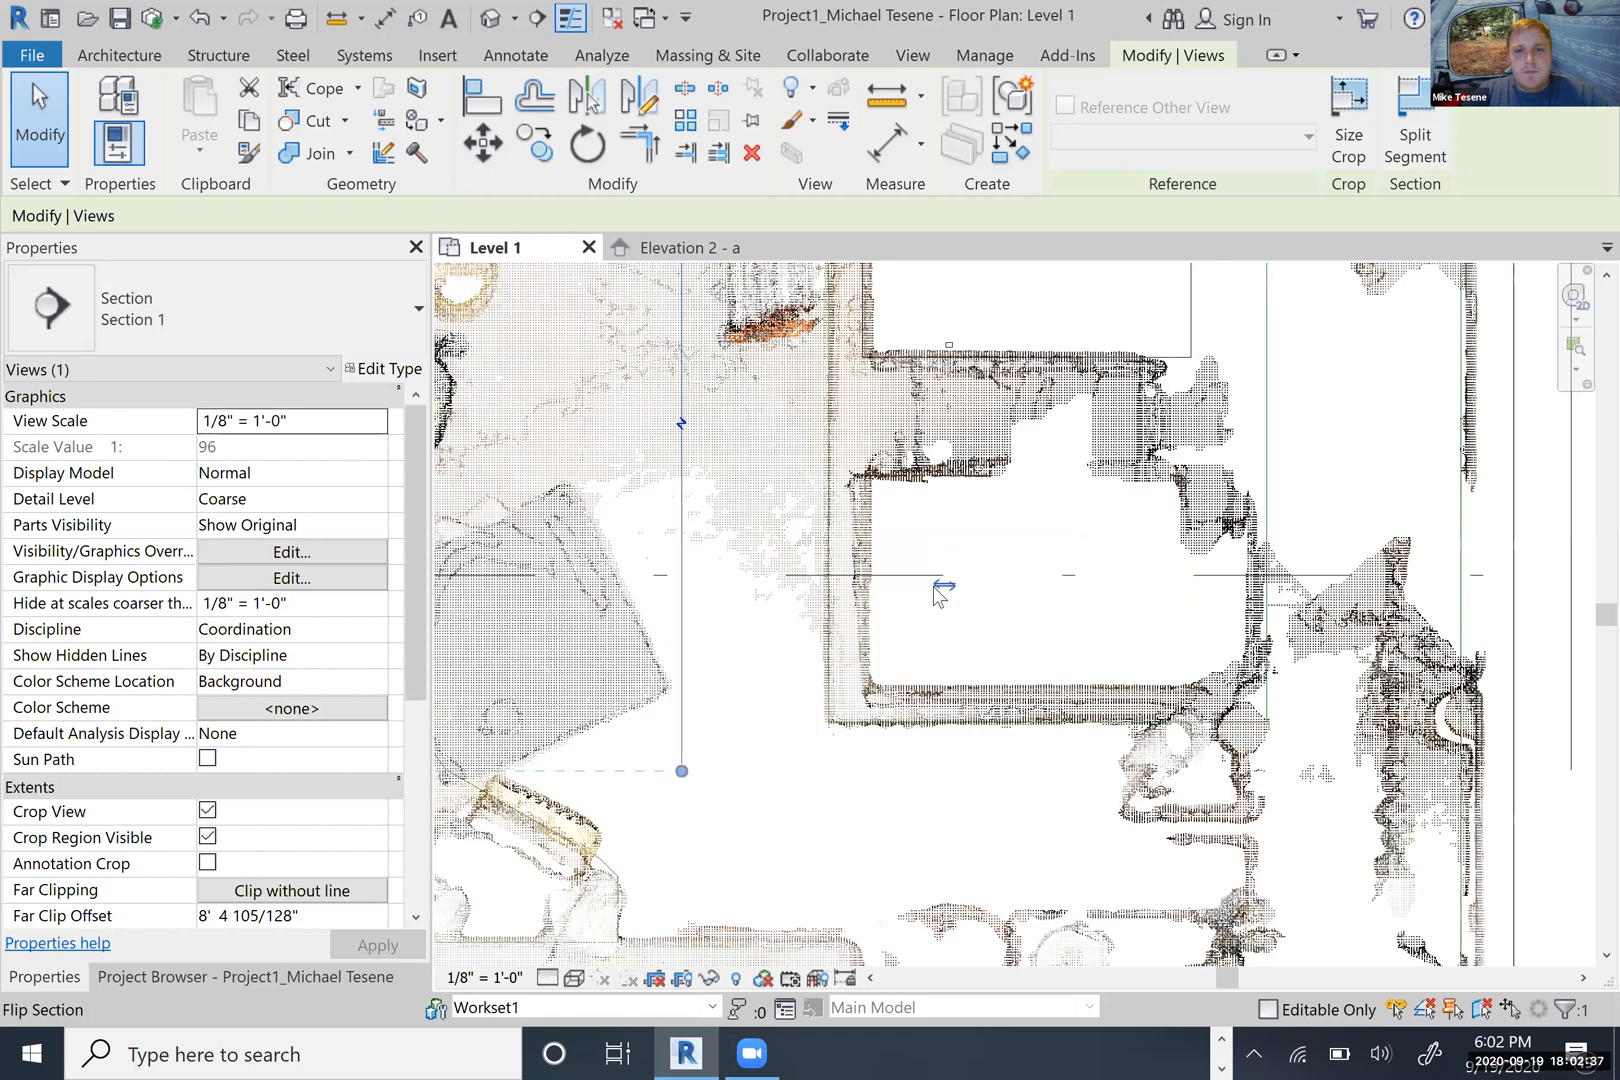
pyautogui.moveTo(1166, 598)
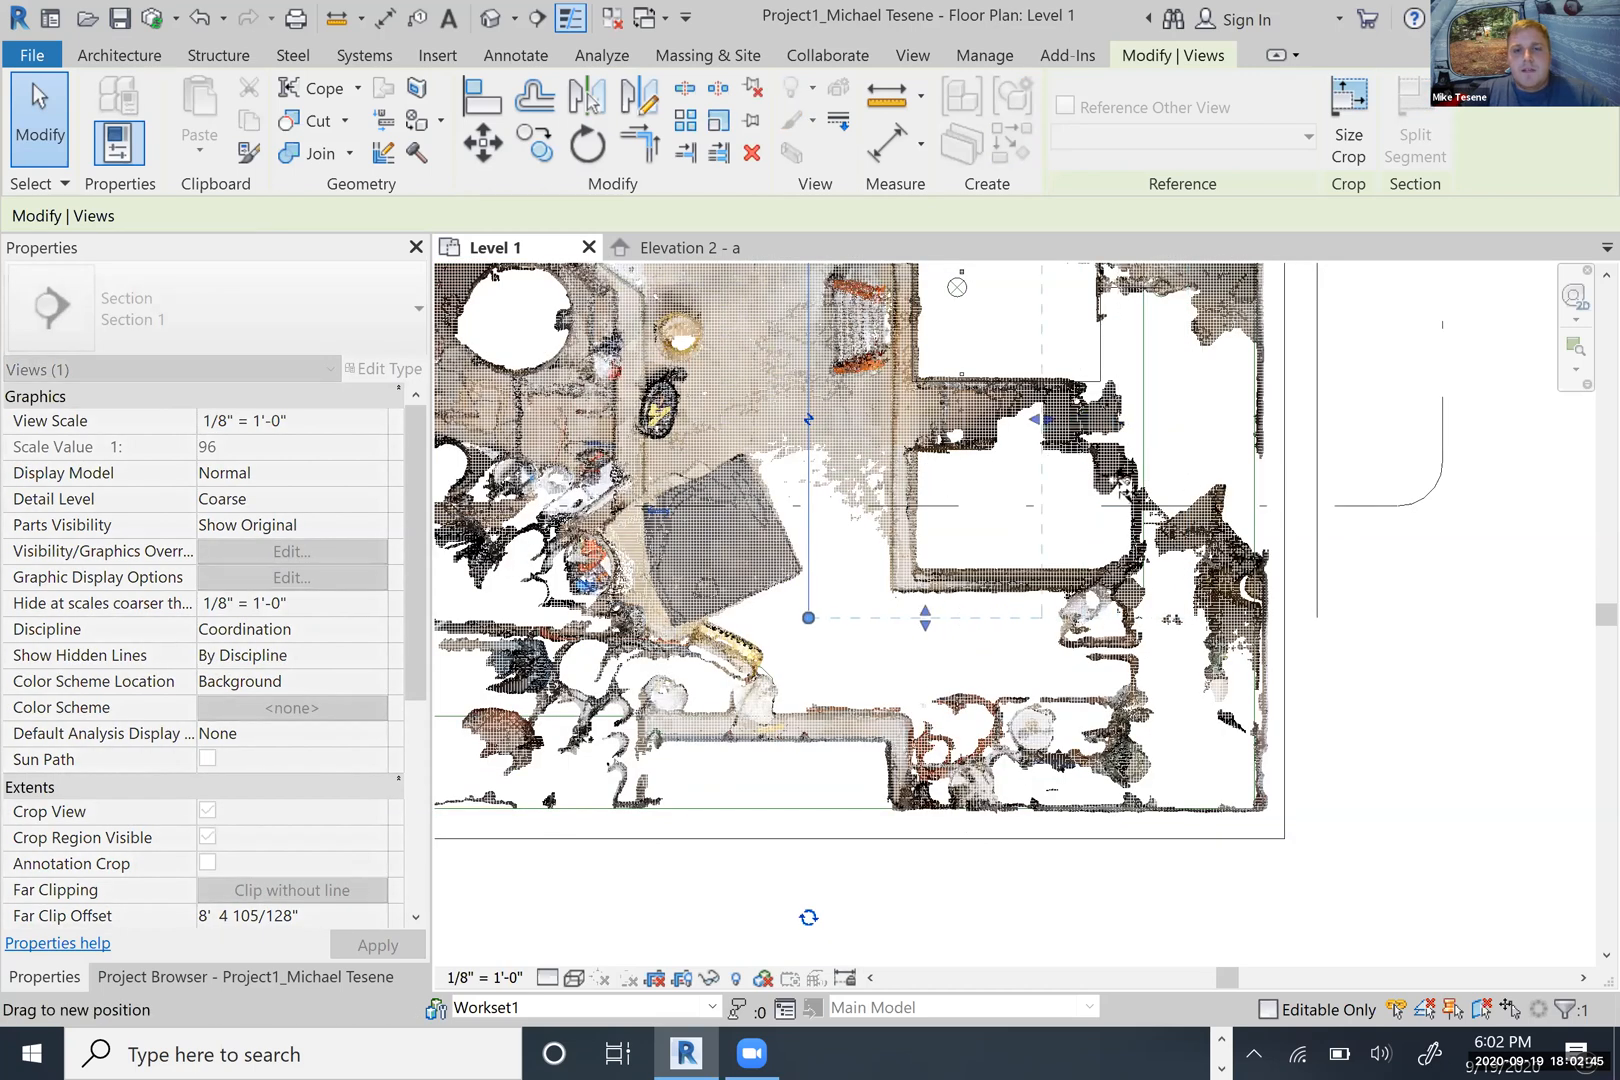
pyautogui.moveTo(976, 464)
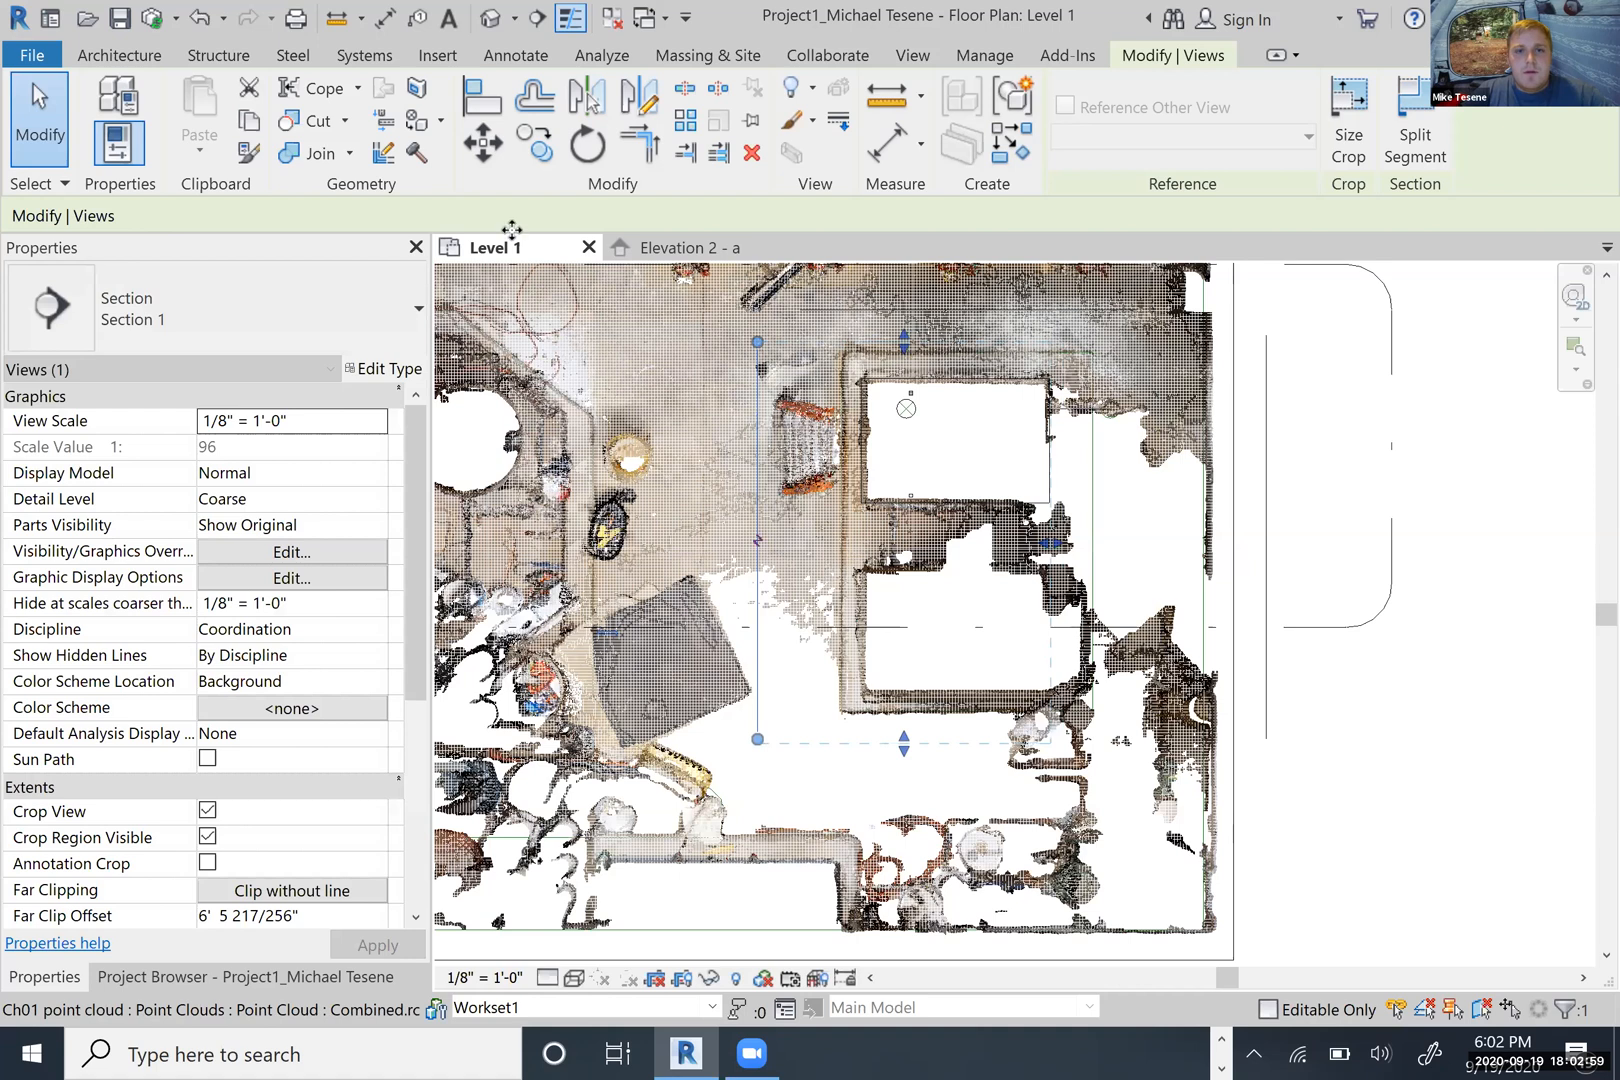
pyautogui.moveTo(760, 552)
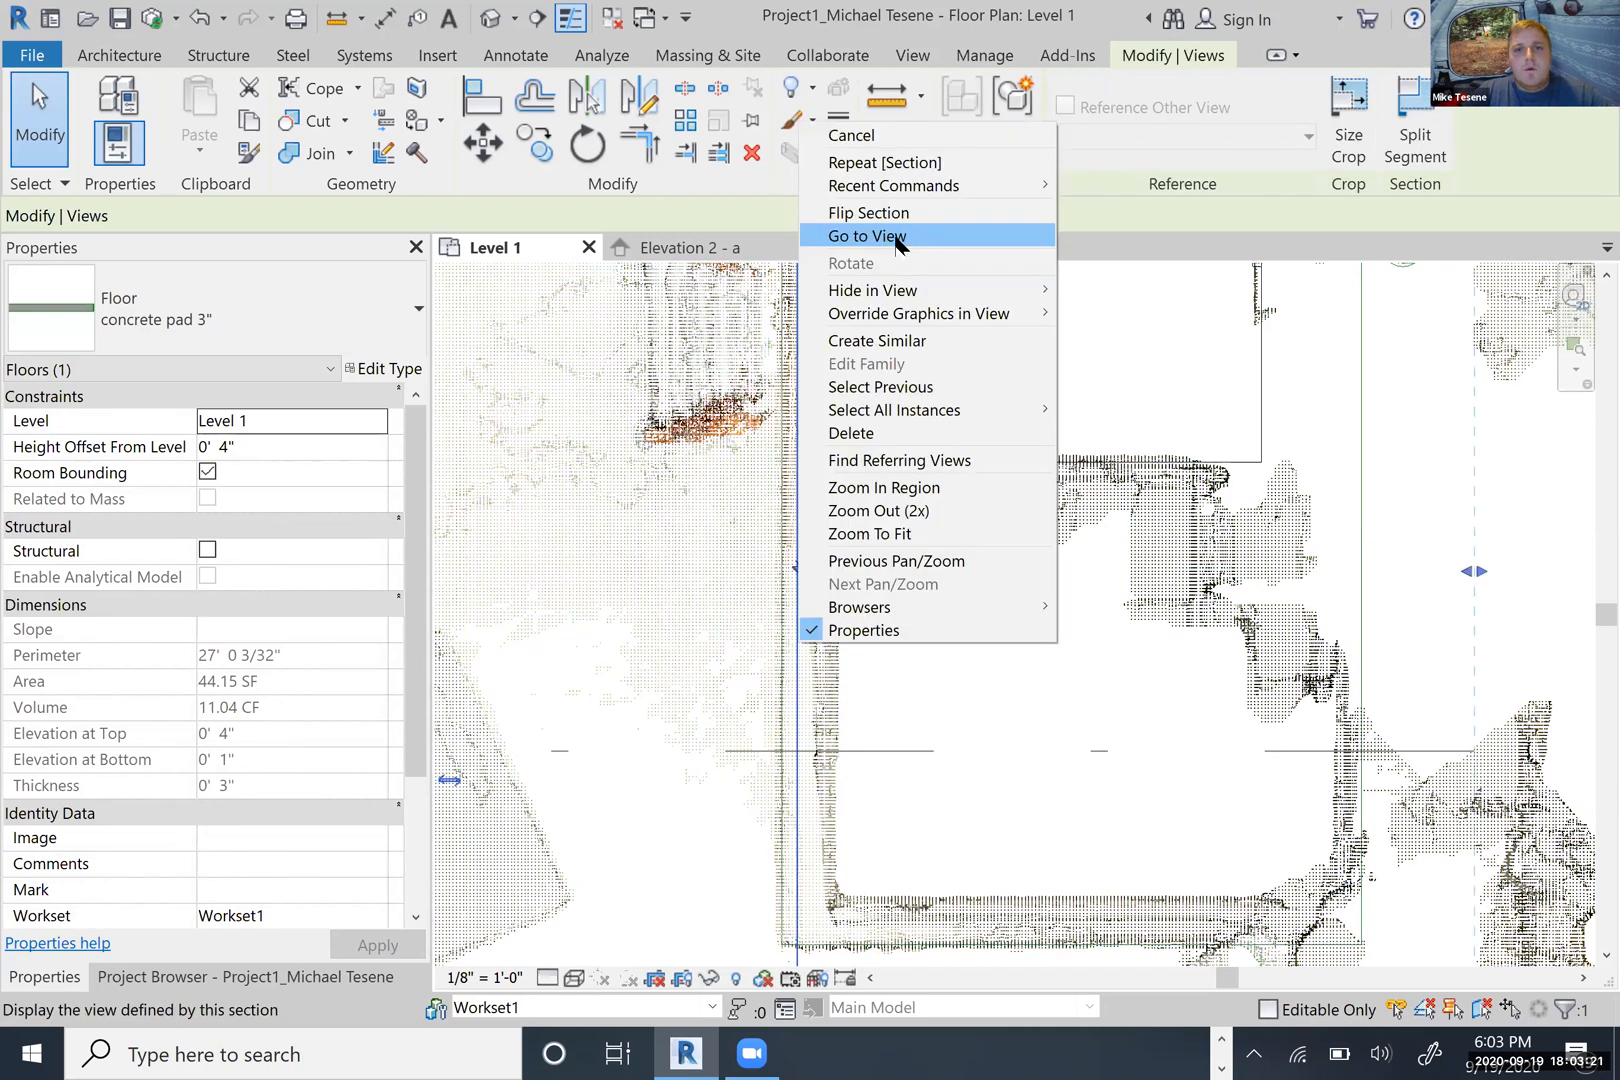
# - Go to the section's view showing the scanned wall with piping and equipment
pyautogui.click(864, 236)
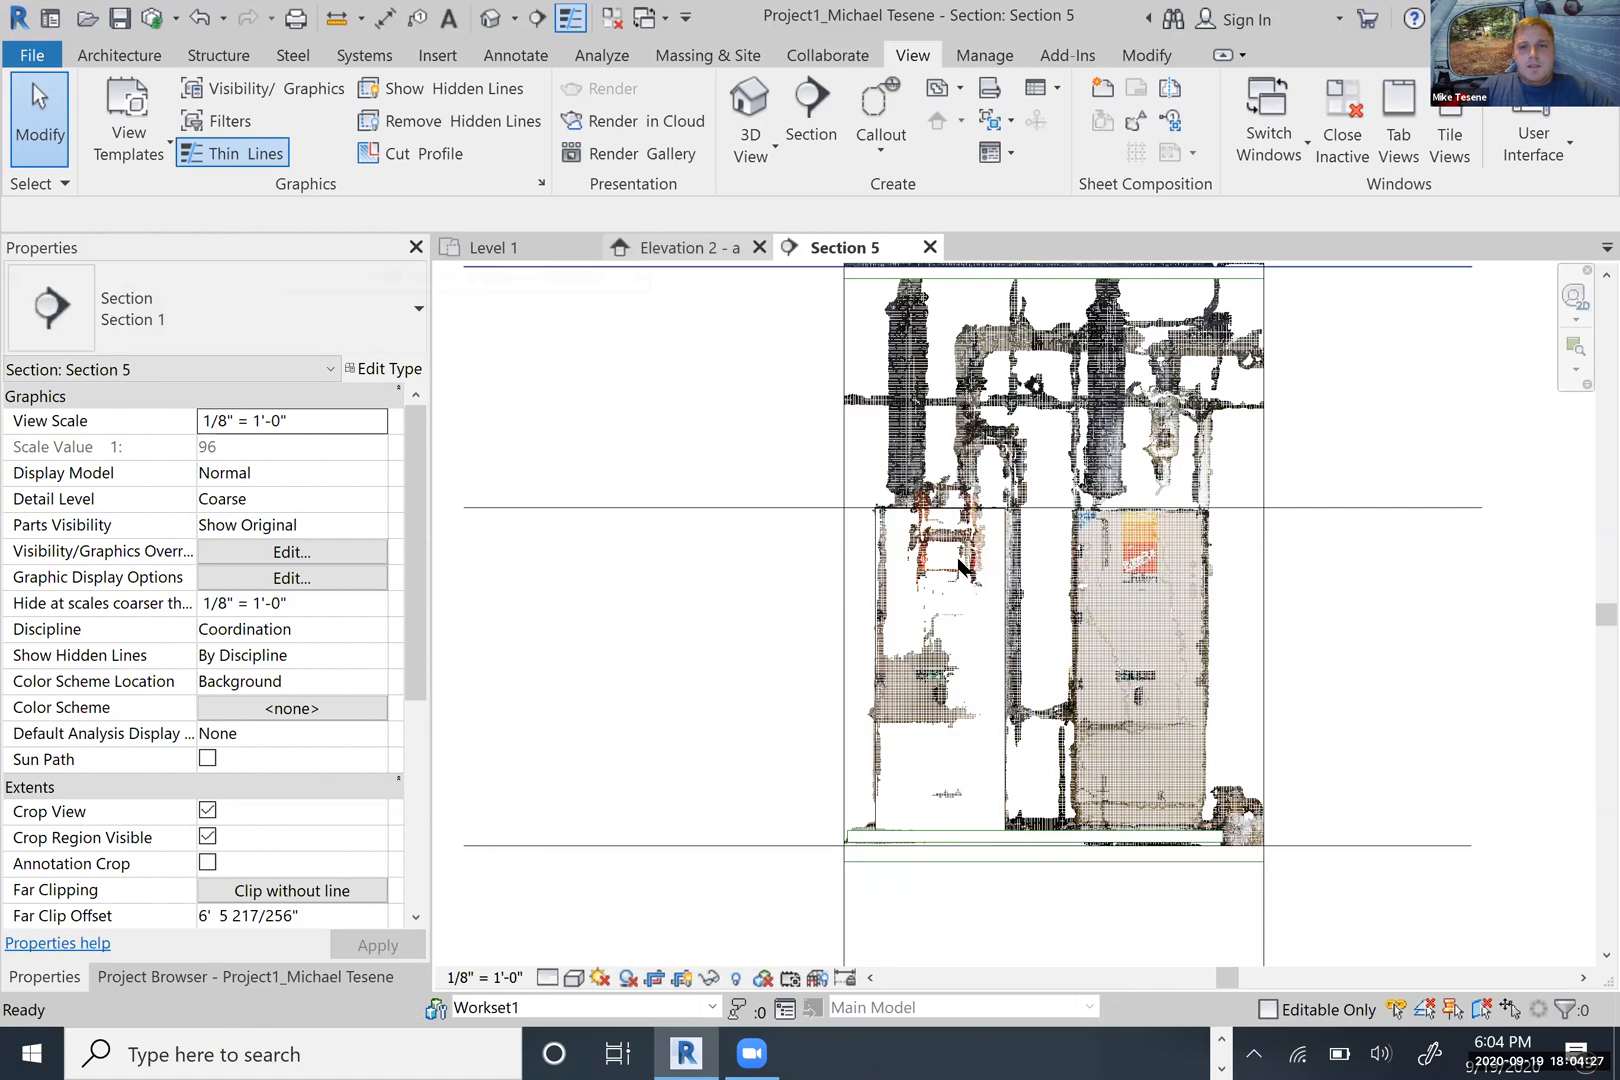
# - Return via the Elevation 2 - a tab to the Level 1 point-cloud floor plan
pyautogui.click(684, 248)
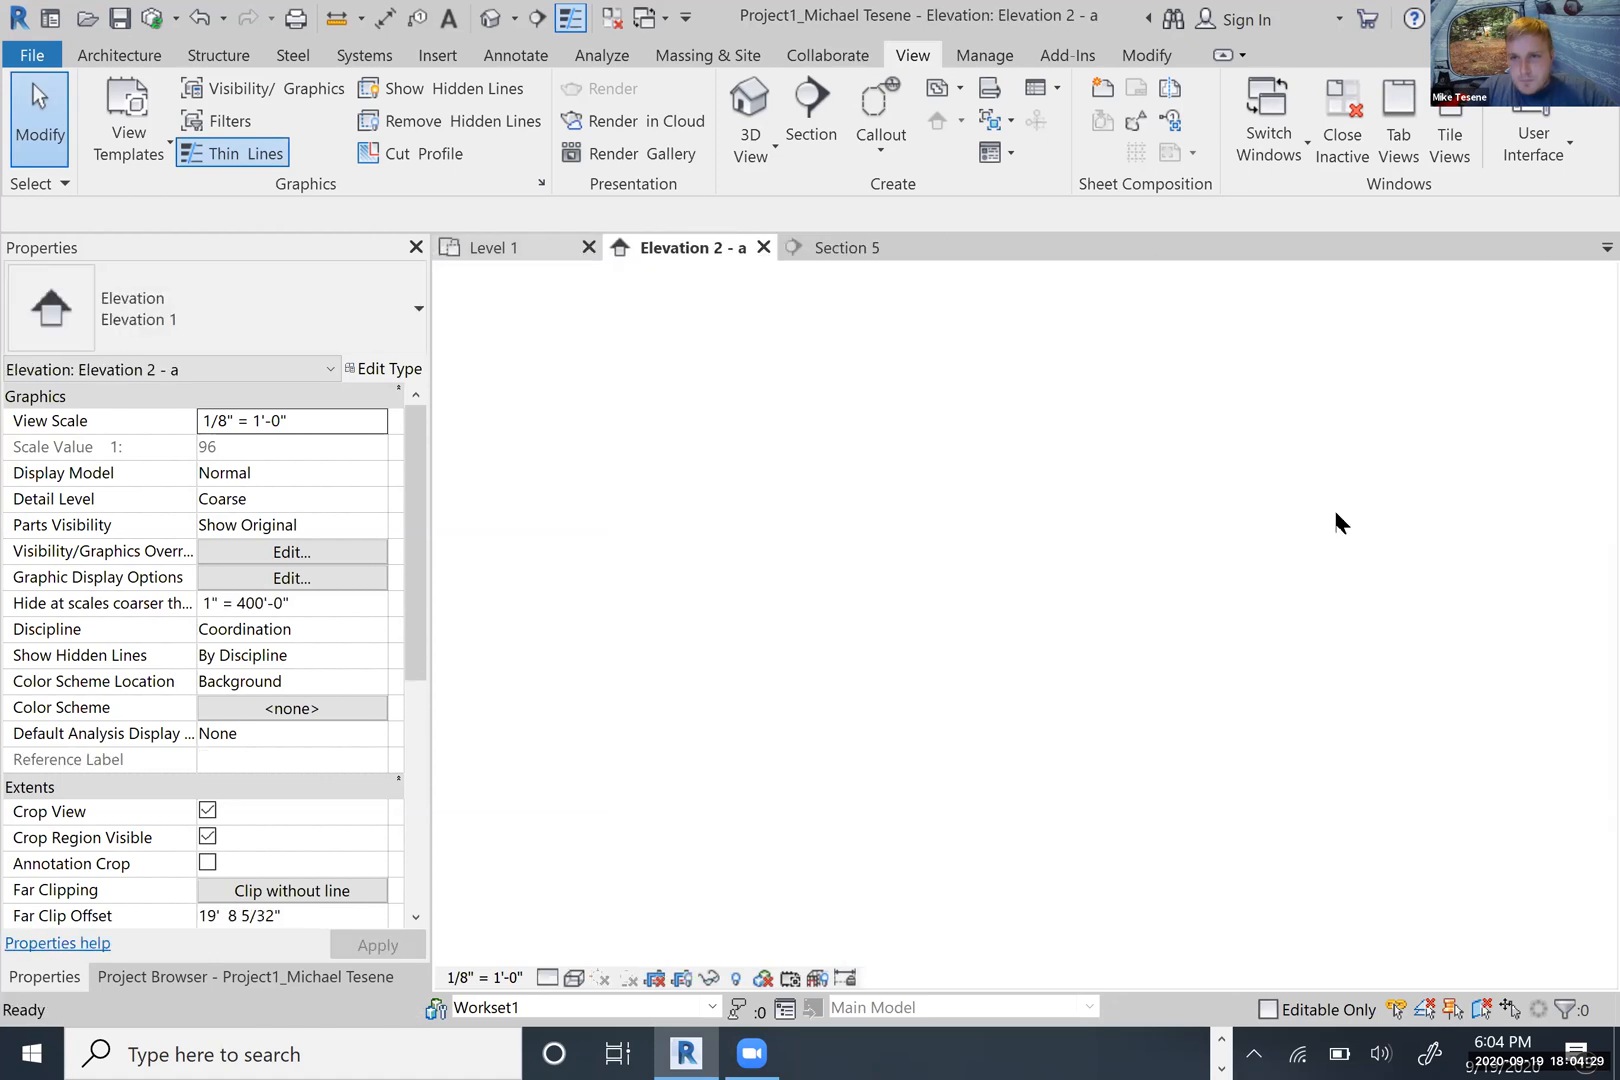
pyautogui.click(490, 248)
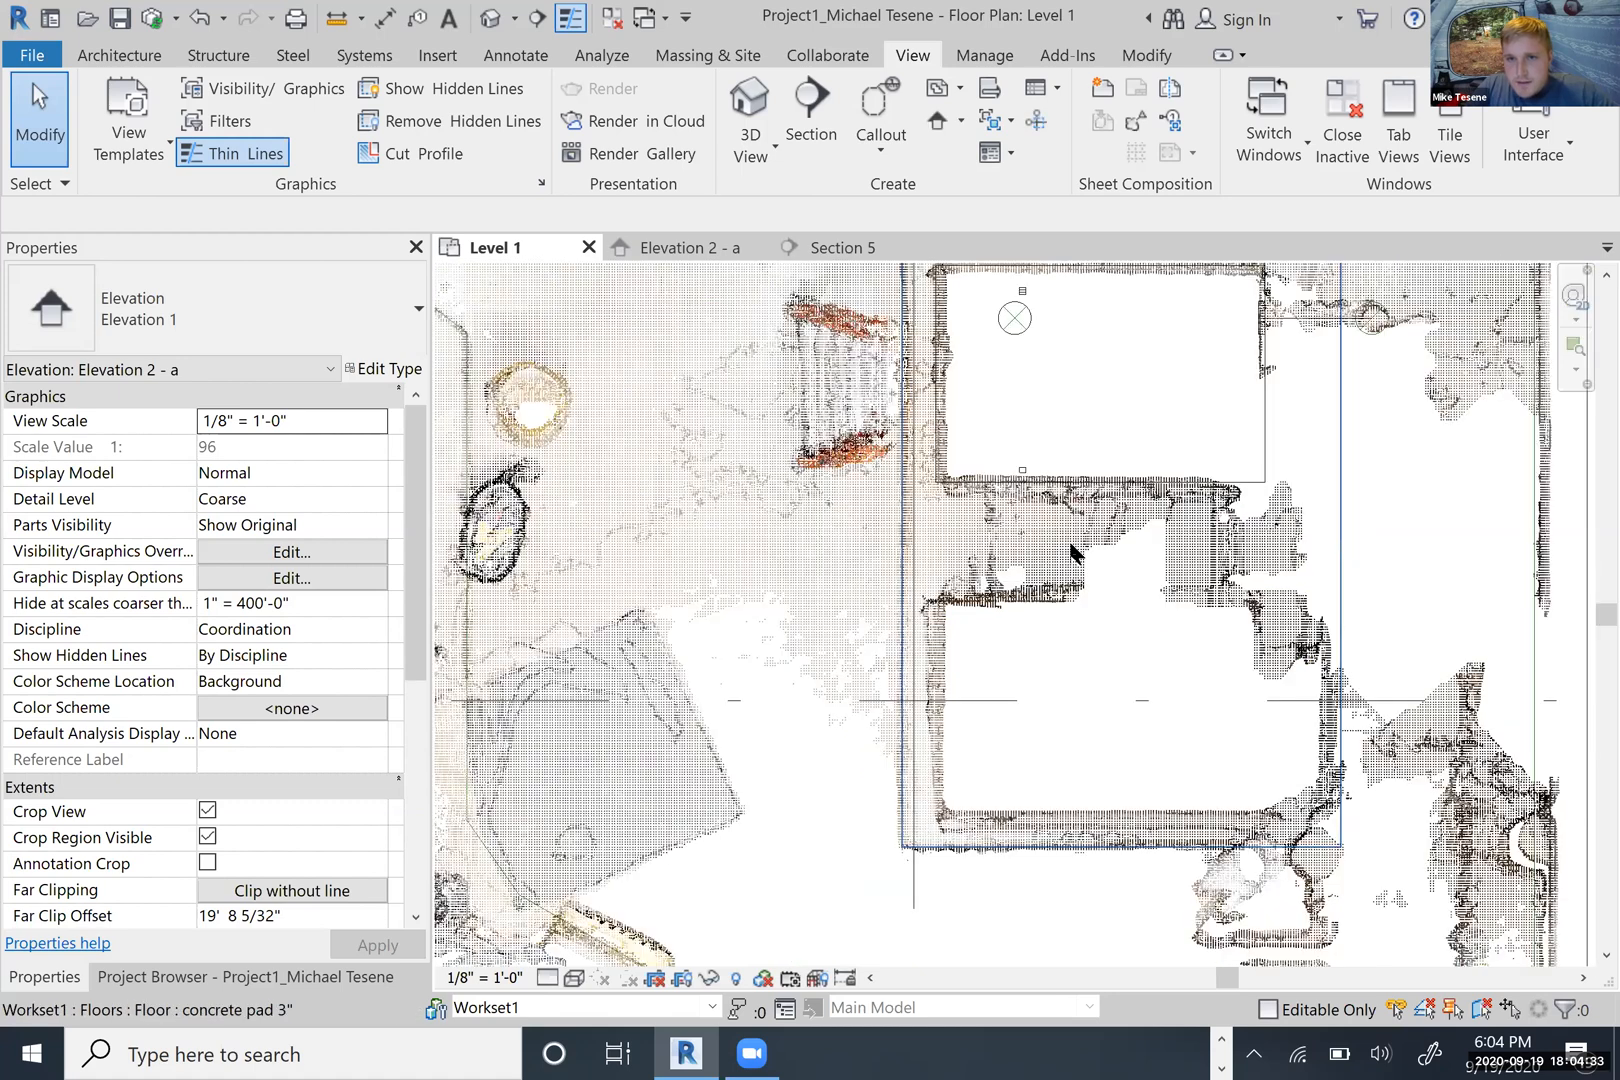
pyautogui.moveTo(1420, 550)
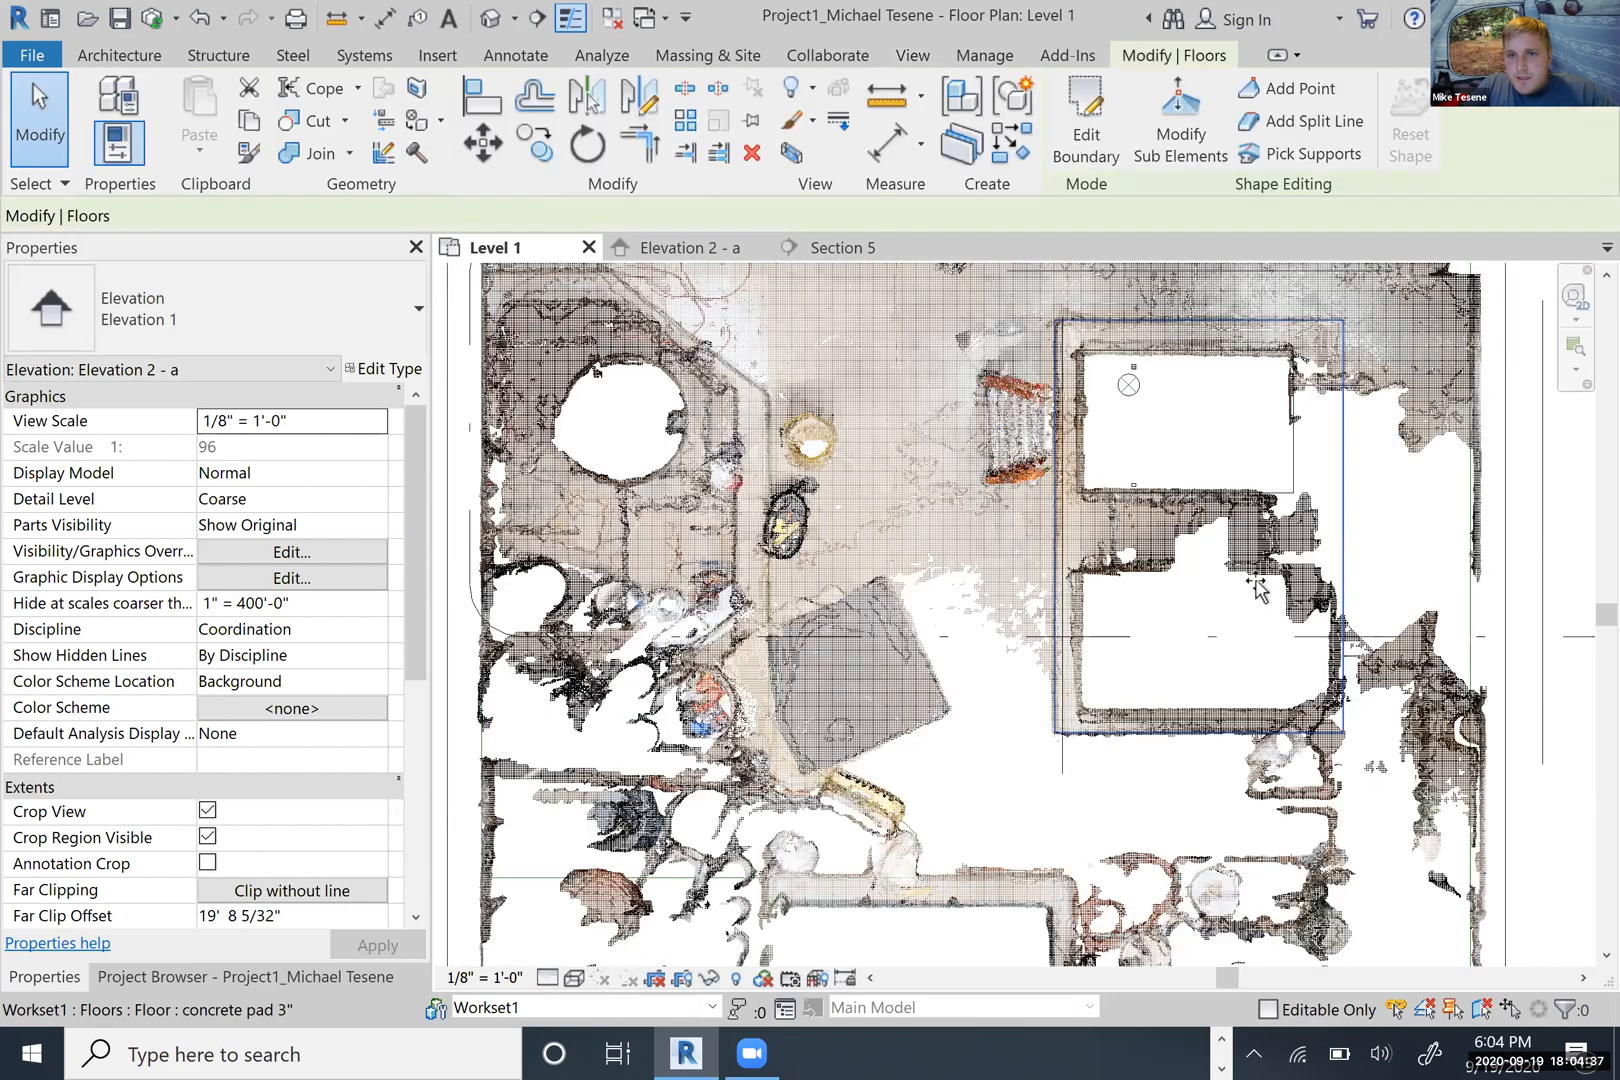
pyautogui.moveTo(1144, 634)
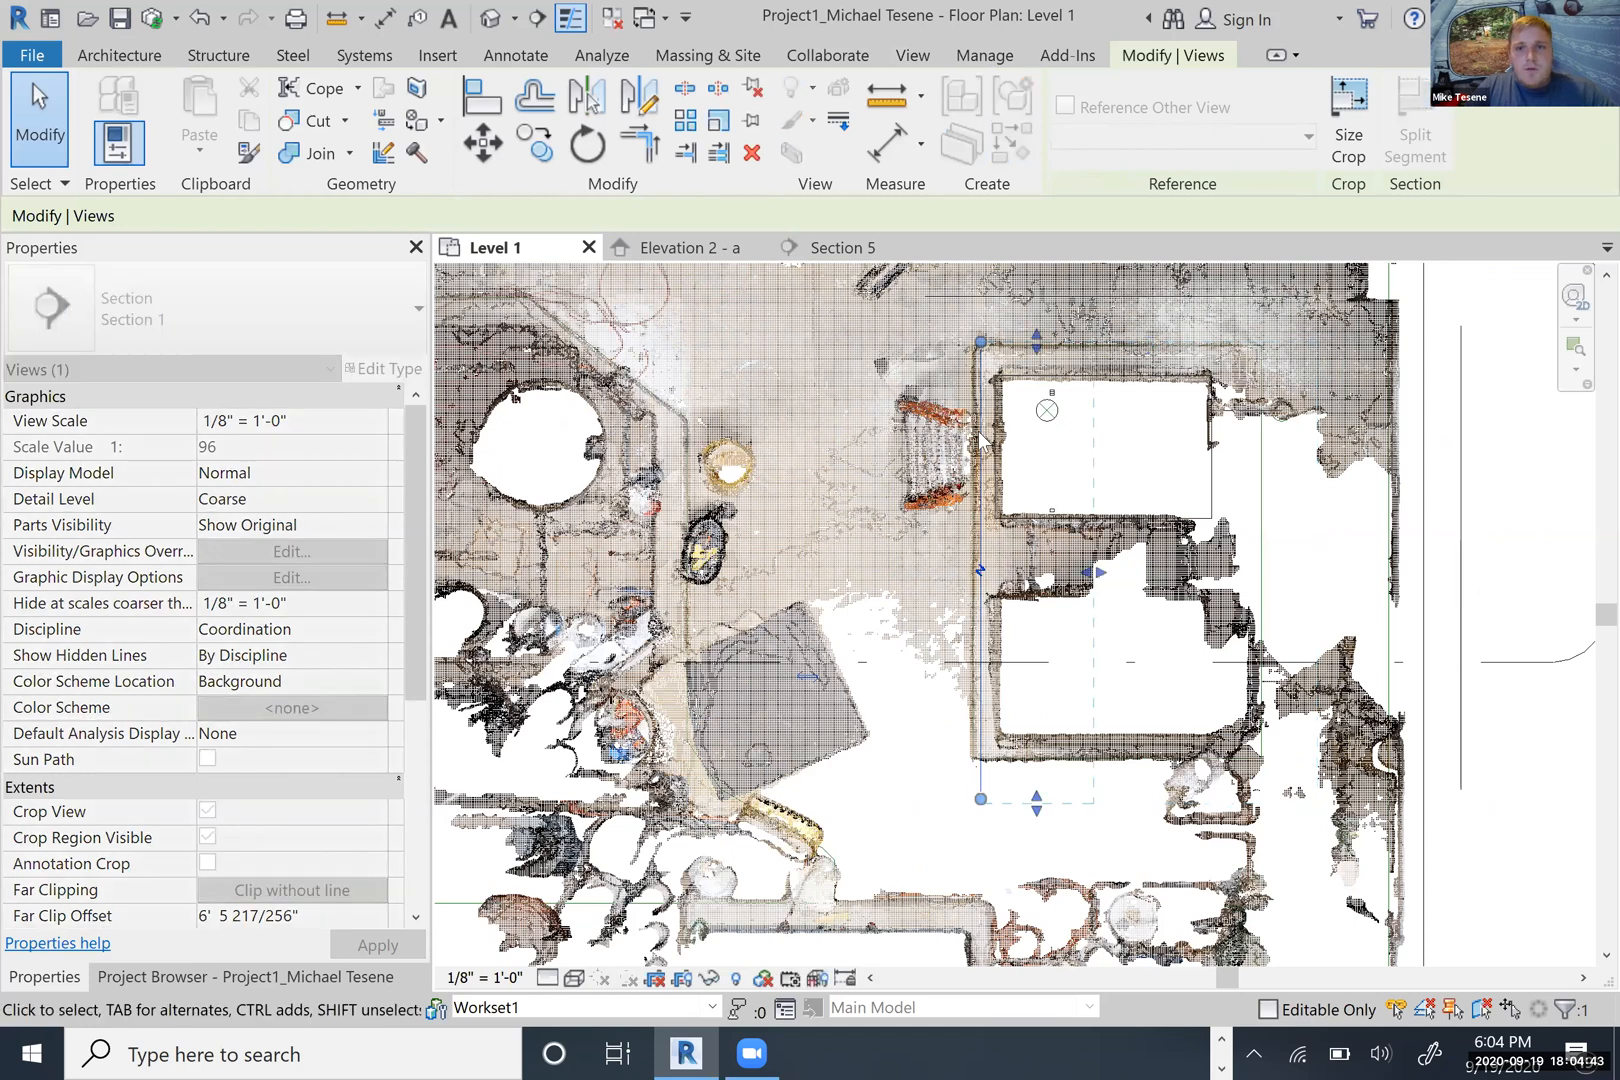
pyautogui.moveTo(1074, 486)
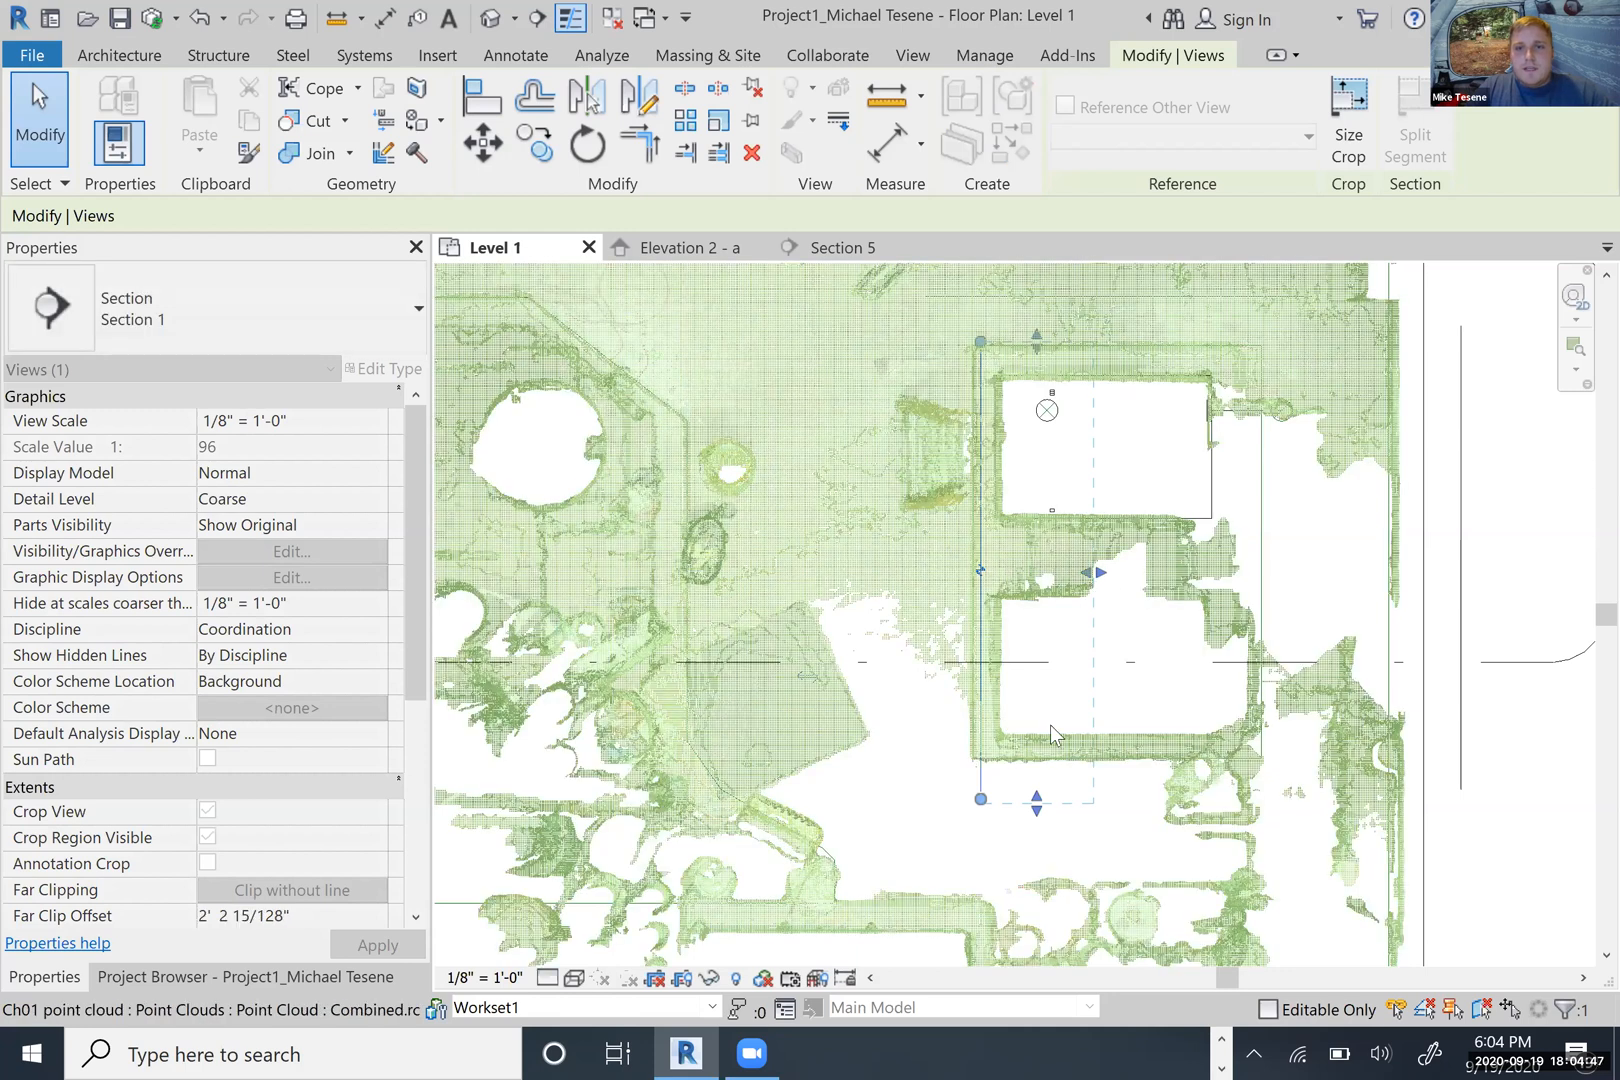
# - Reactivate the Section 5 view showing the units and piping as a green point cloud
pyautogui.click(844, 248)
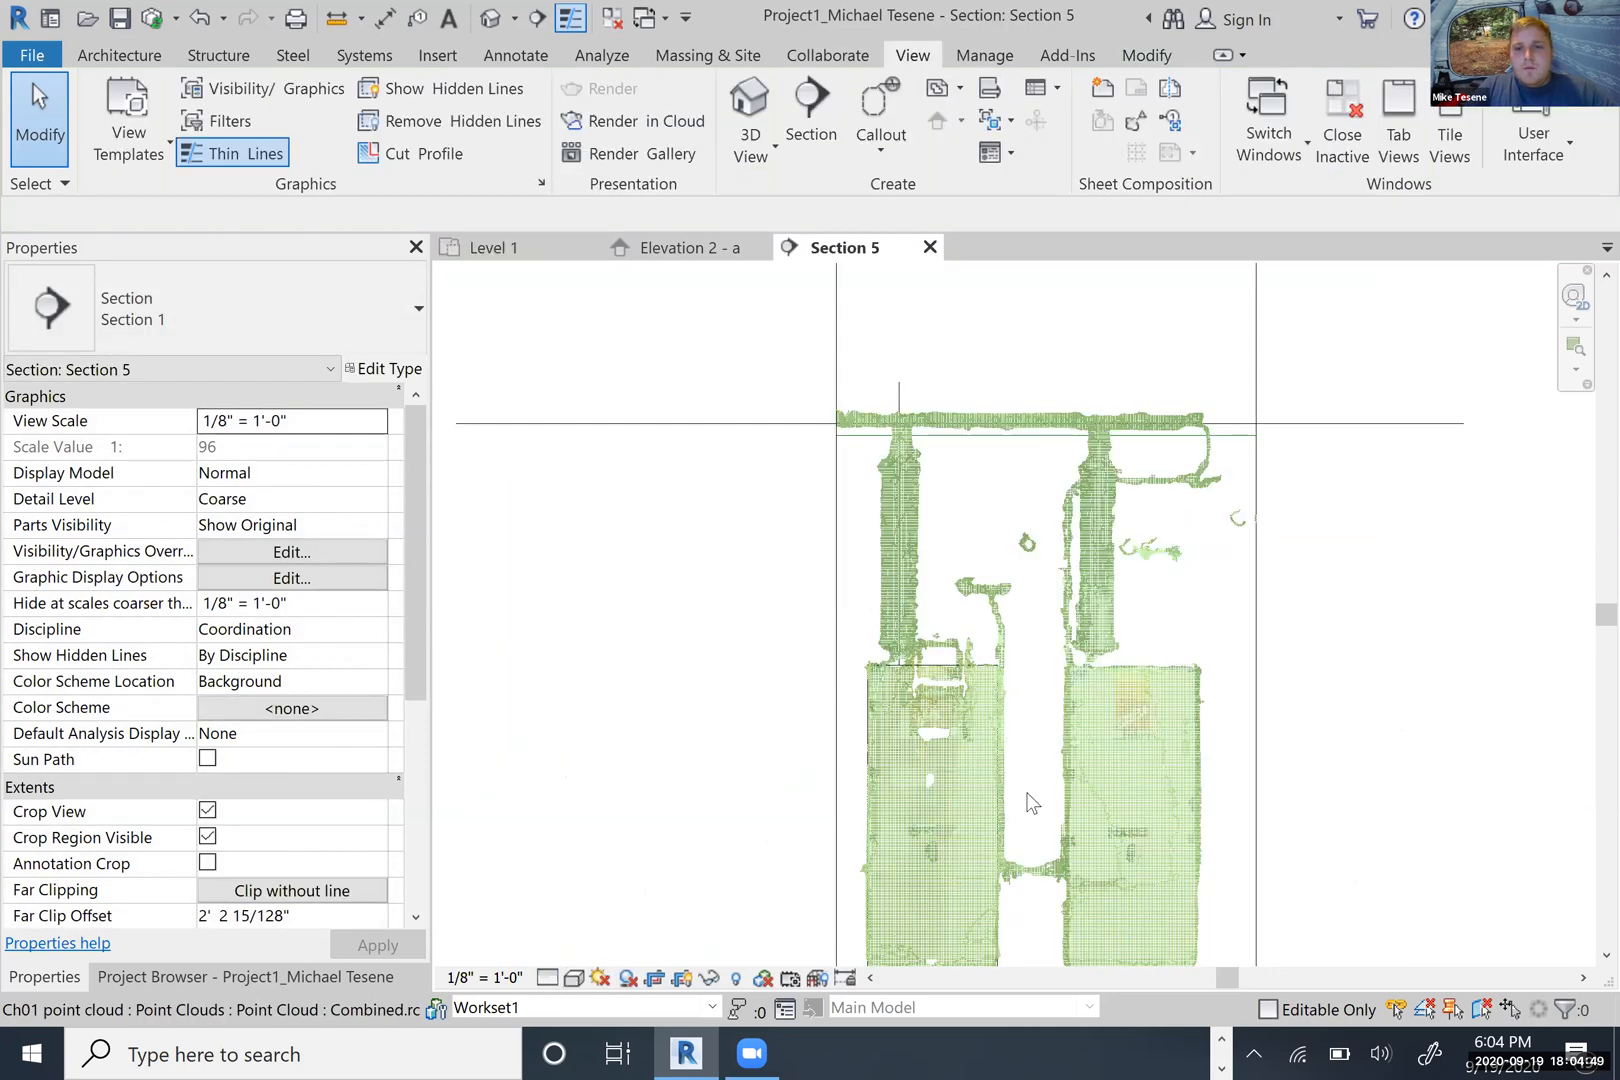
pyautogui.moveTo(1100, 566)
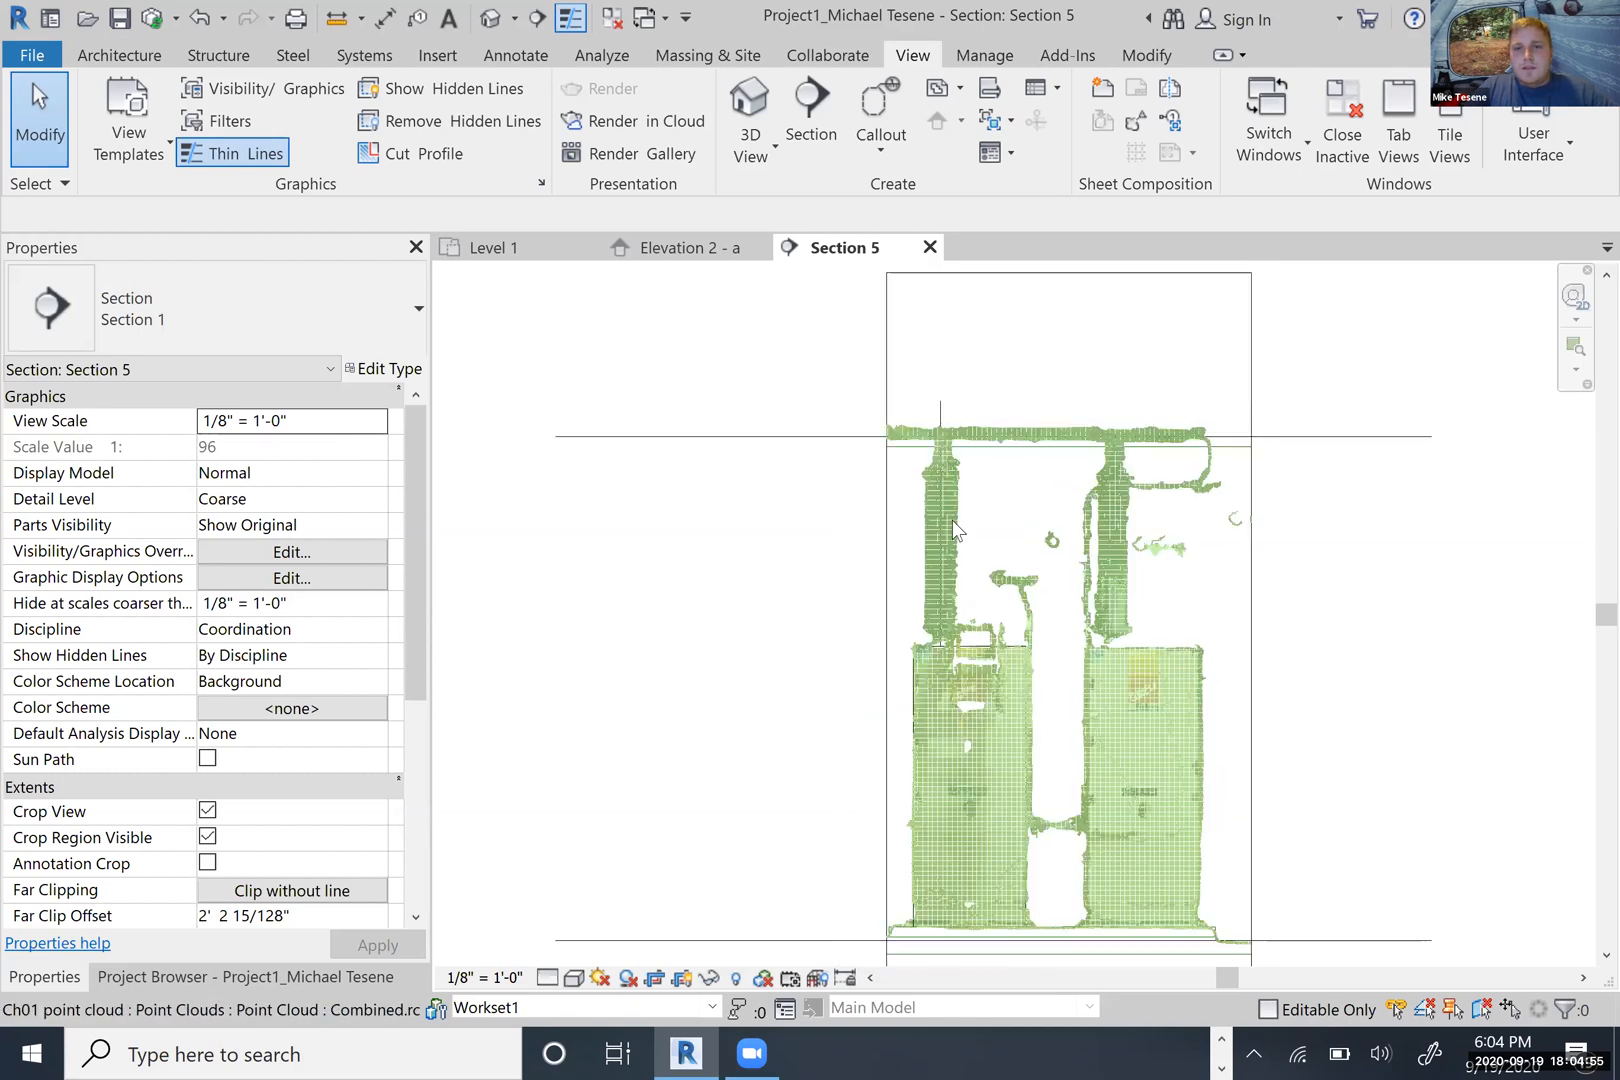
pyautogui.moveTo(986, 490)
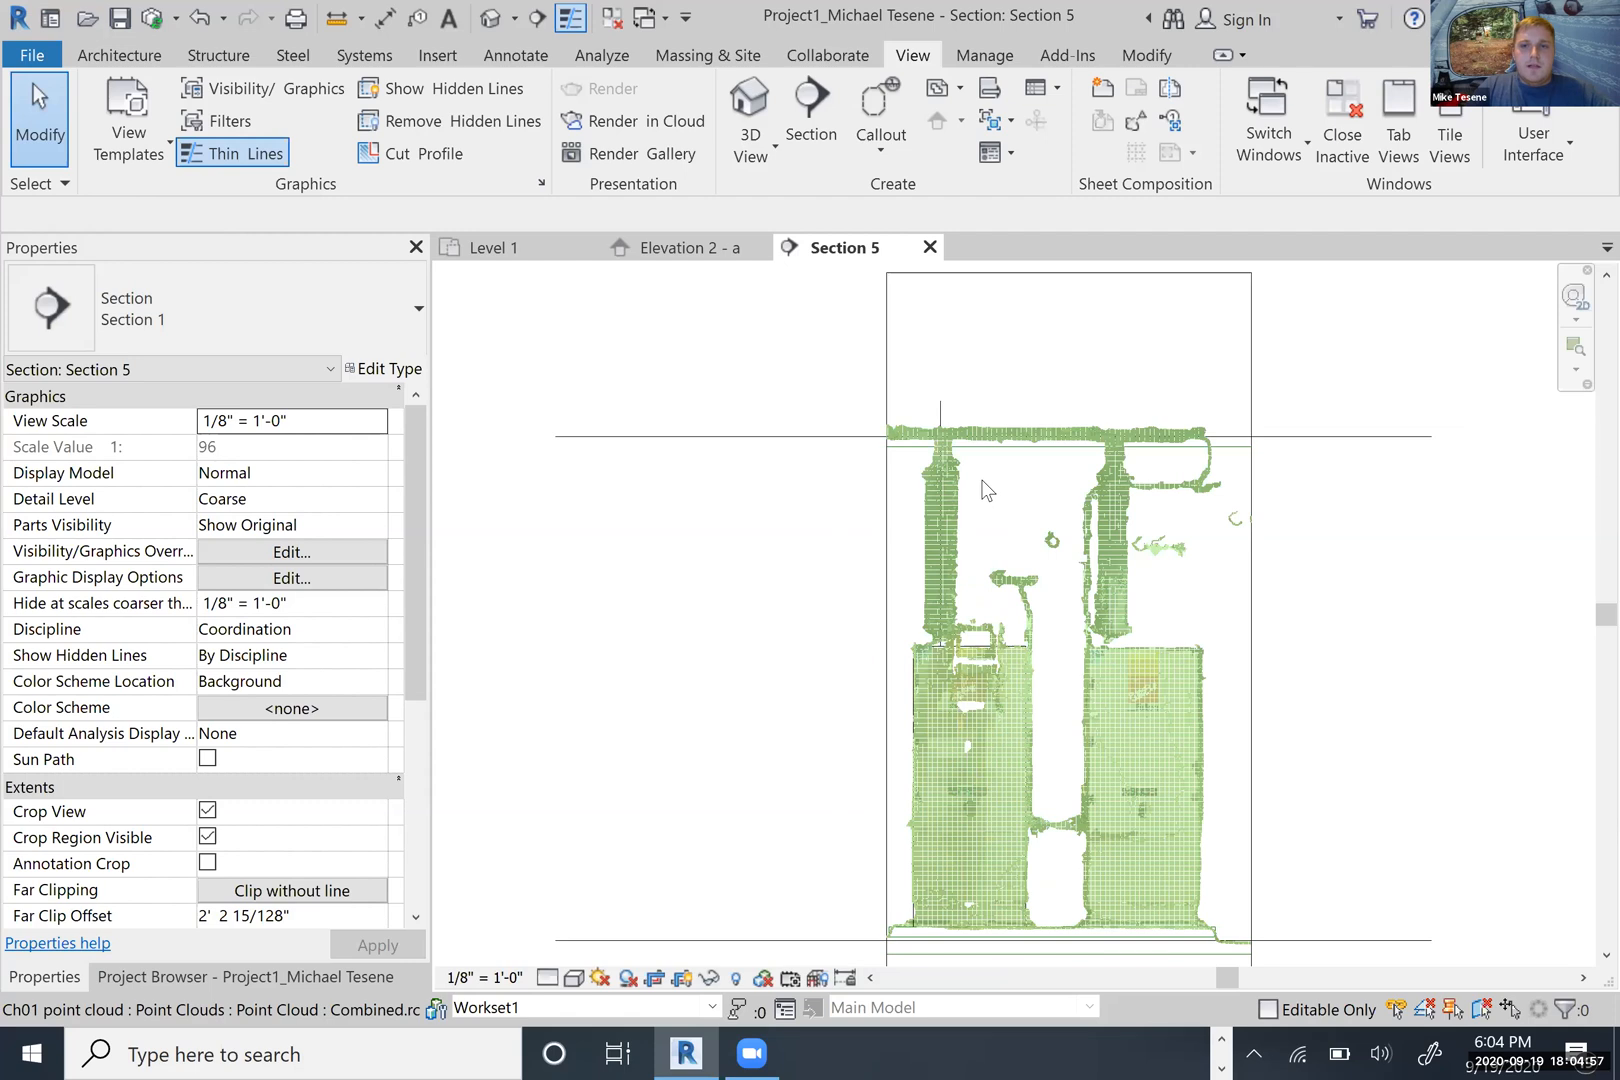